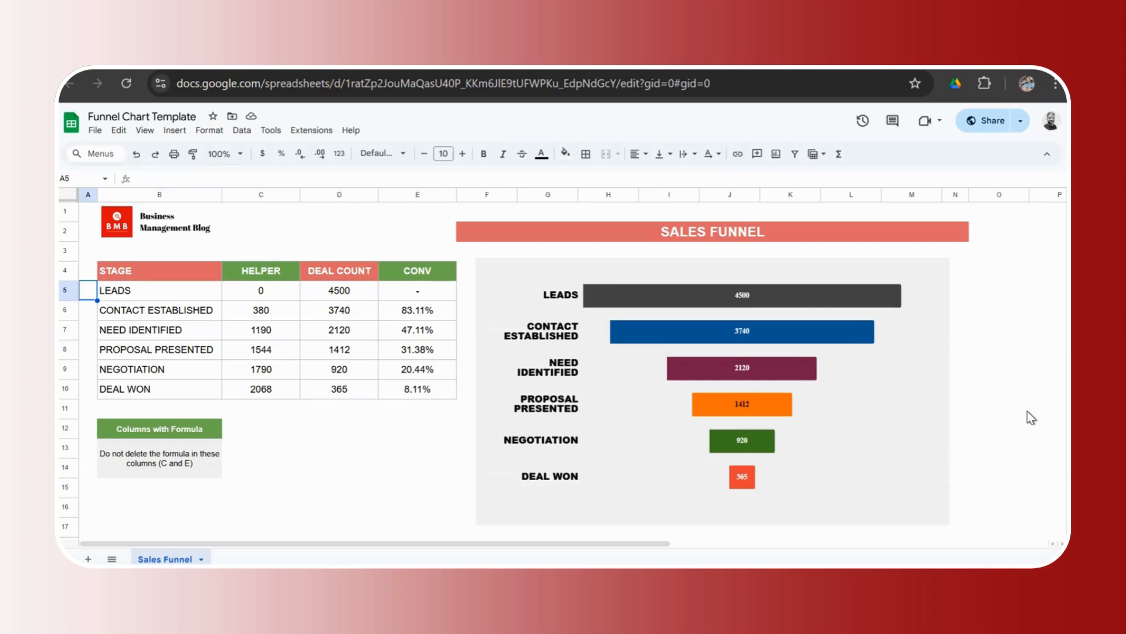
- Review each stage name in the Sales Funnel table from LEADS to DEAL WON
left_click(155, 310)
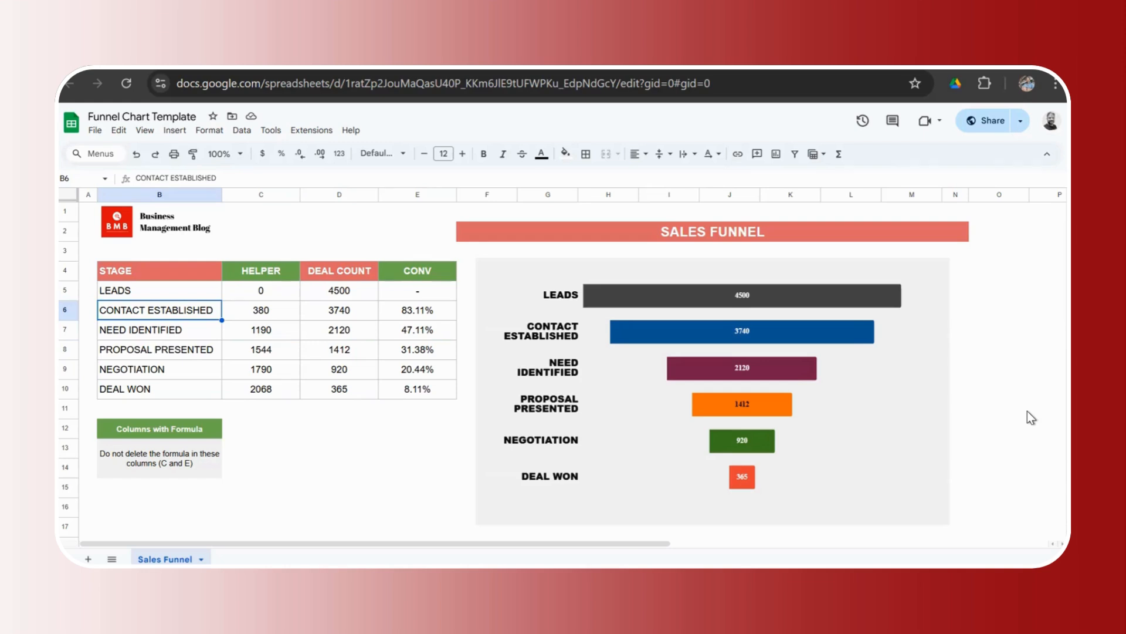
left_click(141, 291)
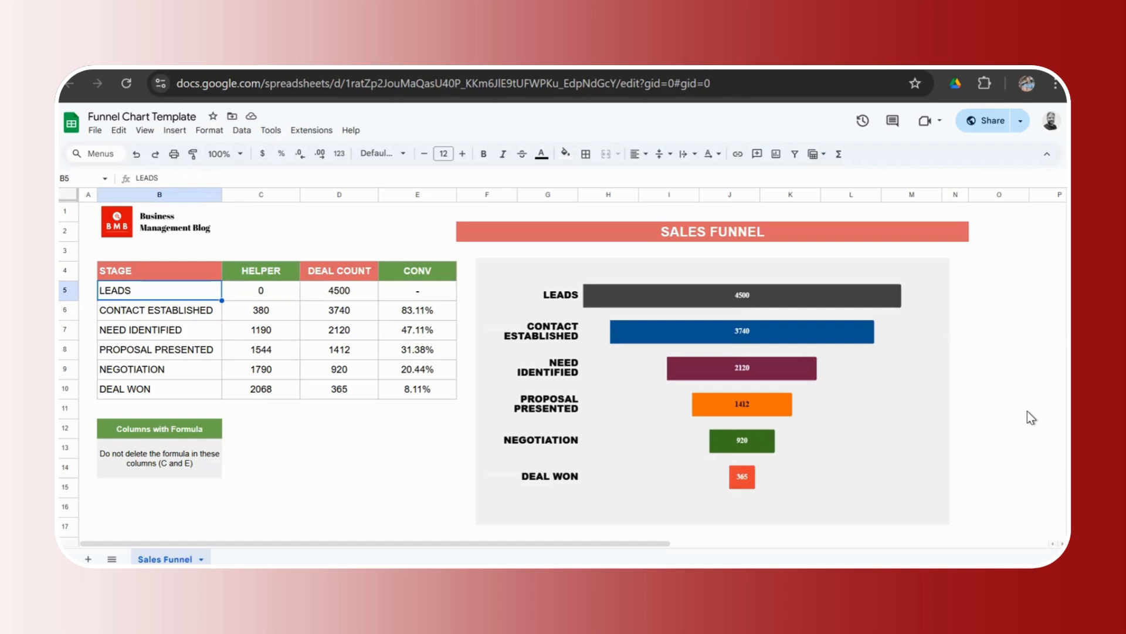
left_click(141, 310)
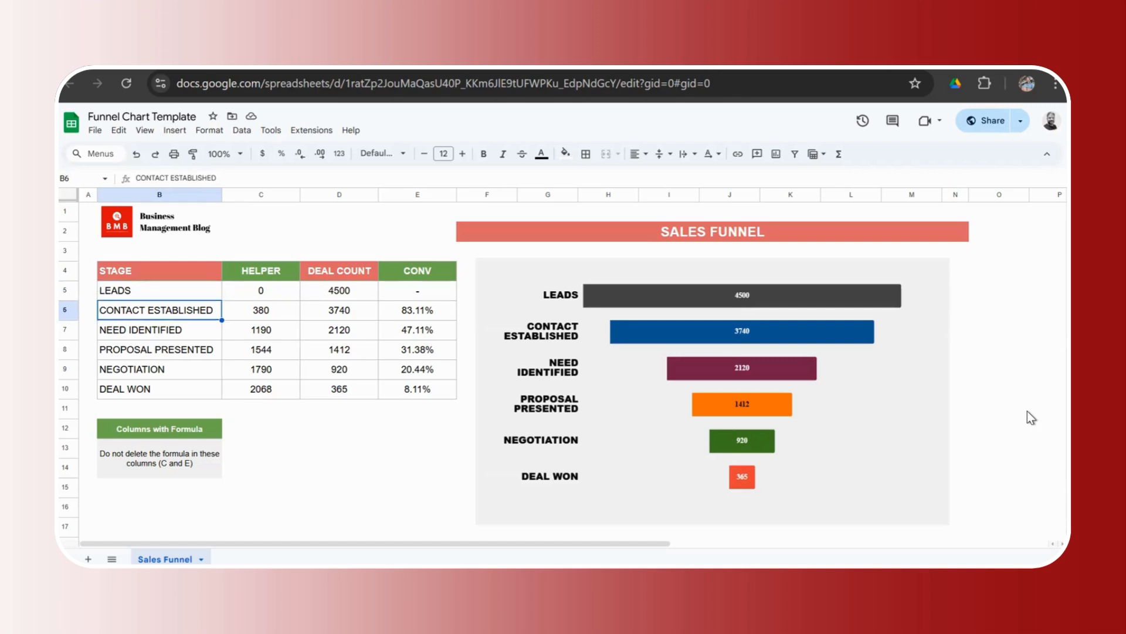
left_click(140, 330)
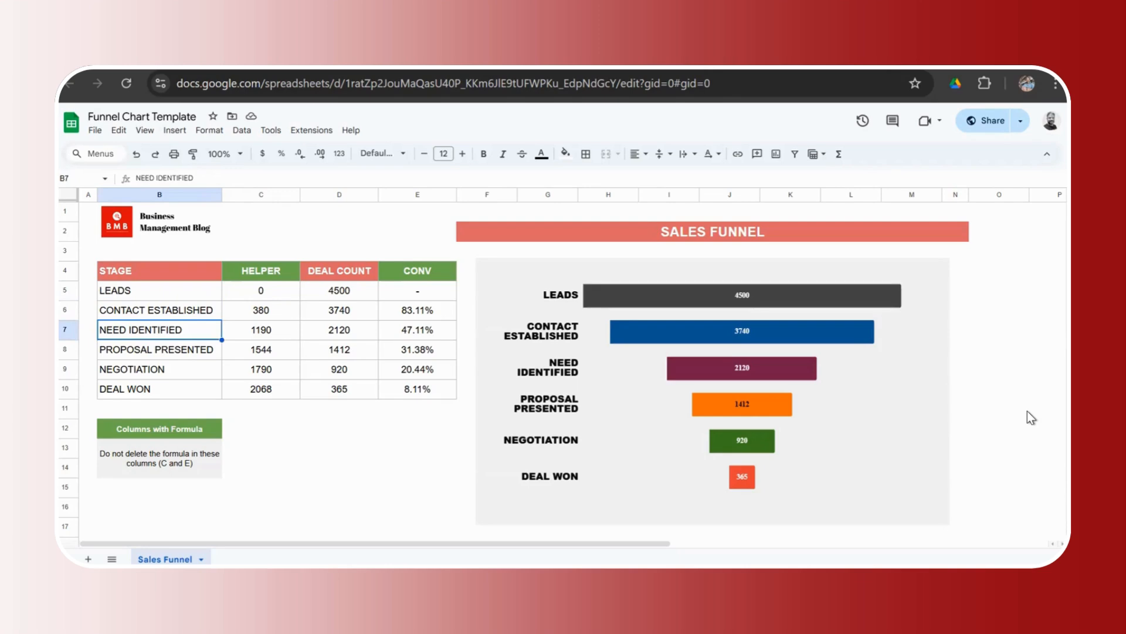
left_click(156, 350)
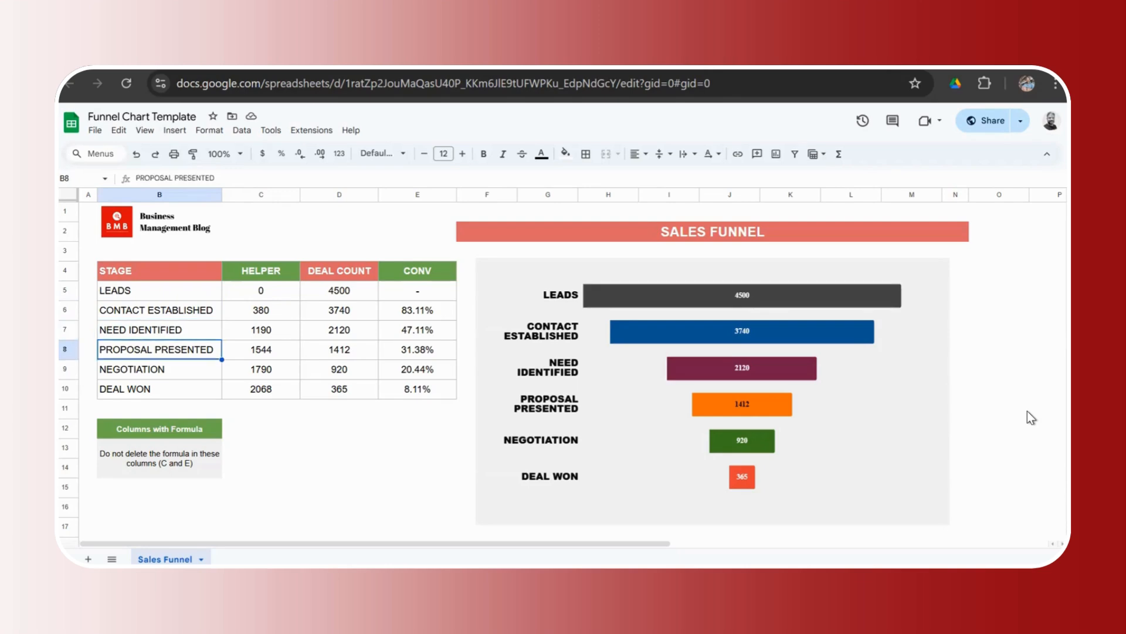
left_click(141, 369)
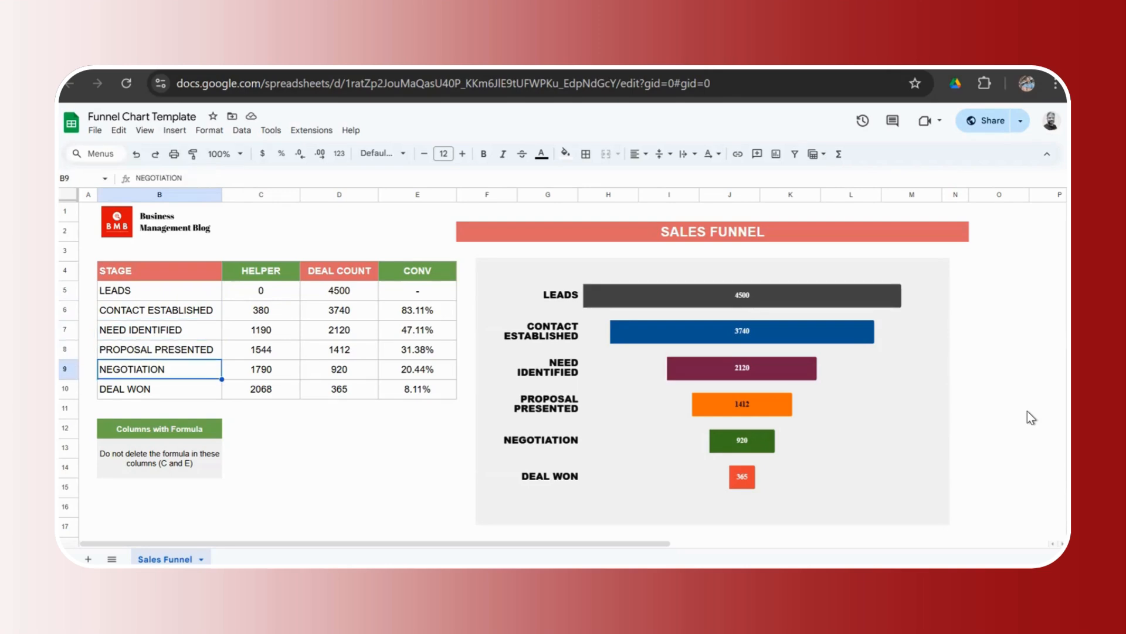
left_click(147, 388)
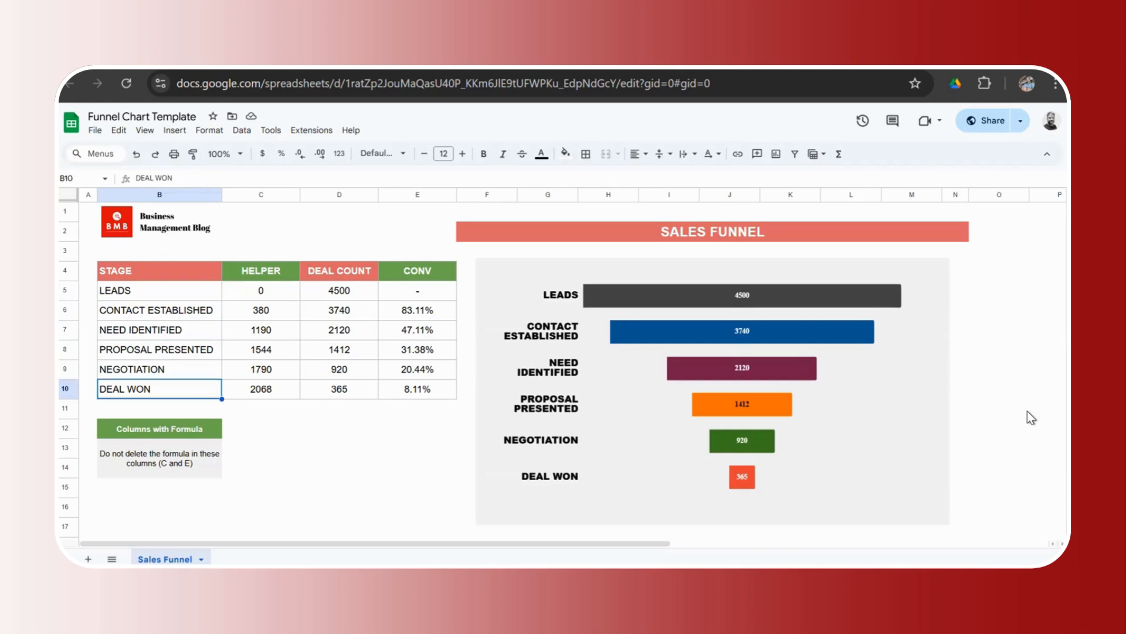
left_click(156, 310)
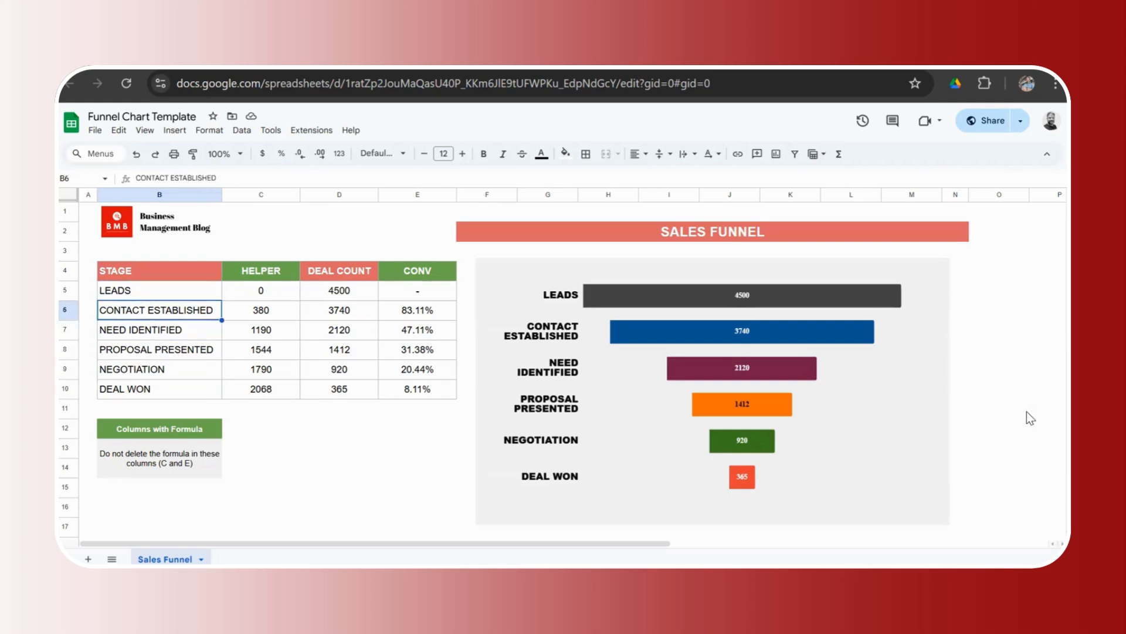
left_click(156, 350)
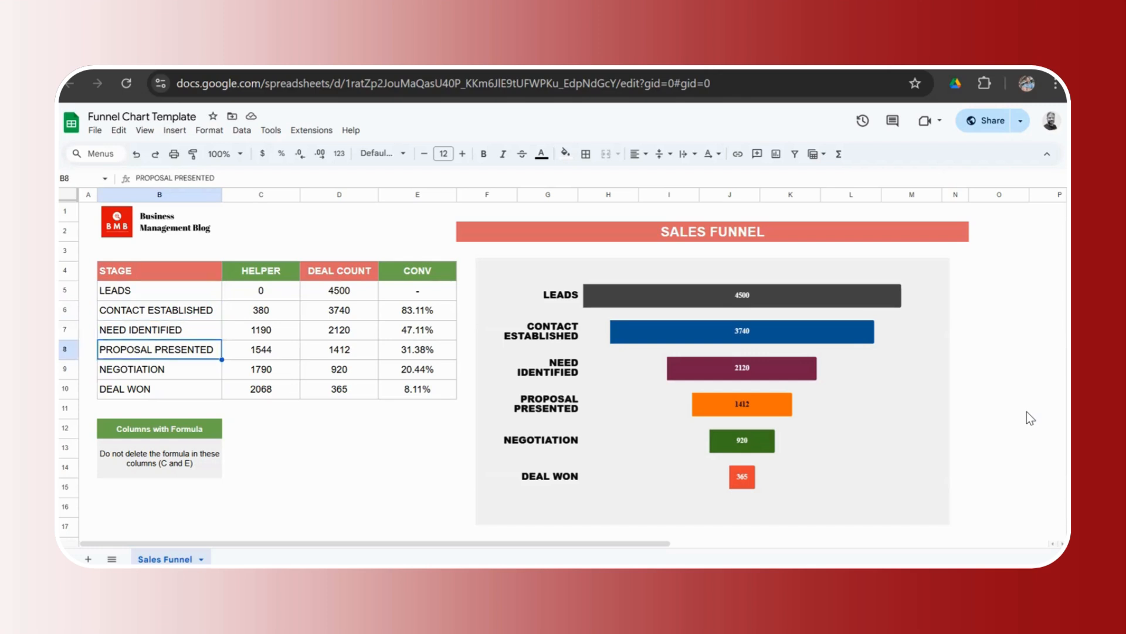
- Inspect the deal counts for DEAL WON and LEADS
left_click(339, 388)
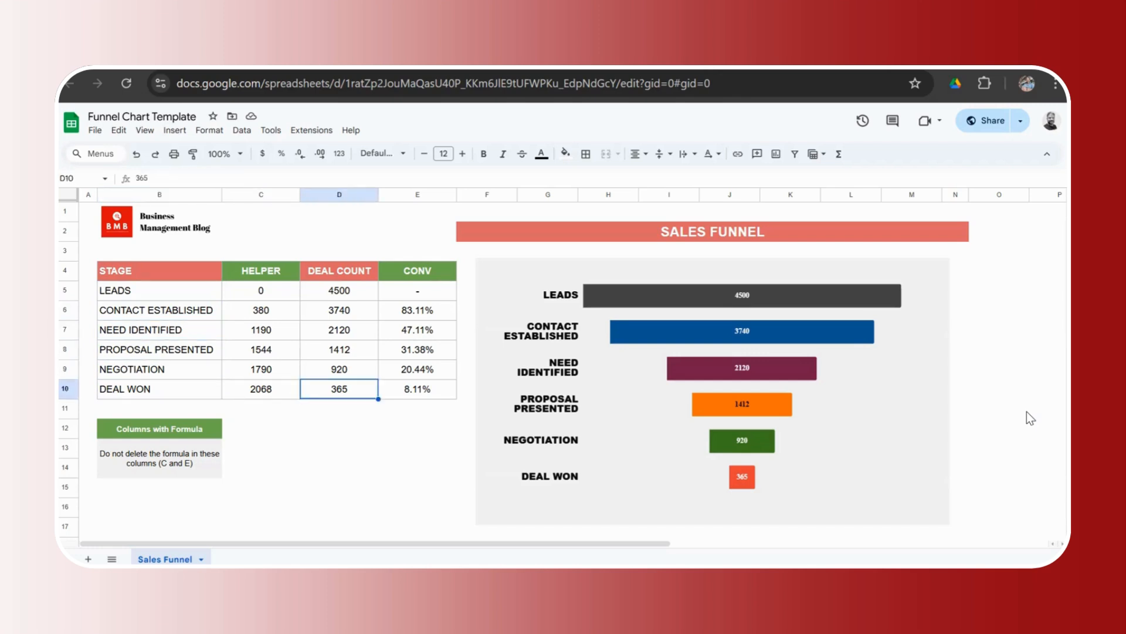
left_click(339, 291)
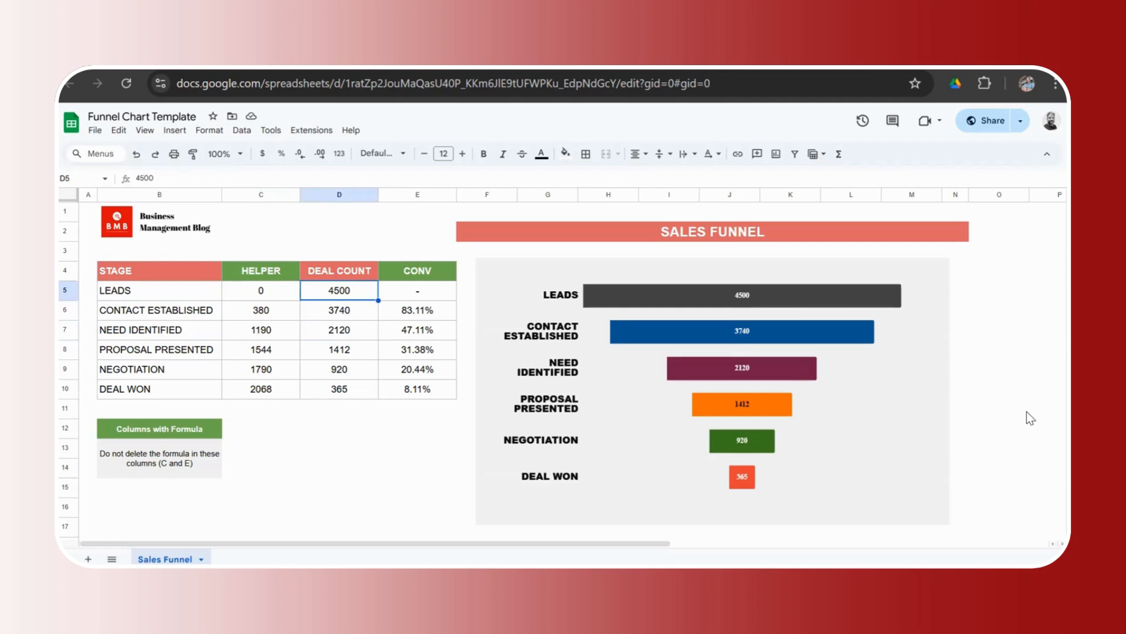
left_click(339, 388)
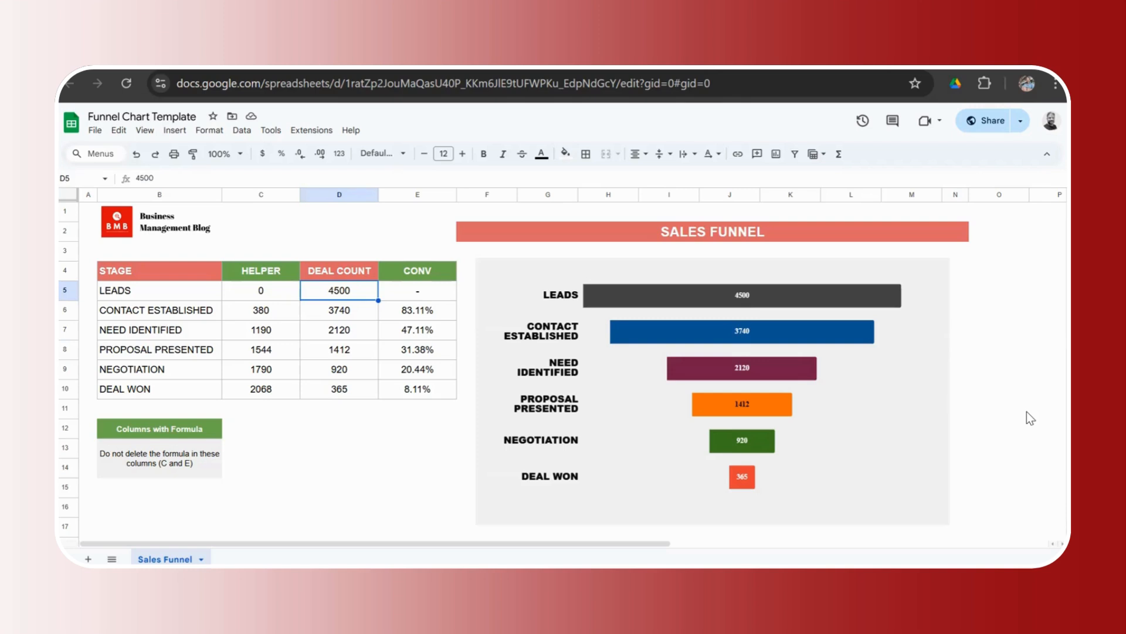
- Duplicate the Sales Funnel sheet and retitle the copy ACME INC - SALES FUNNEL
right_click(167, 559)
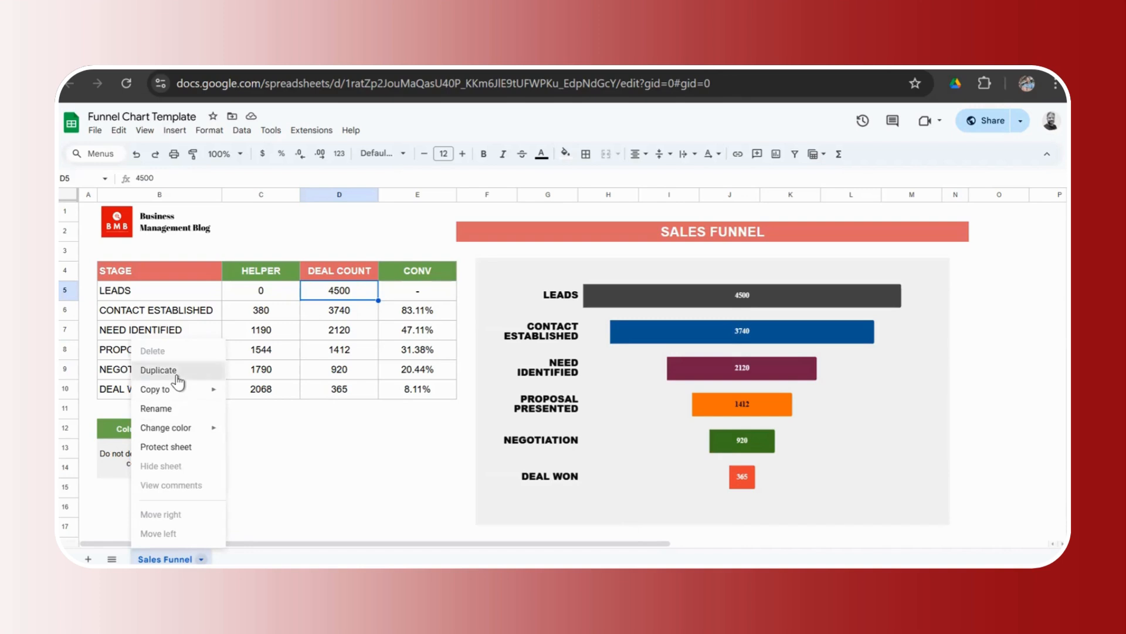
left_click(157, 370)
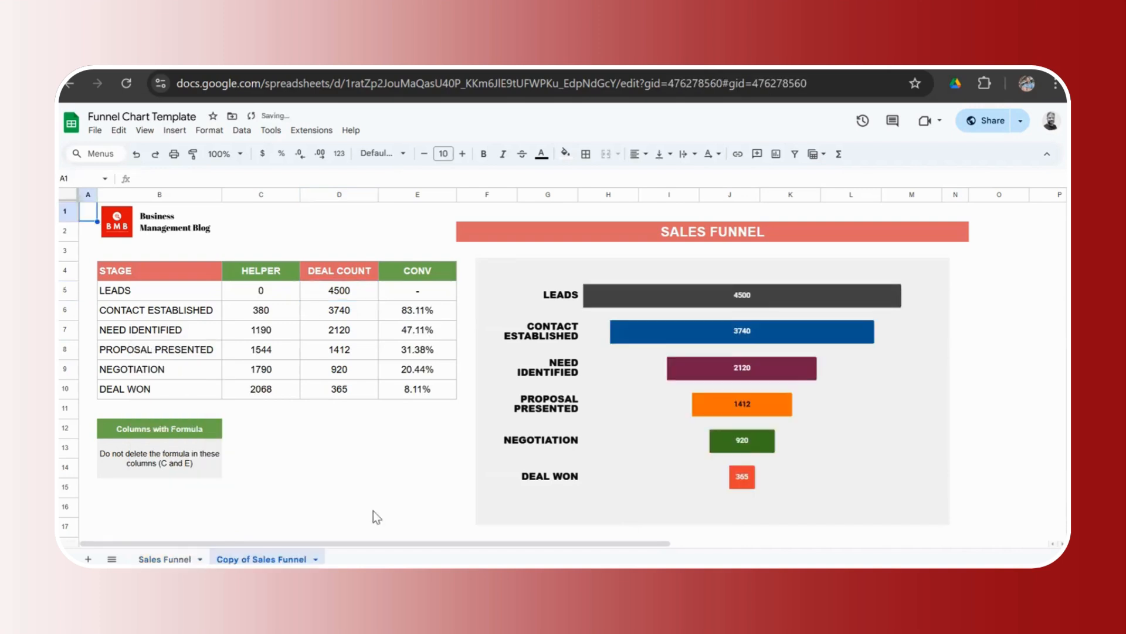
left_click(340, 447)
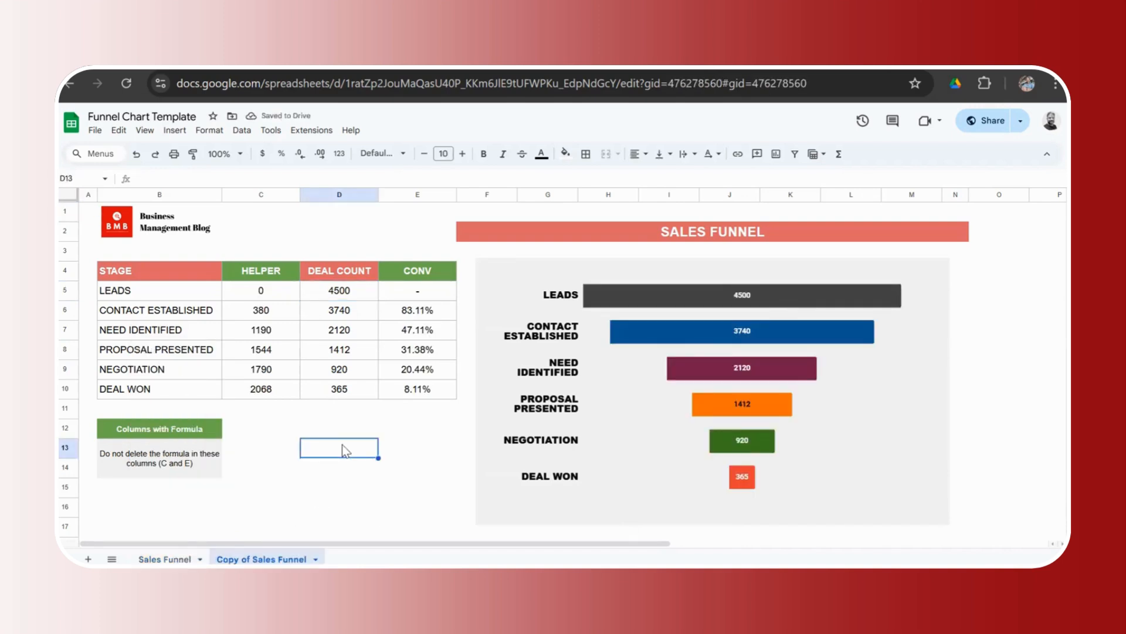
left_click(171, 230)
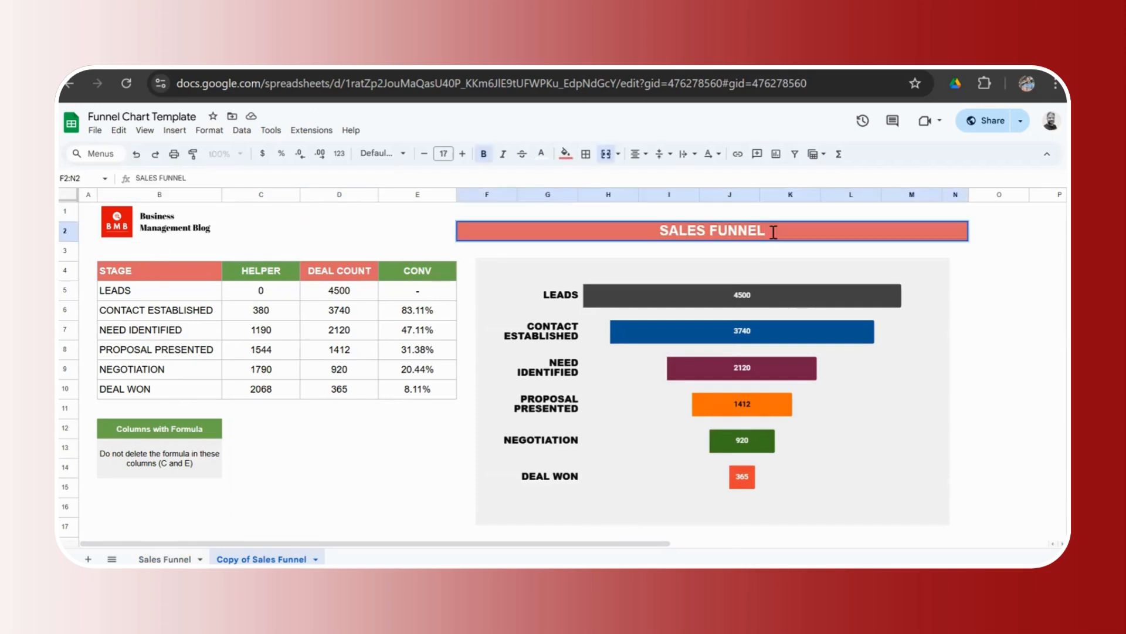
type("FY 2024")
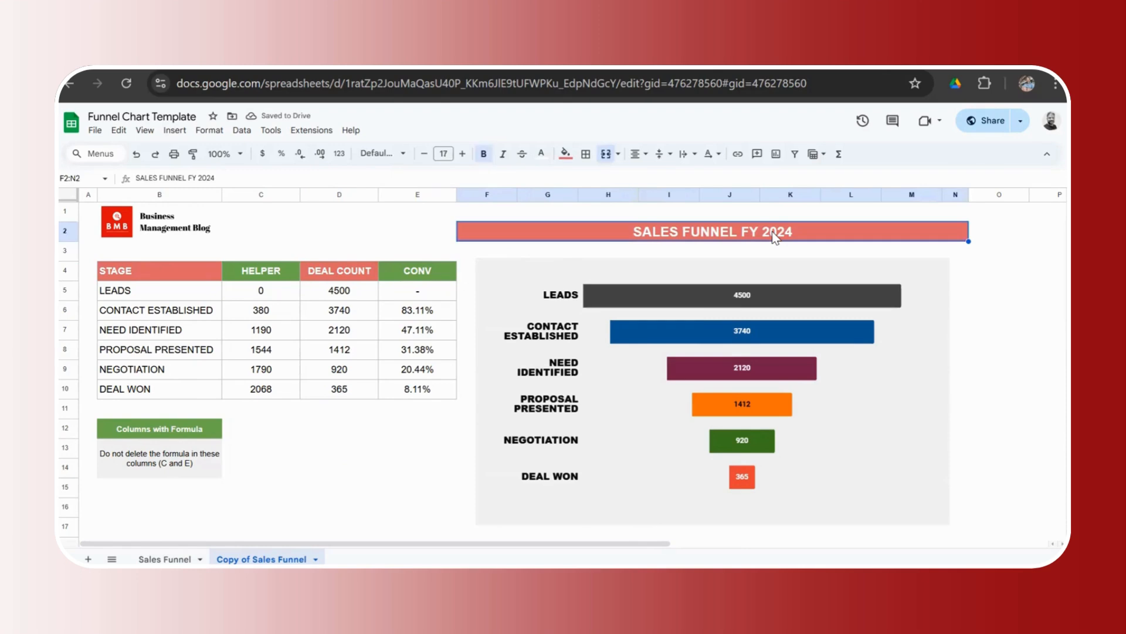
type("ACME INC -")
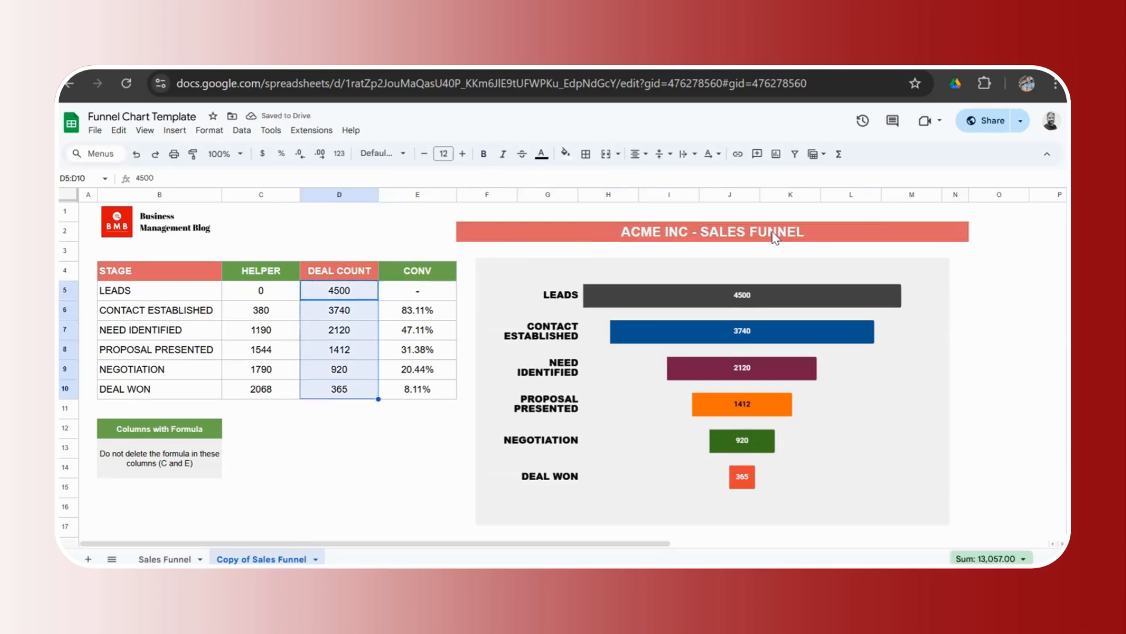
- Clear the deal counts and re-enter 2400, 2000, 1700 and 1350 for the first stages
key("Delete")
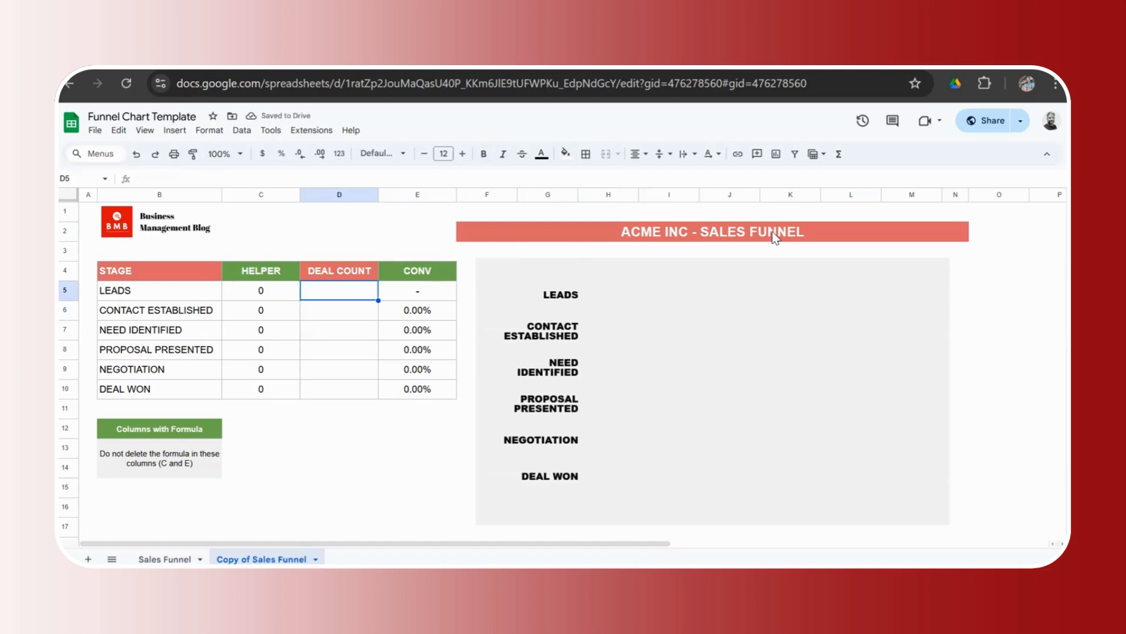
type("2400")
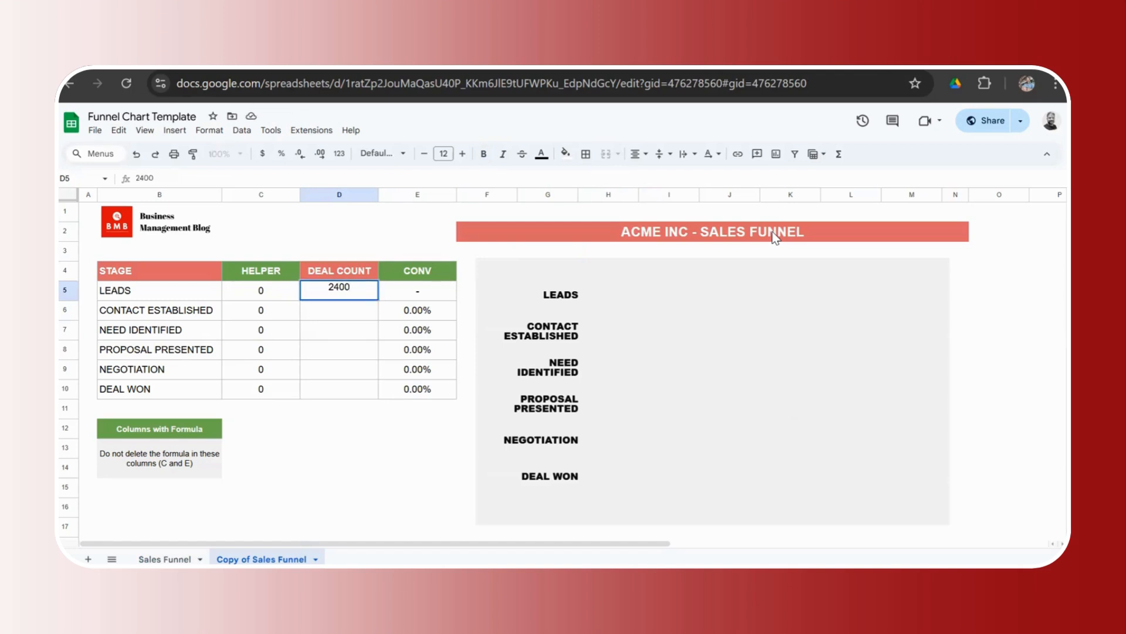
key("Enter")
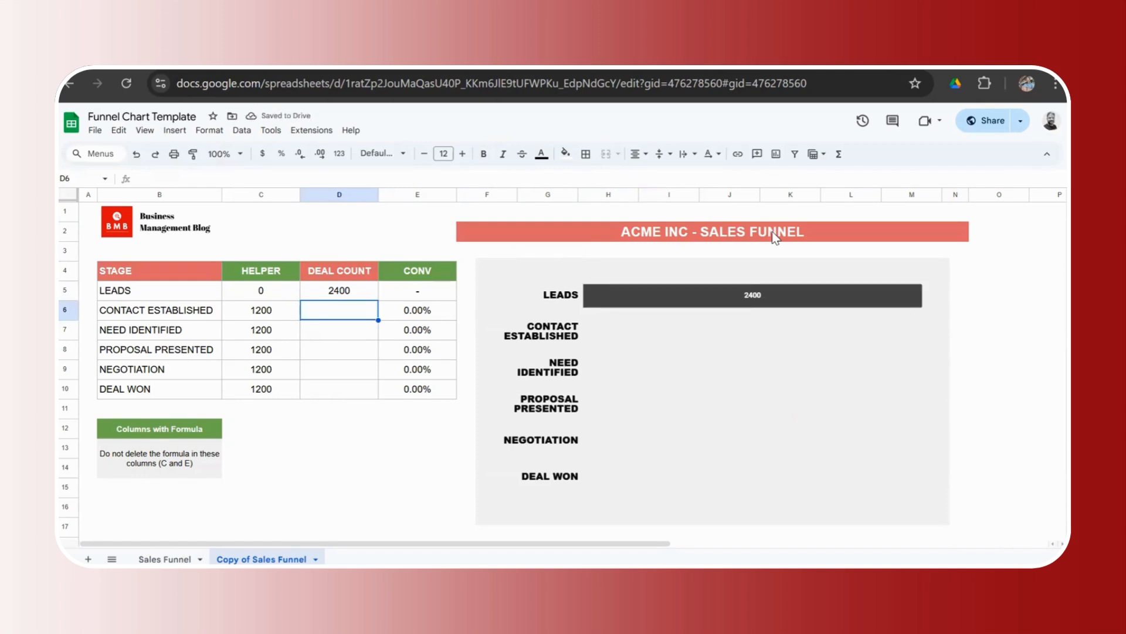
type("2000")
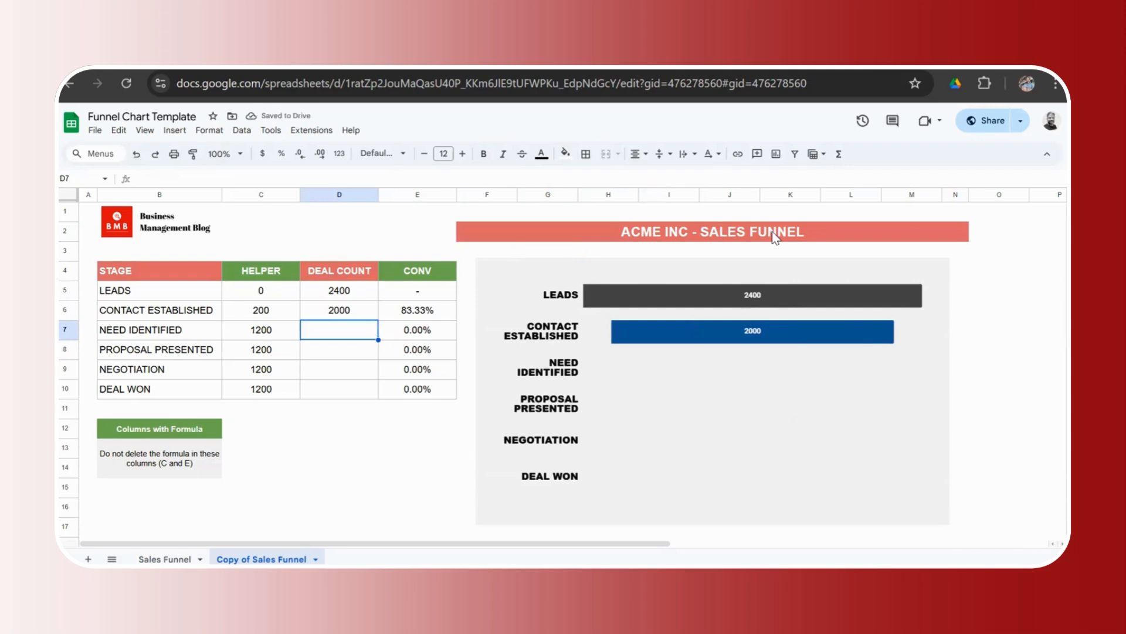
type("17")
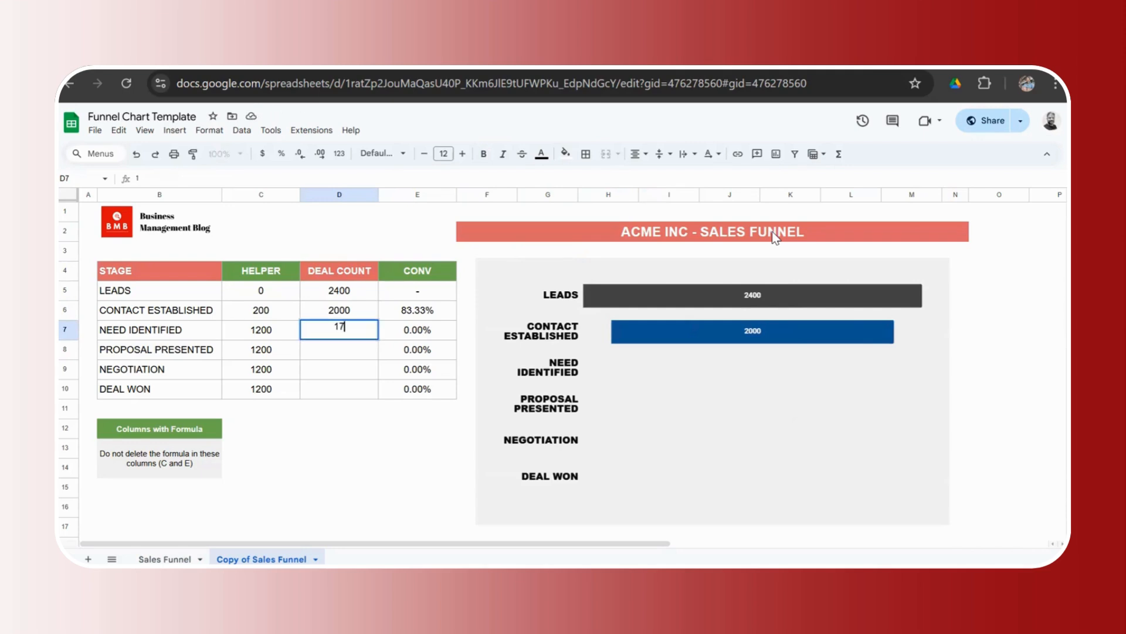
key("Enter")
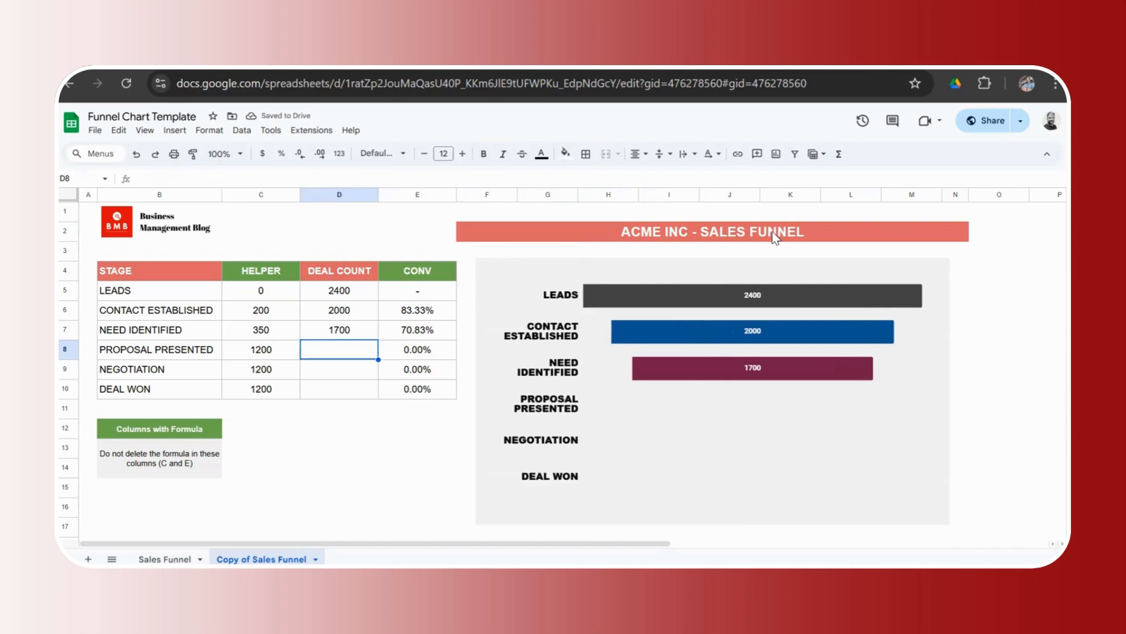
type("1350")
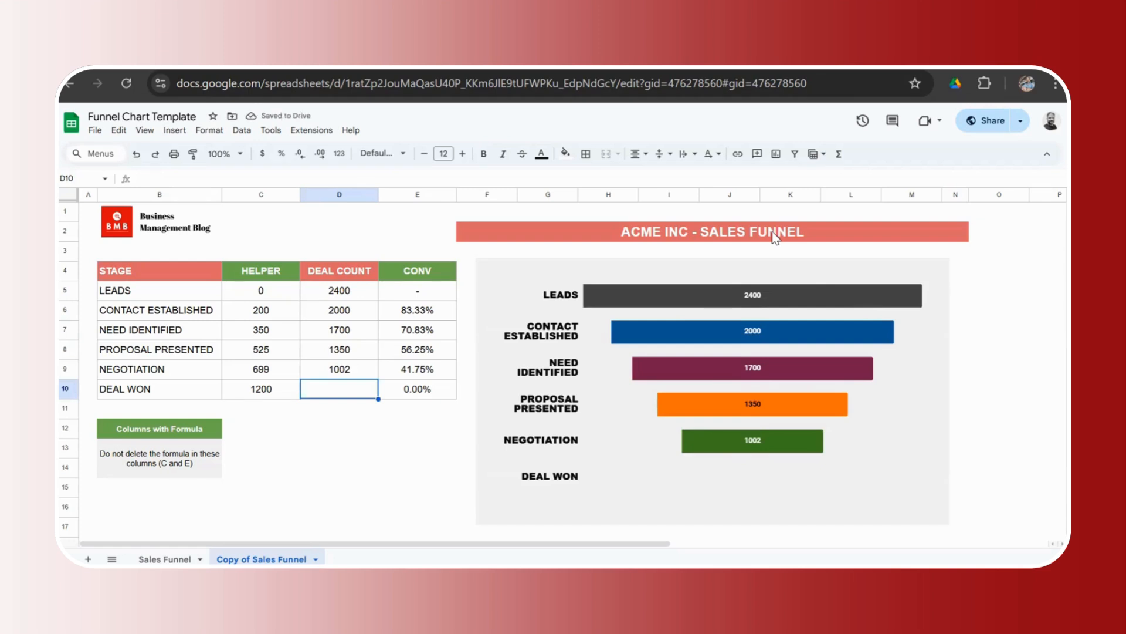
- Enter 650 for DEAL WON and check its 27.08% conversion formula
type("650")
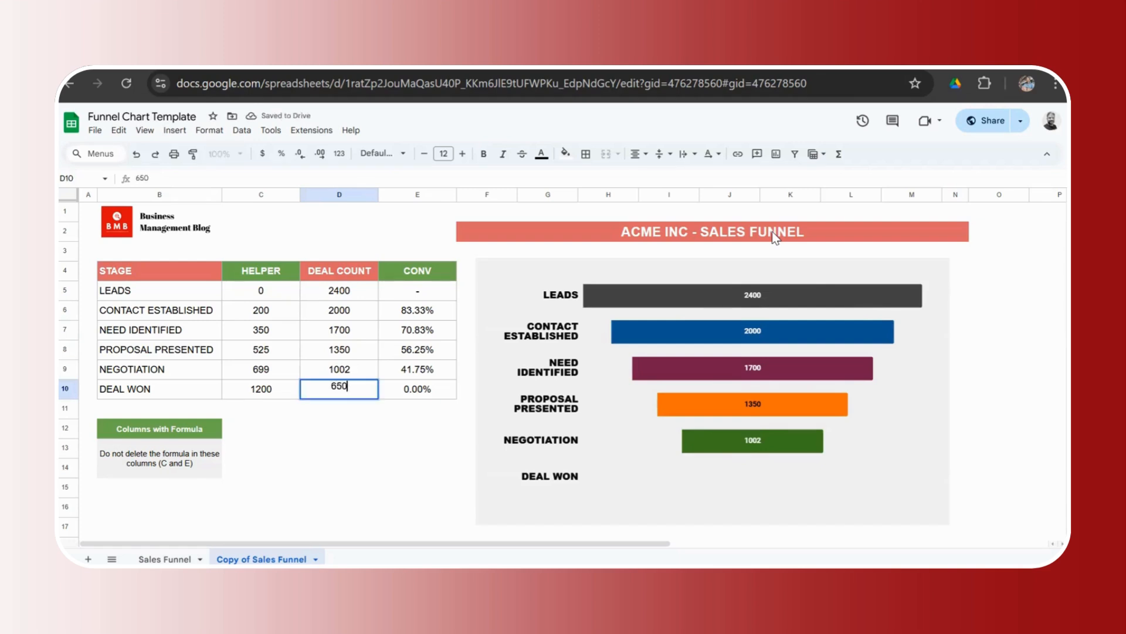
key("Enter")
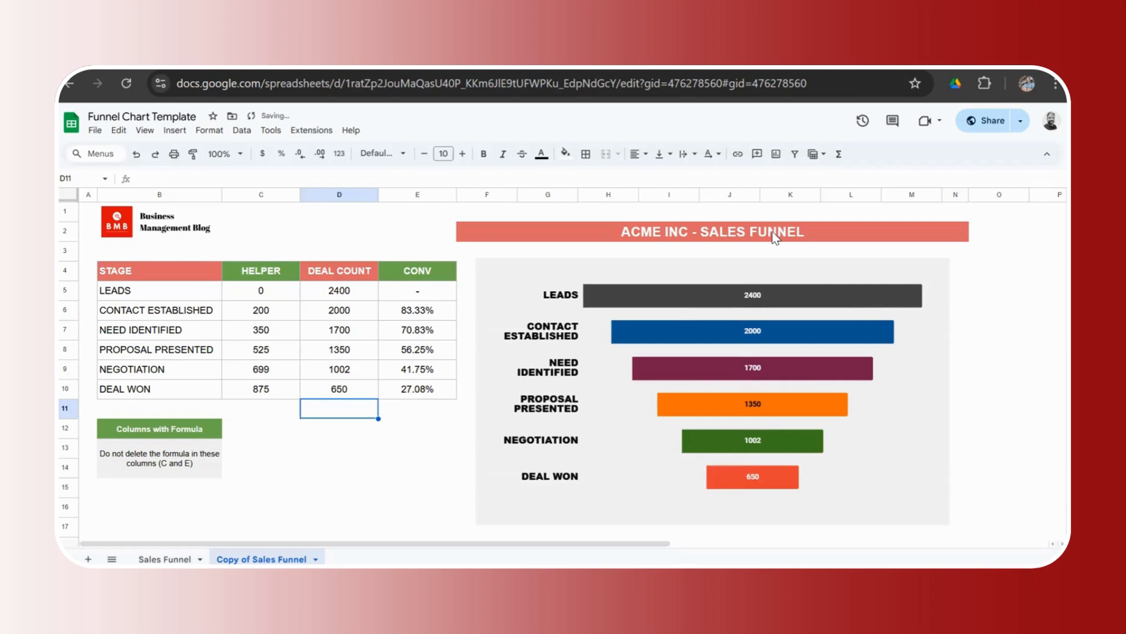
left_click(418, 388)
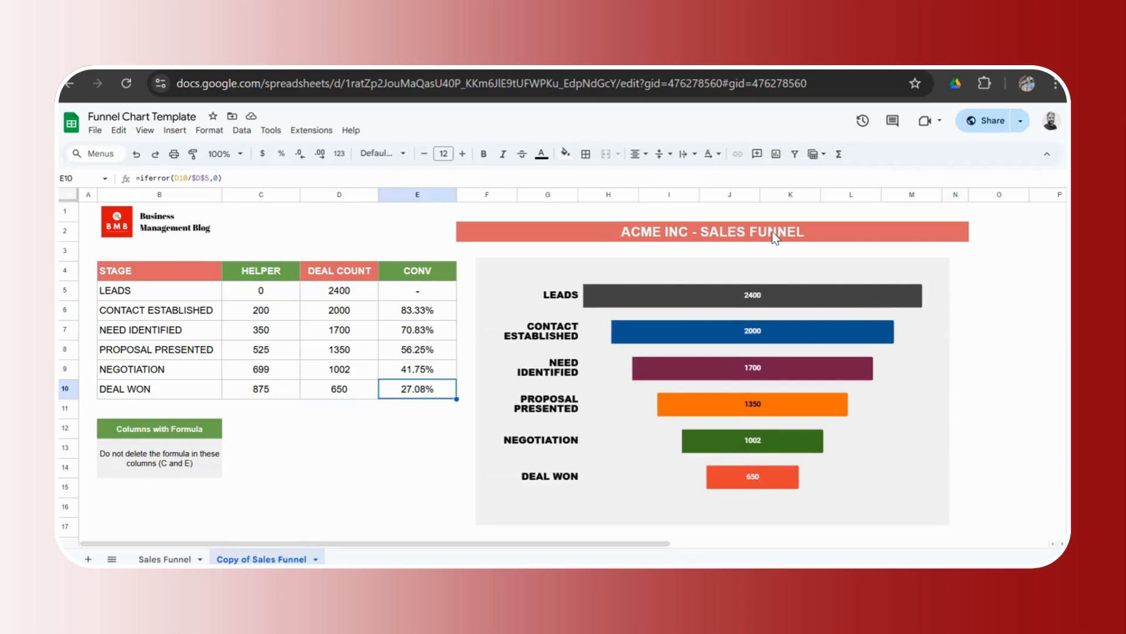
mouse_move(945, 285)
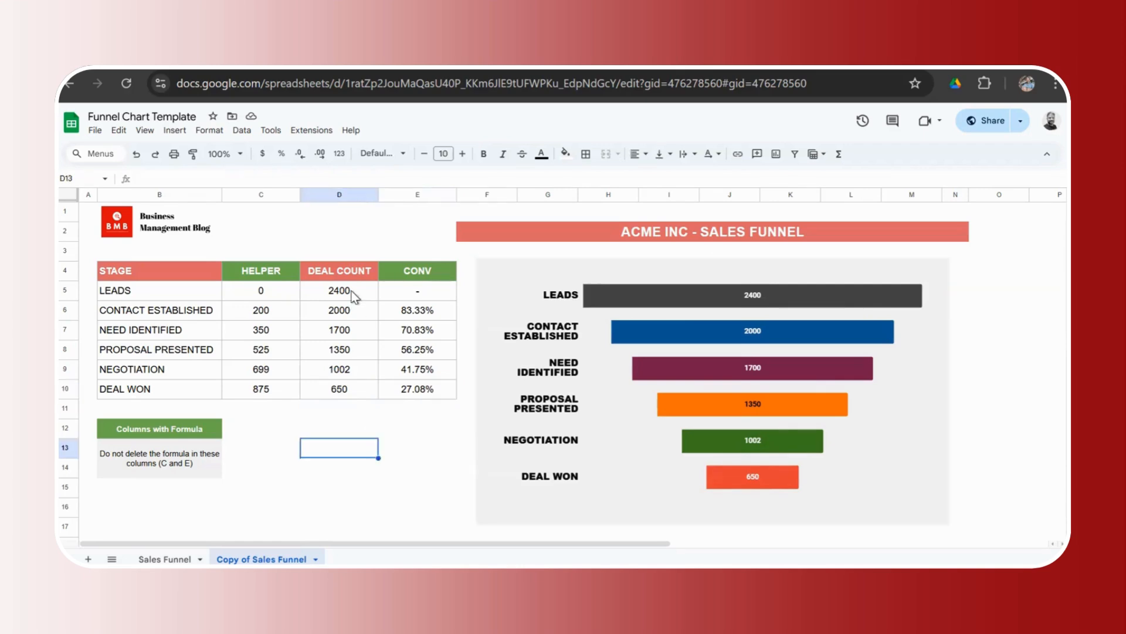
- Rename the CONTACT ESTABLISHED stage to FIRST MEETING so the chart label updates
left_click_drag(339, 290, 339, 388)
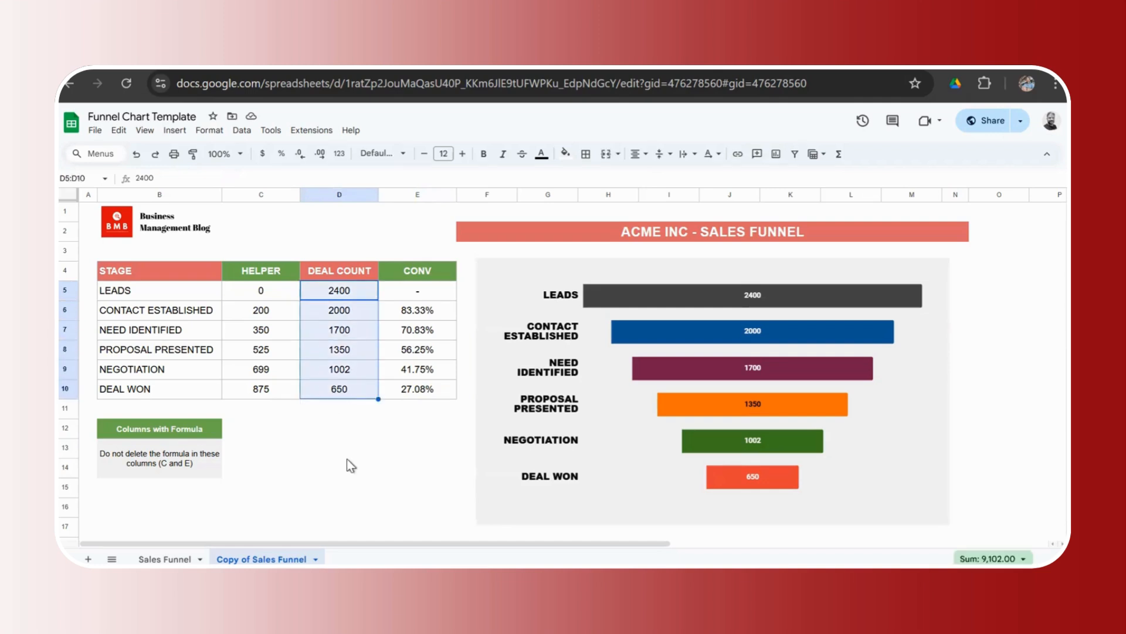
left_click(160, 291)
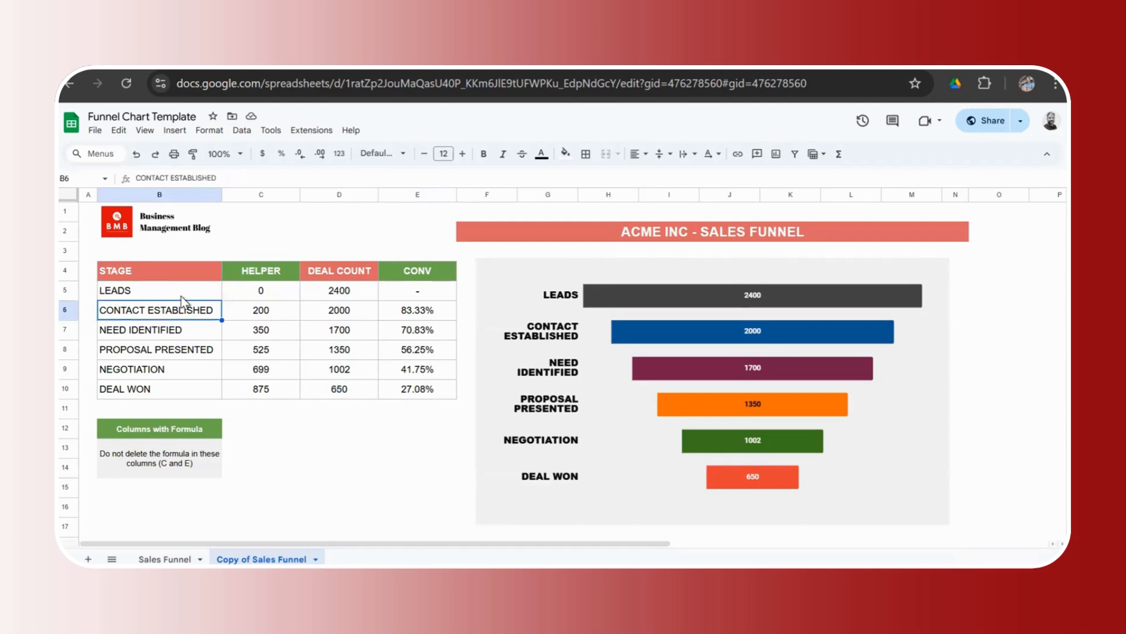
type("FIRST MEETI")
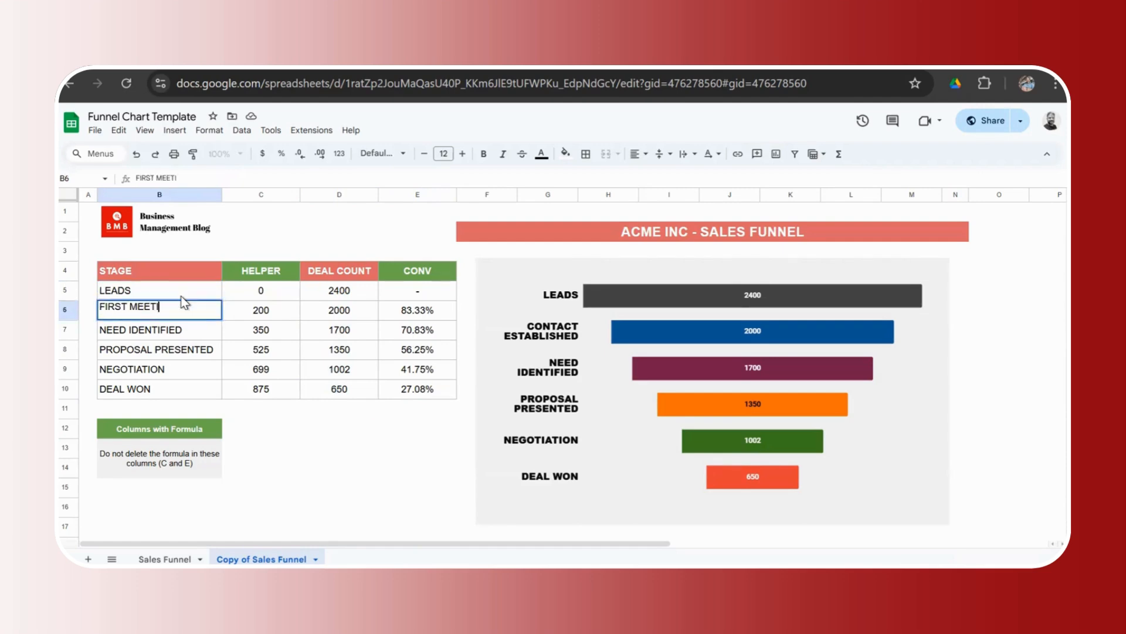
key("Enter")
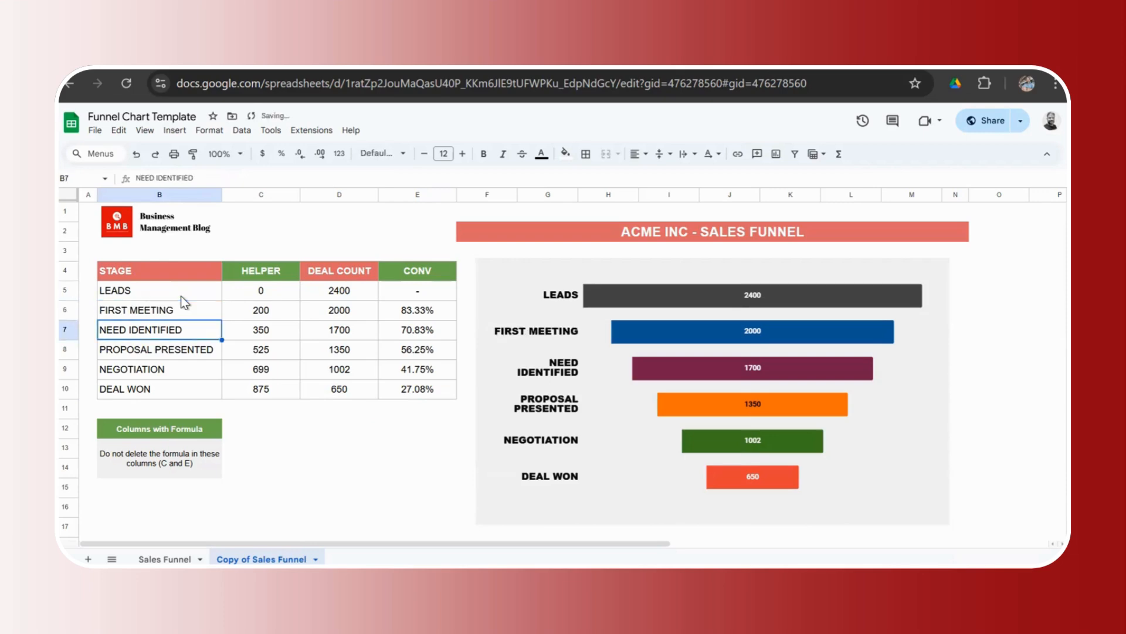
mouse_move(380, 441)
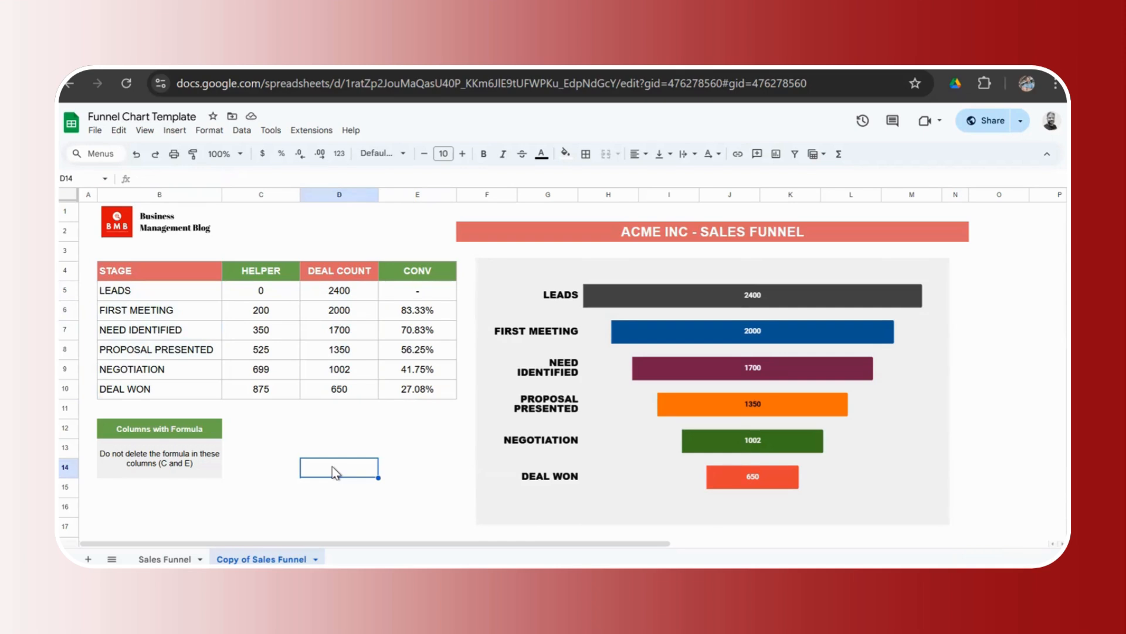
mouse_move(541, 284)
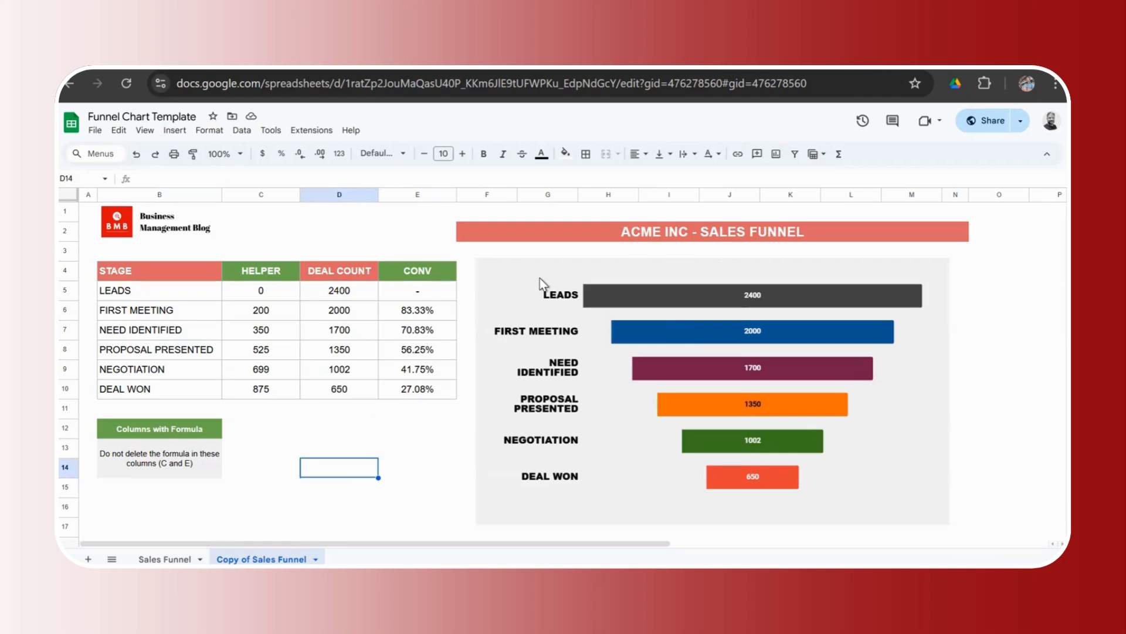
mouse_move(327, 559)
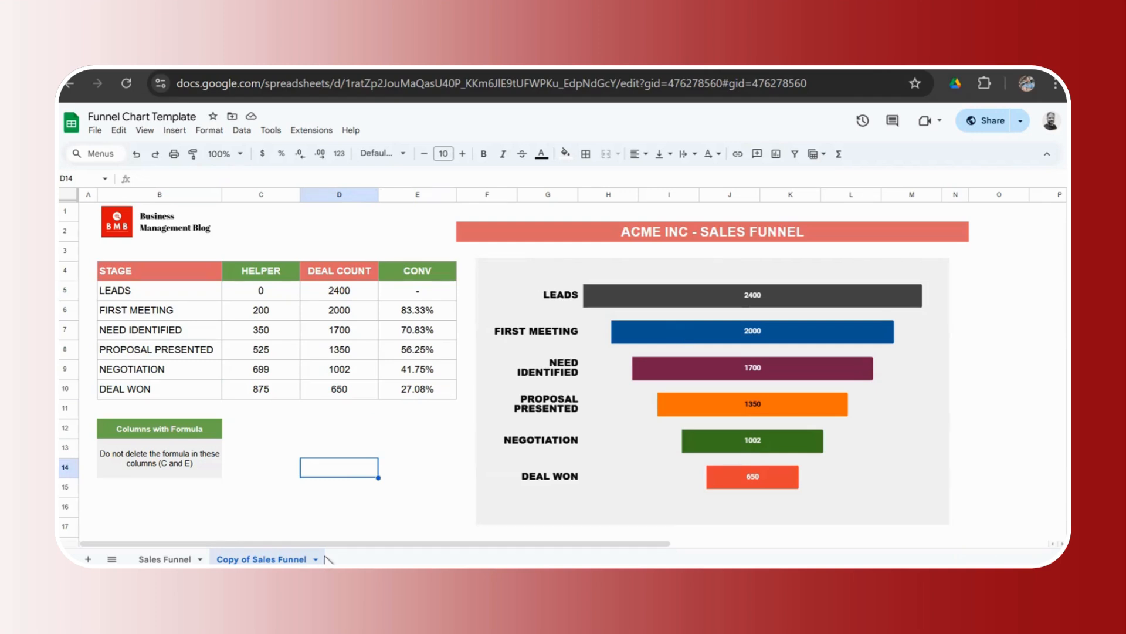
mouse_move(352, 518)
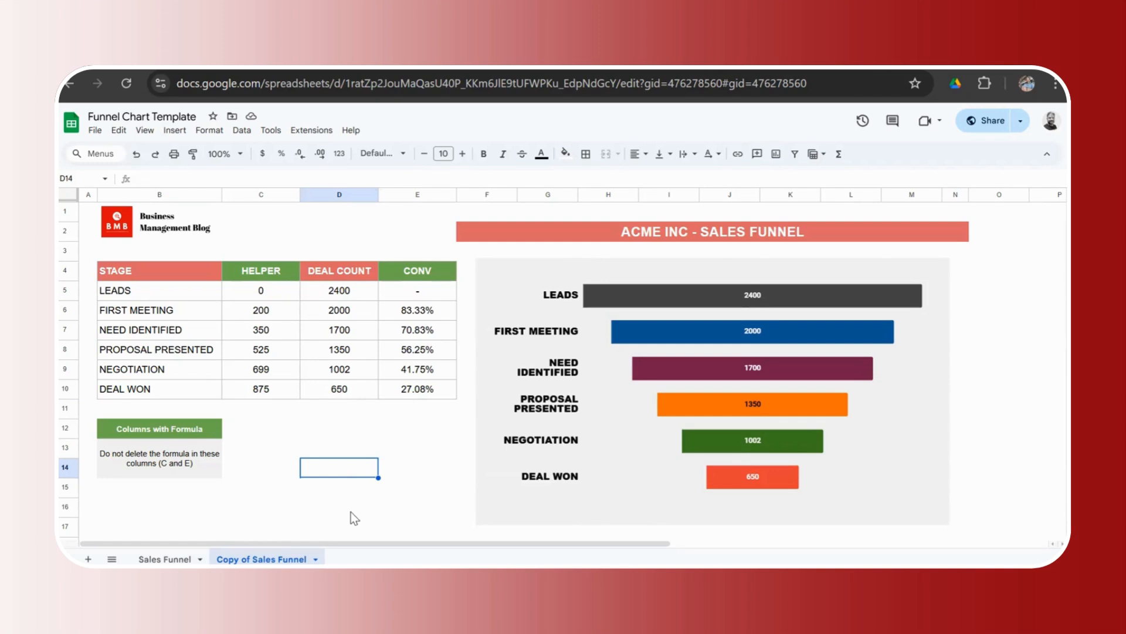
mouse_move(420, 382)
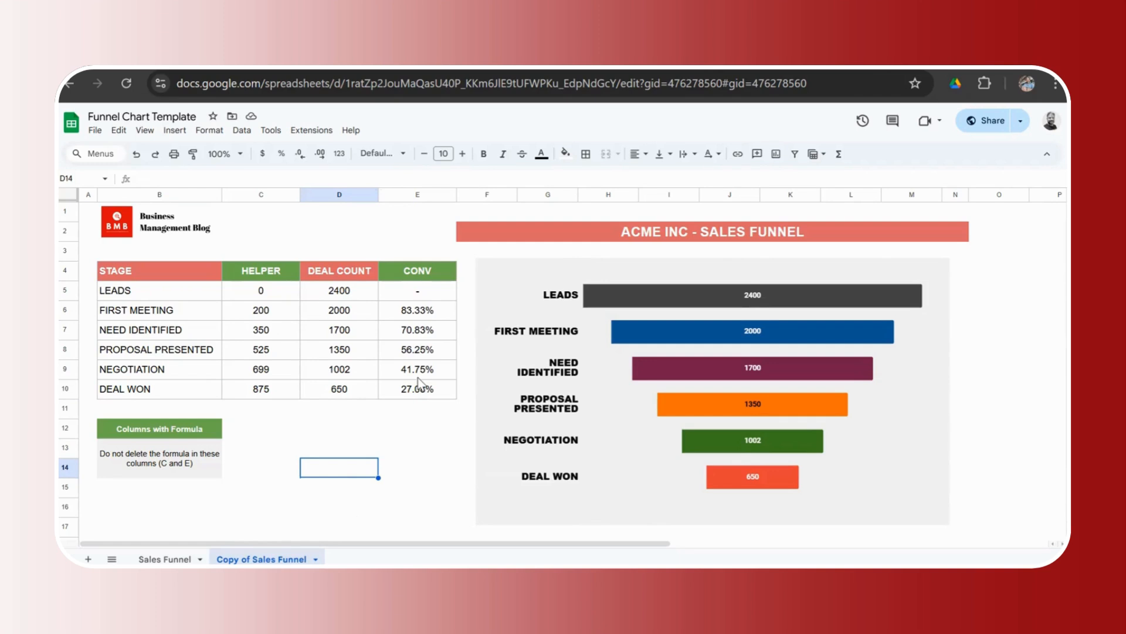
mouse_move(420, 404)
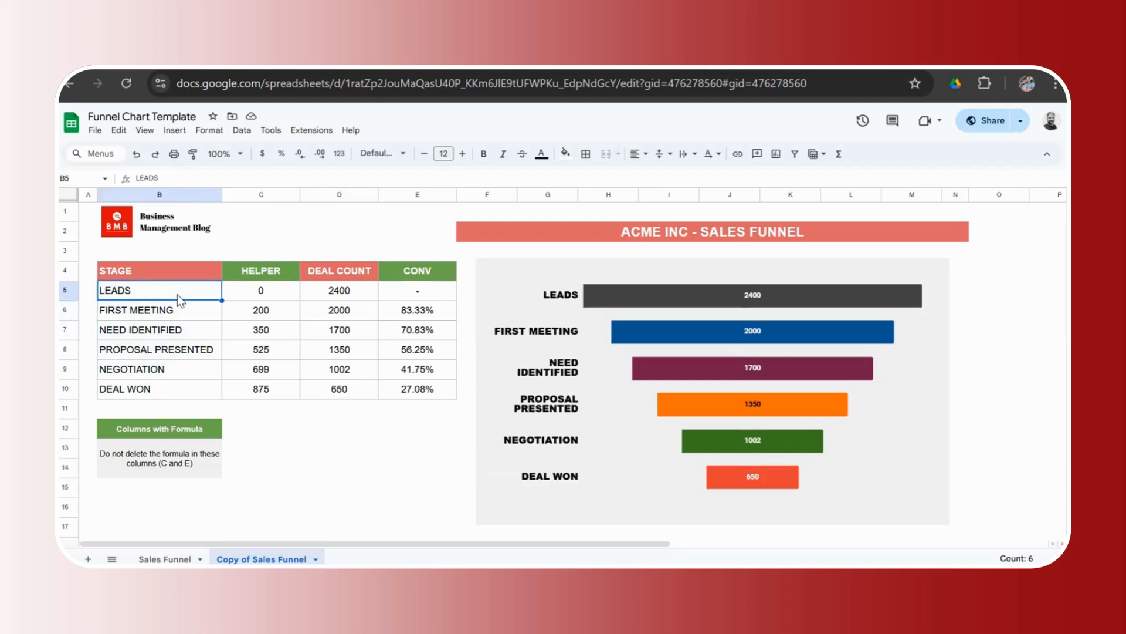
- Rename the first two stages TEST and TEST 1, then select the NEGOTIATION stage
type("TES")
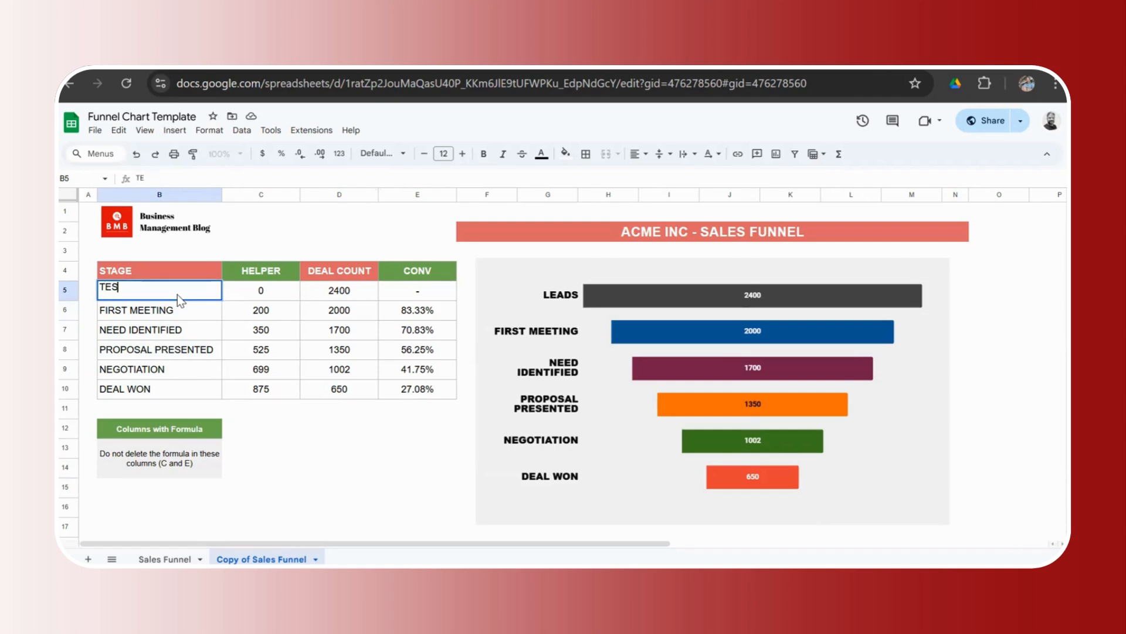
type("TEST")
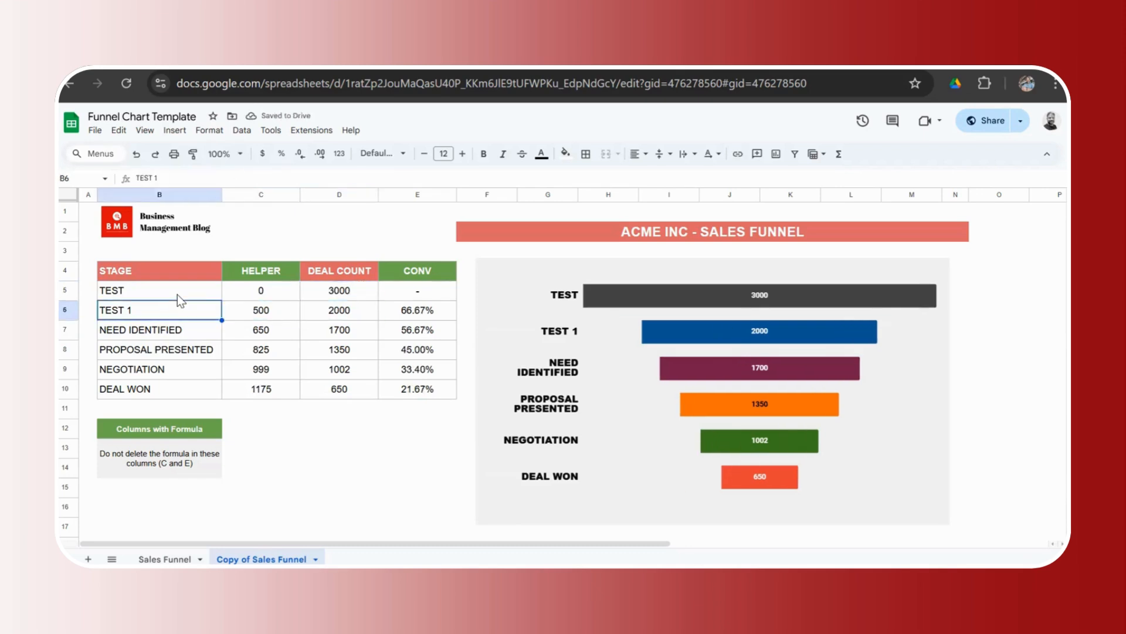
left_click_drag(159, 289, 159, 329)
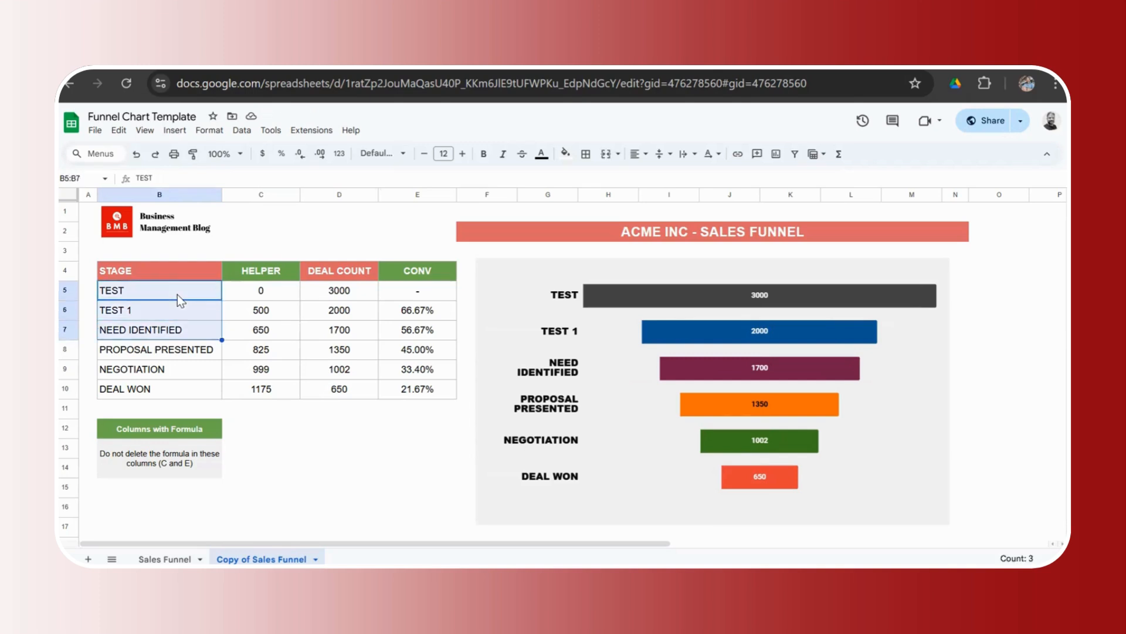
left_click(158, 368)
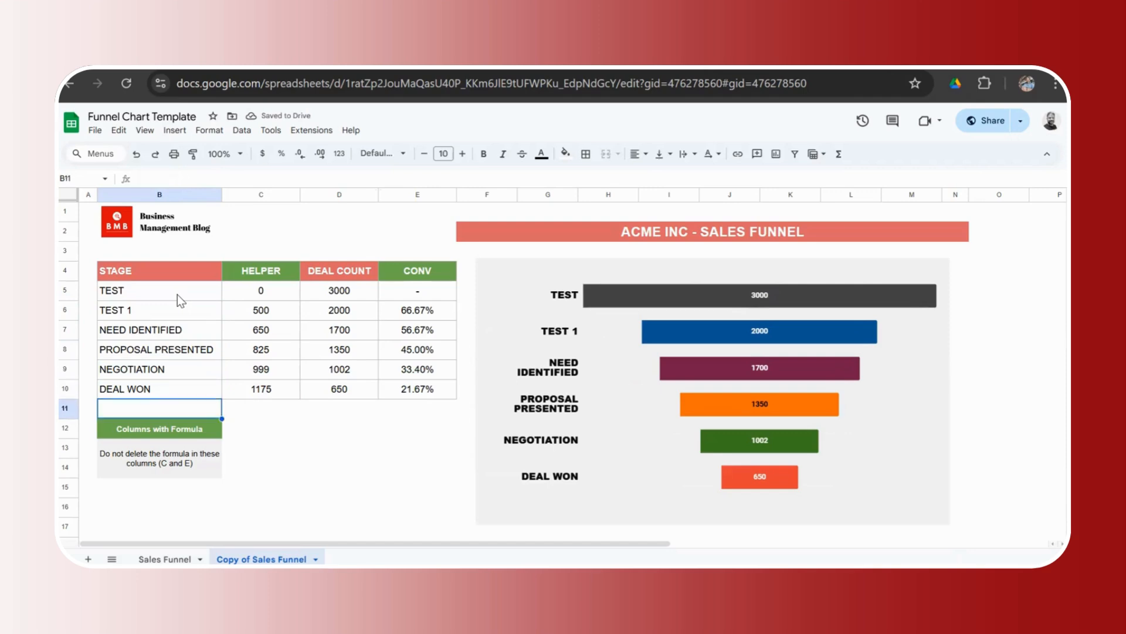
left_click(141, 368)
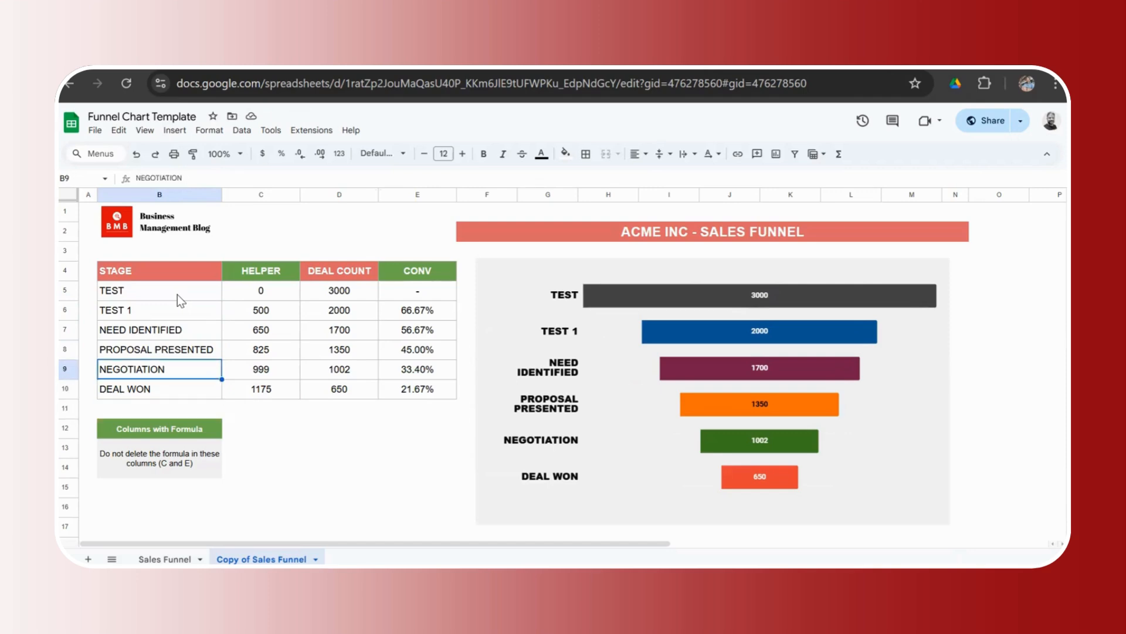
- Insert a NEW STAGE row above NEGOTIATION in the copied table
left_click_drag(130, 369, 416, 369)
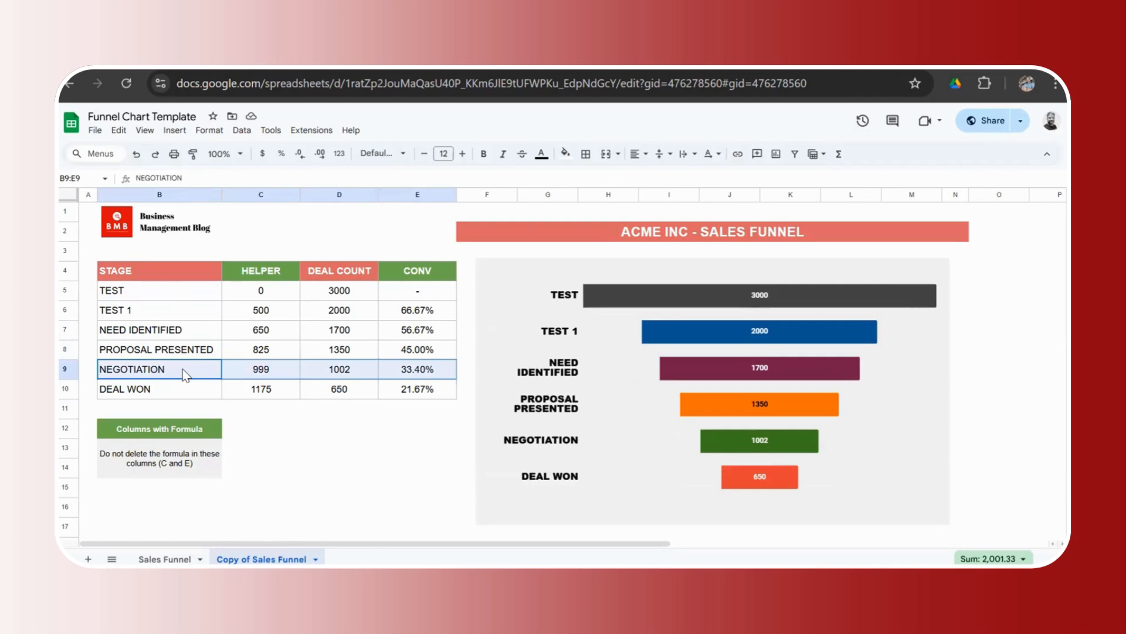
right_click(186, 370)
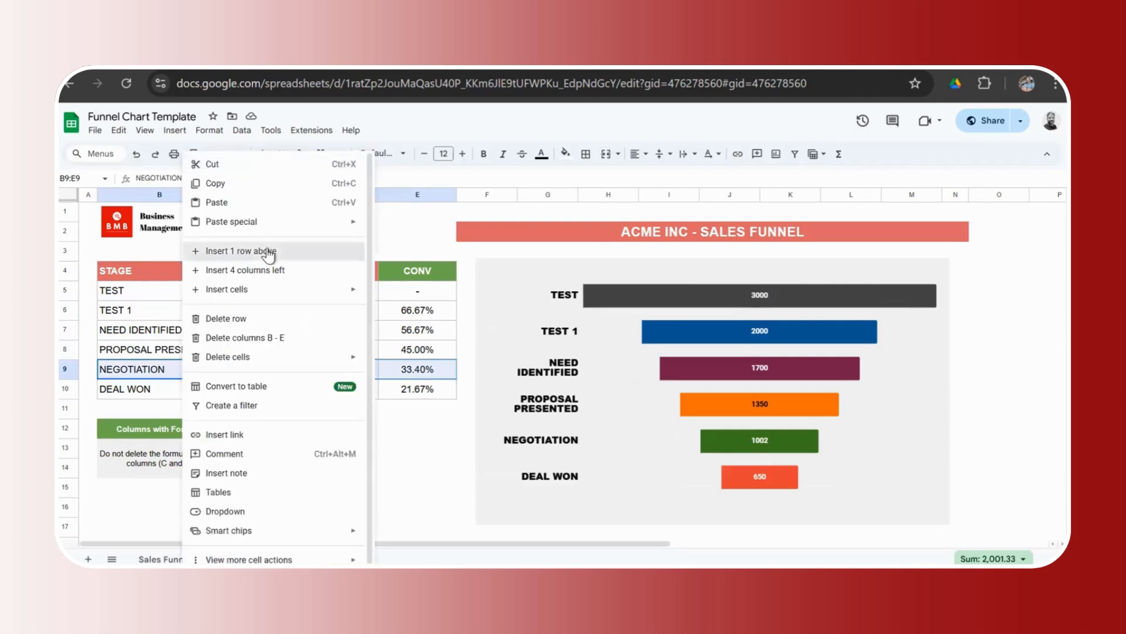
left_click(241, 251)
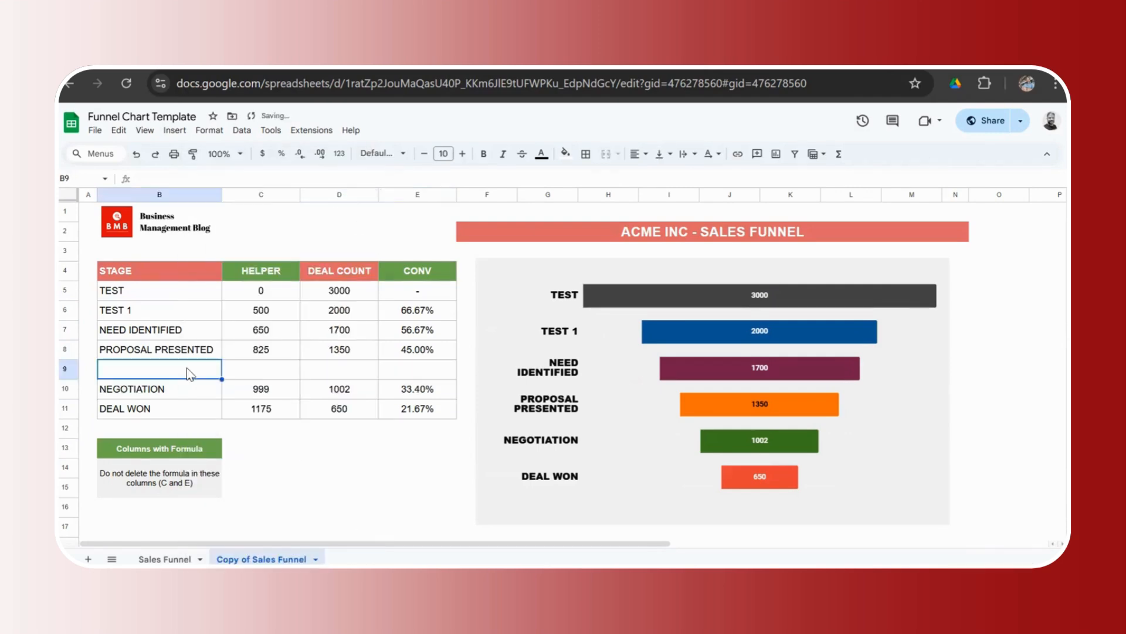
type("NEW STAGE")
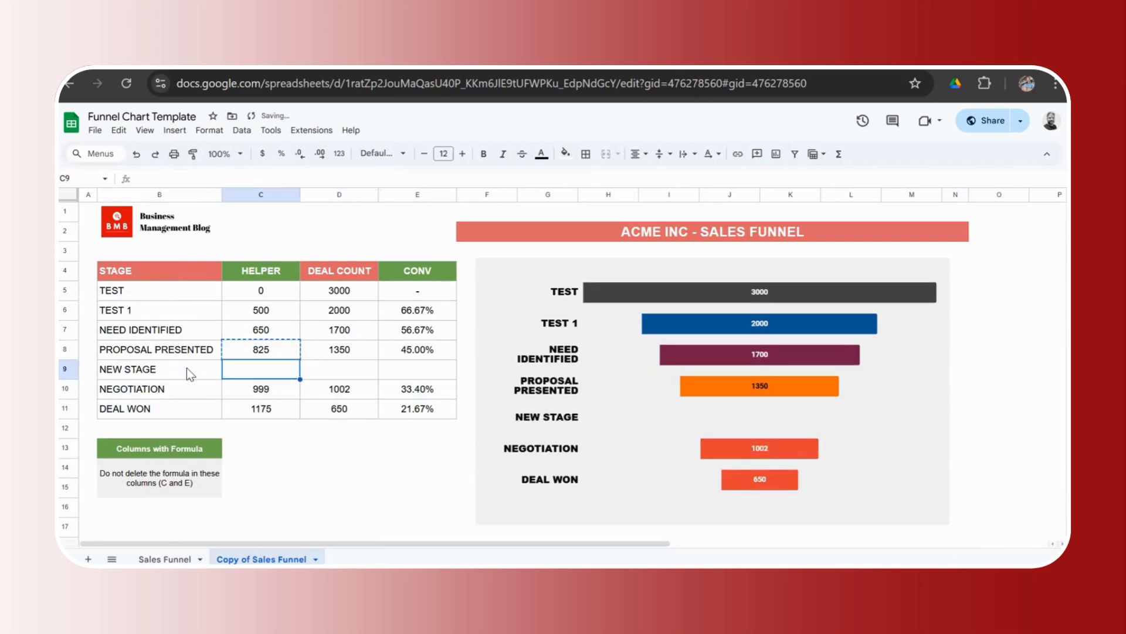
- Set the NEW STAGE deal count to 1100 so its bar joins the funnel
type("1500")
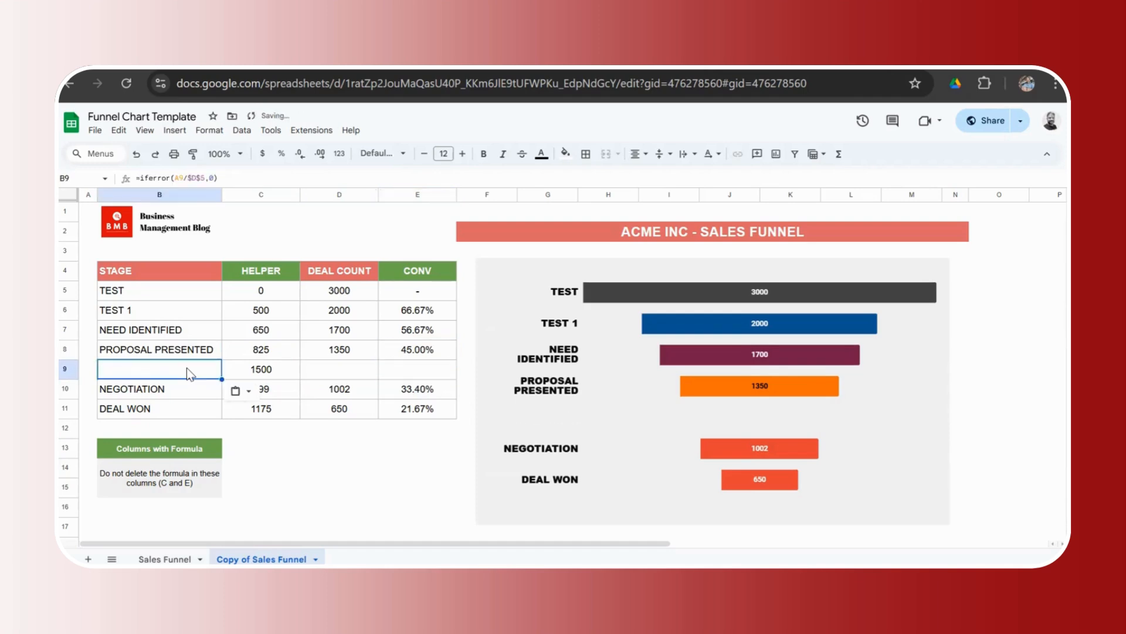
type("NEW STAGE")
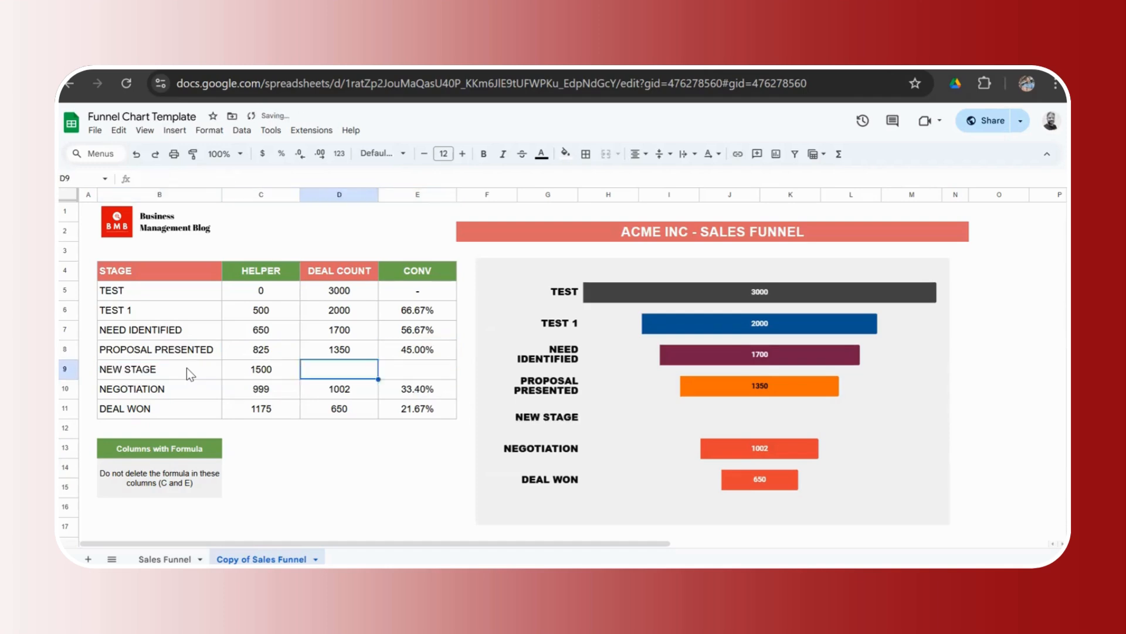
left_click(418, 368)
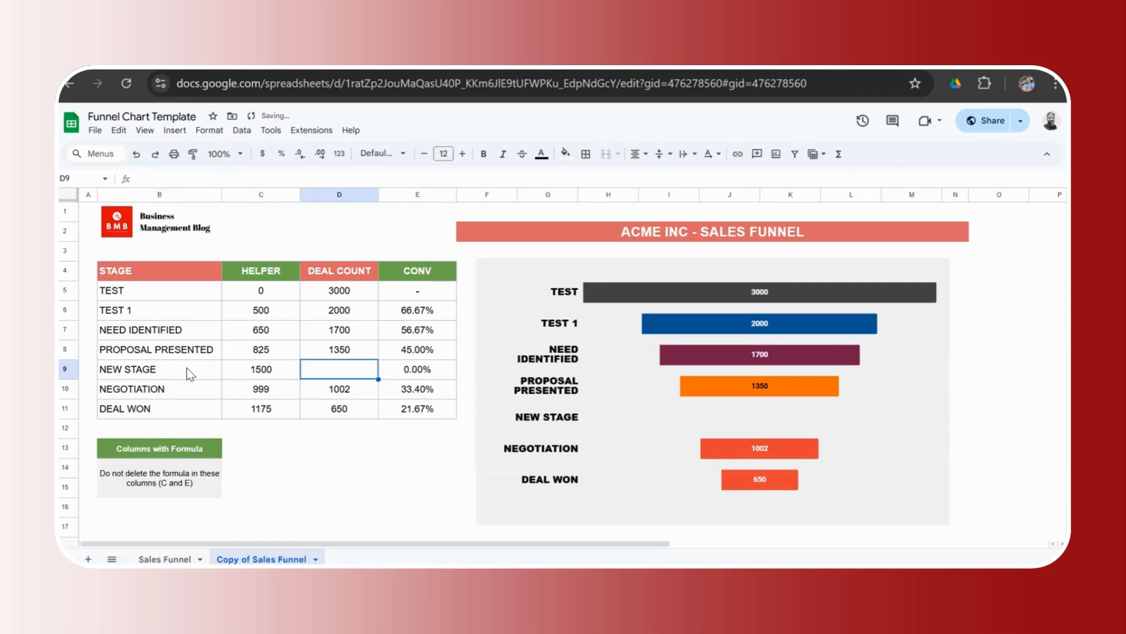
type("1100")
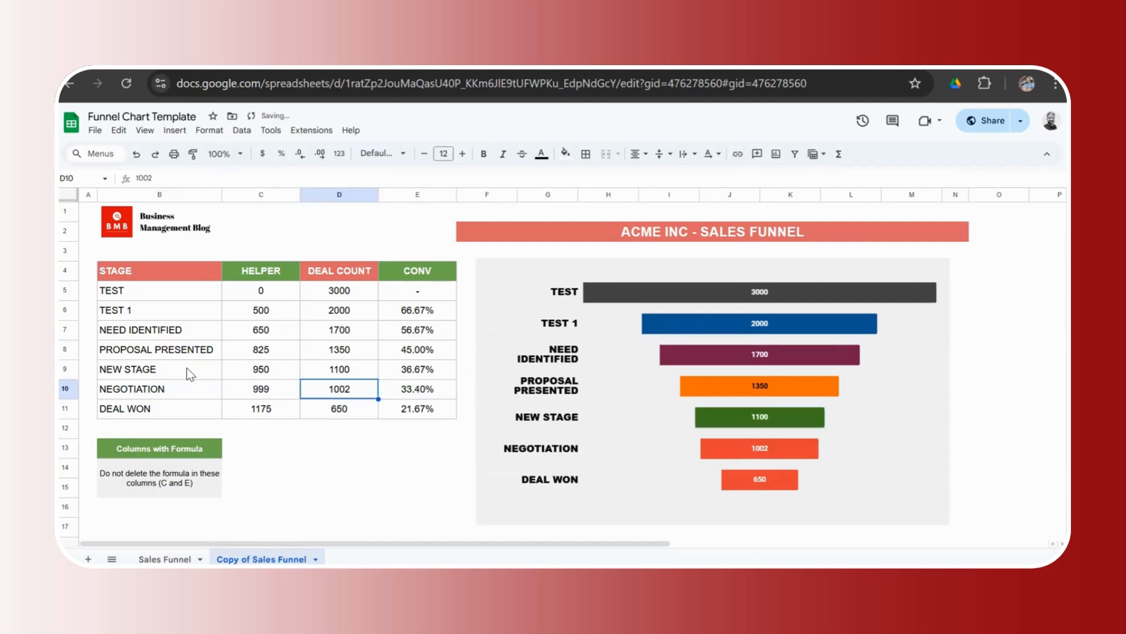
mouse_move(632, 431)
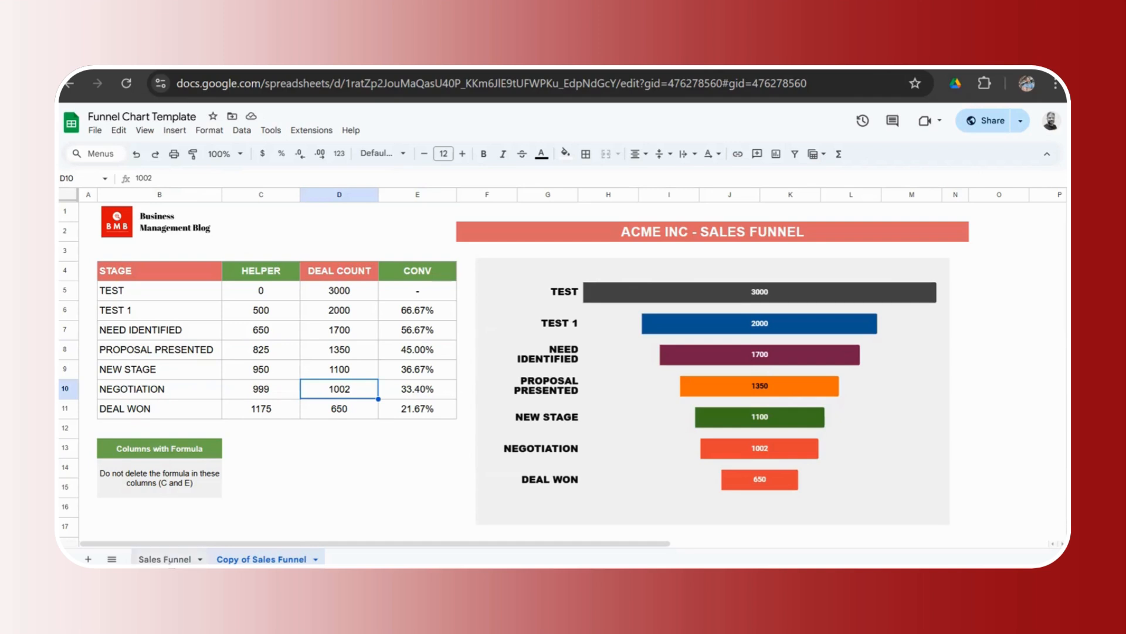
- Switch between the original Sales Funnel and the ACME copy to compare them
left_click(164, 558)
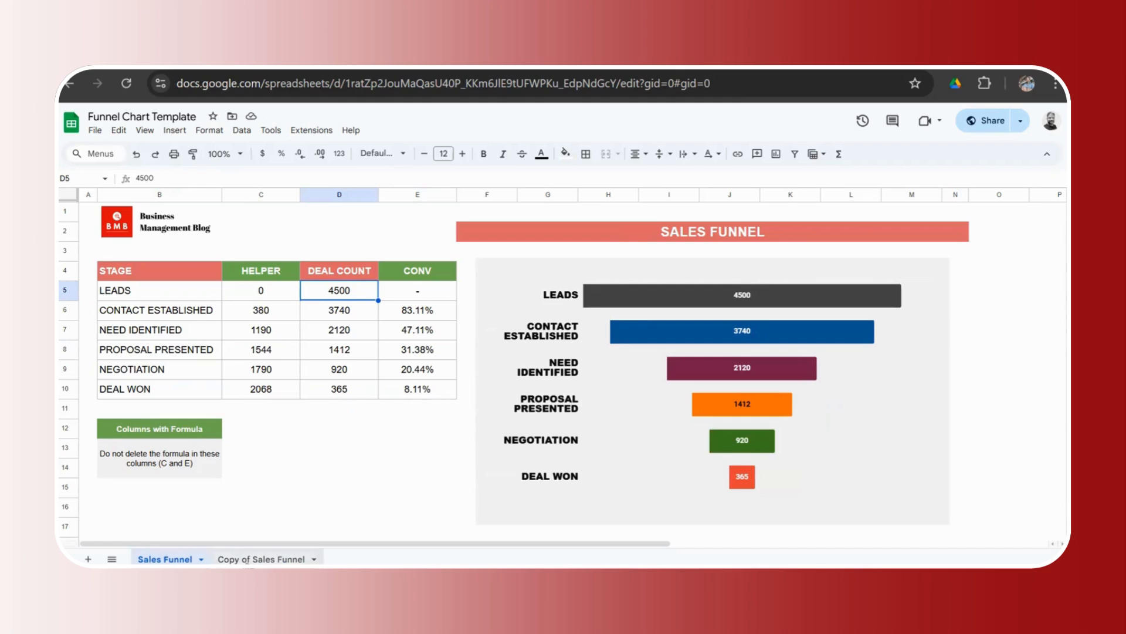
left_click(261, 558)
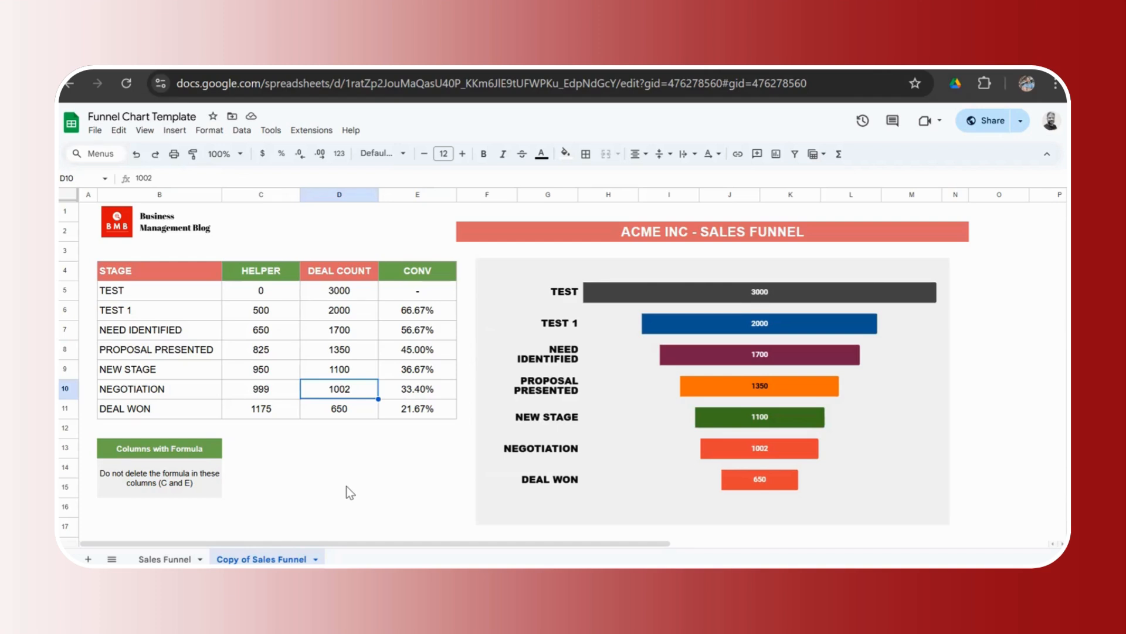
mouse_move(596, 441)
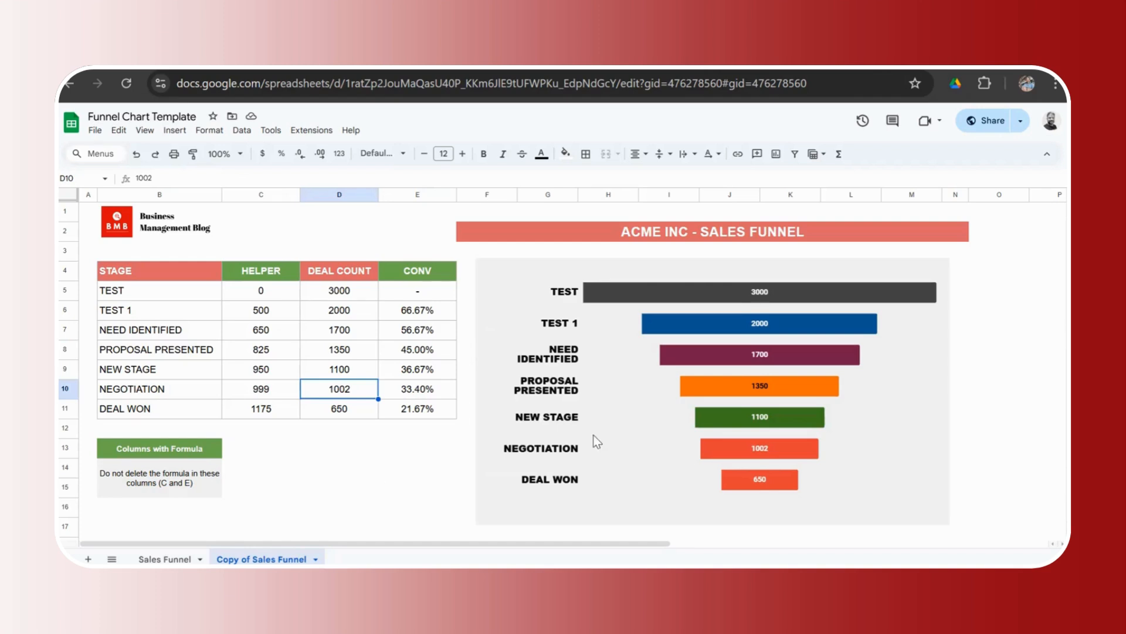
left_click(165, 558)
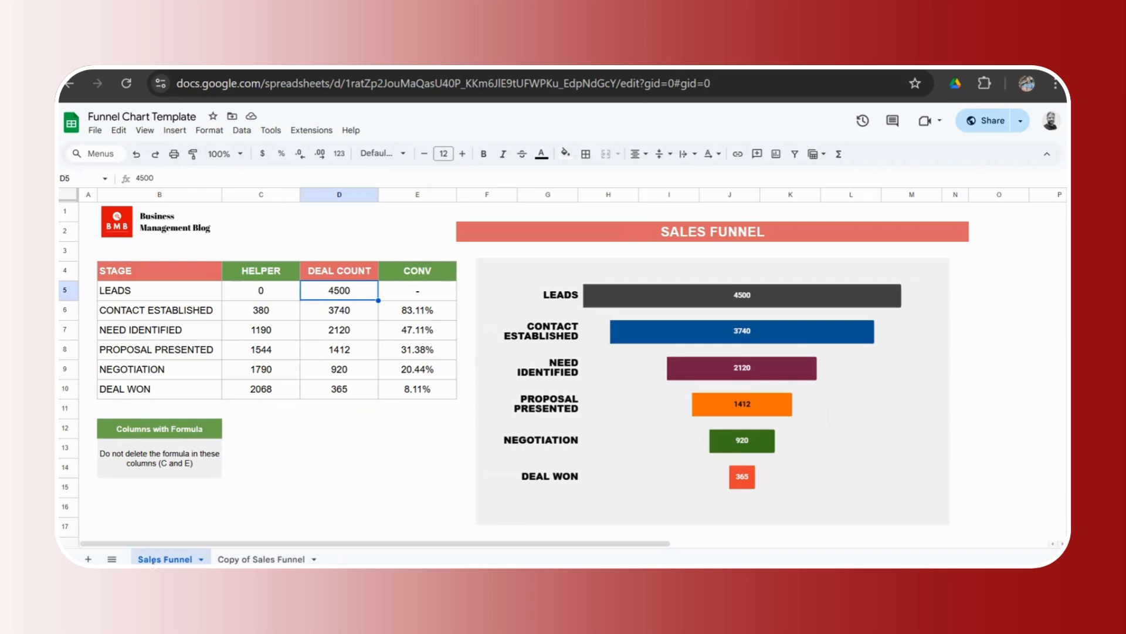
left_click(260, 558)
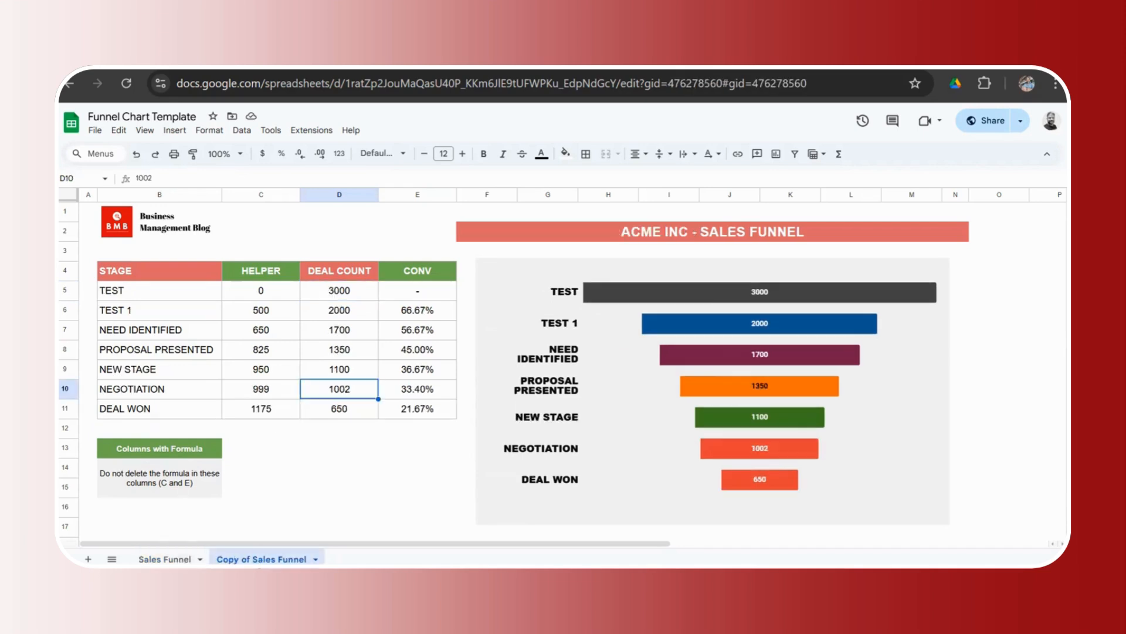
mouse_move(366, 534)
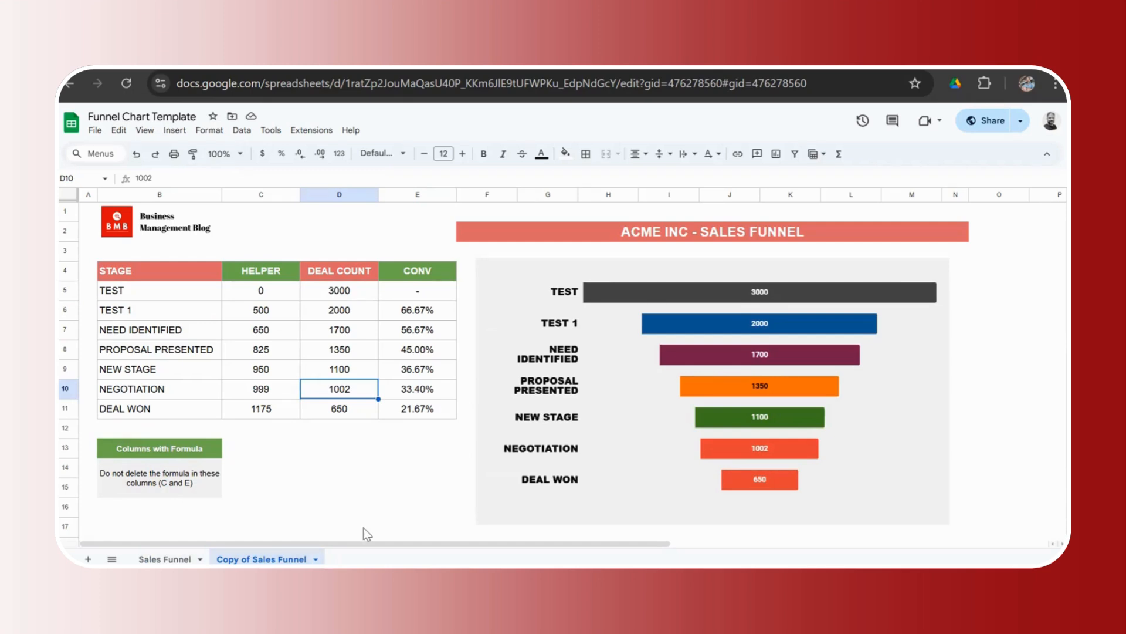
mouse_move(110, 555)
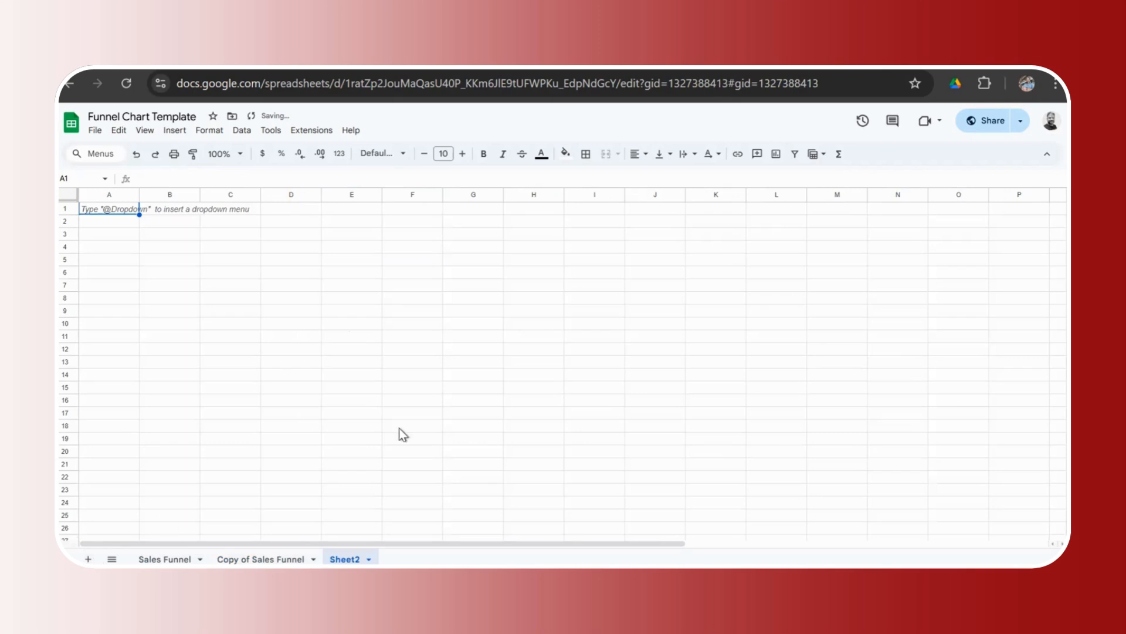
- Enter the STAGE and HELPER headers in row 4 of Sheet2
left_click(168, 246)
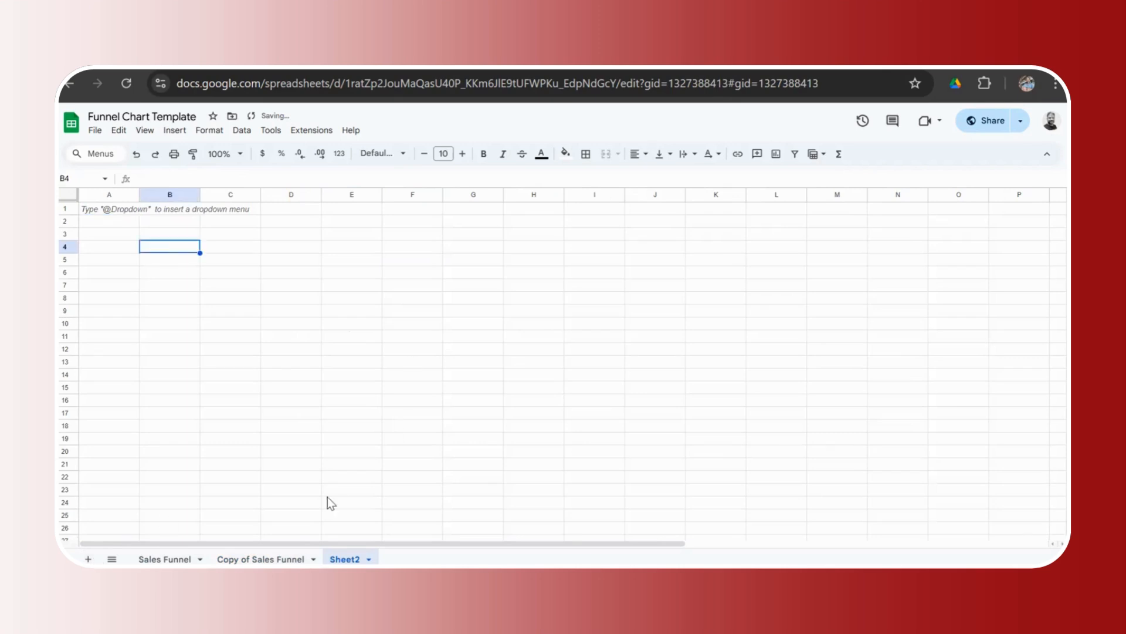
left_click(260, 559)
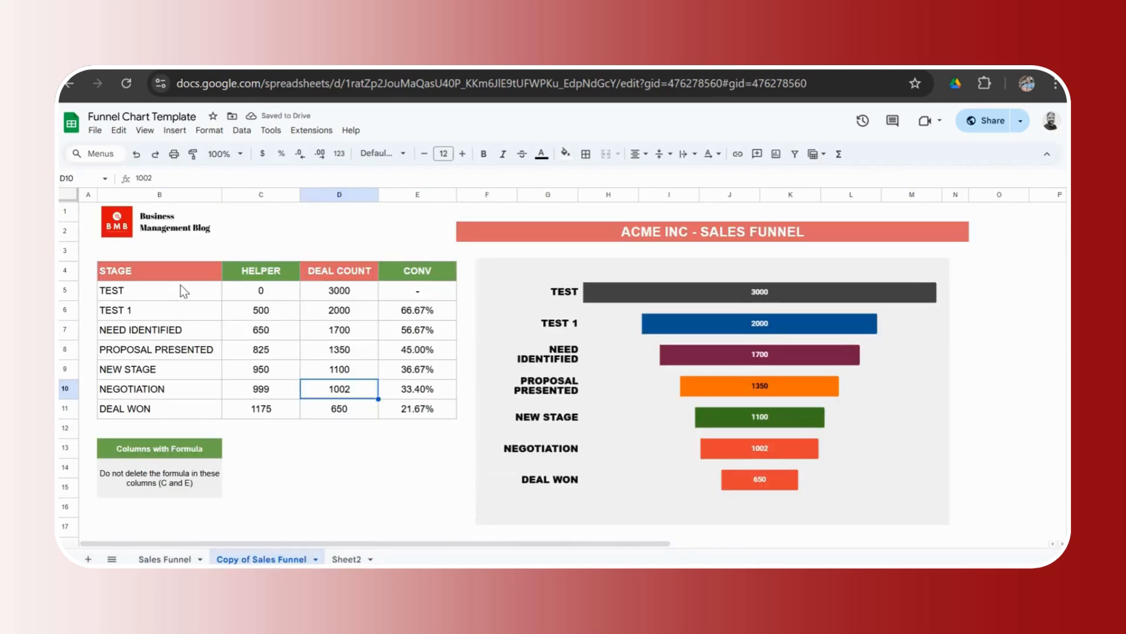
left_click(347, 558)
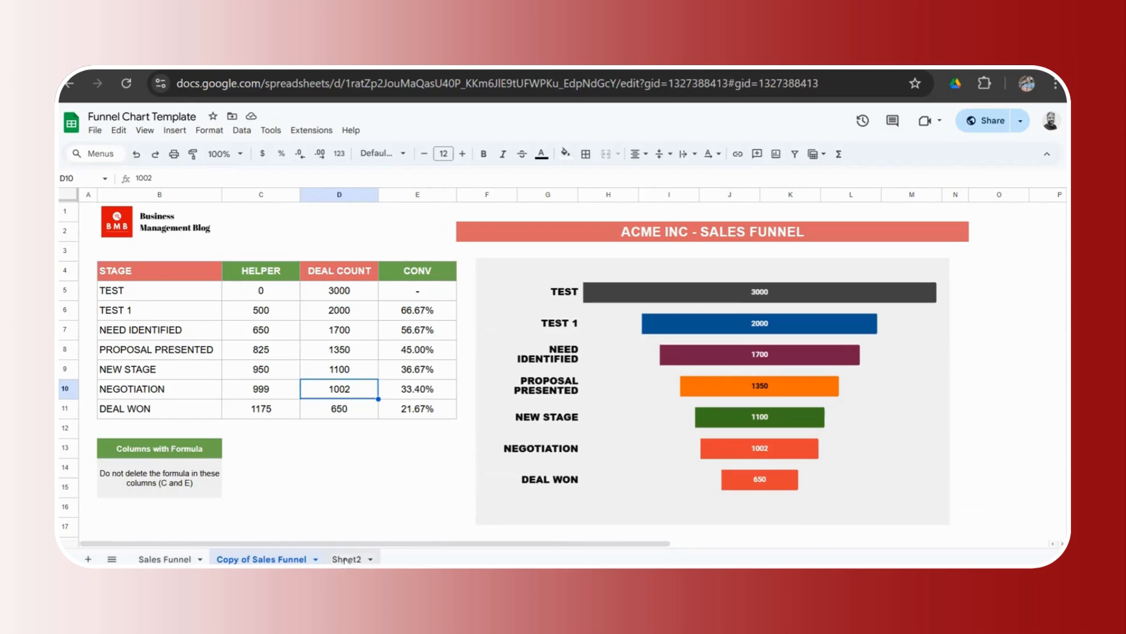
left_click(343, 558)
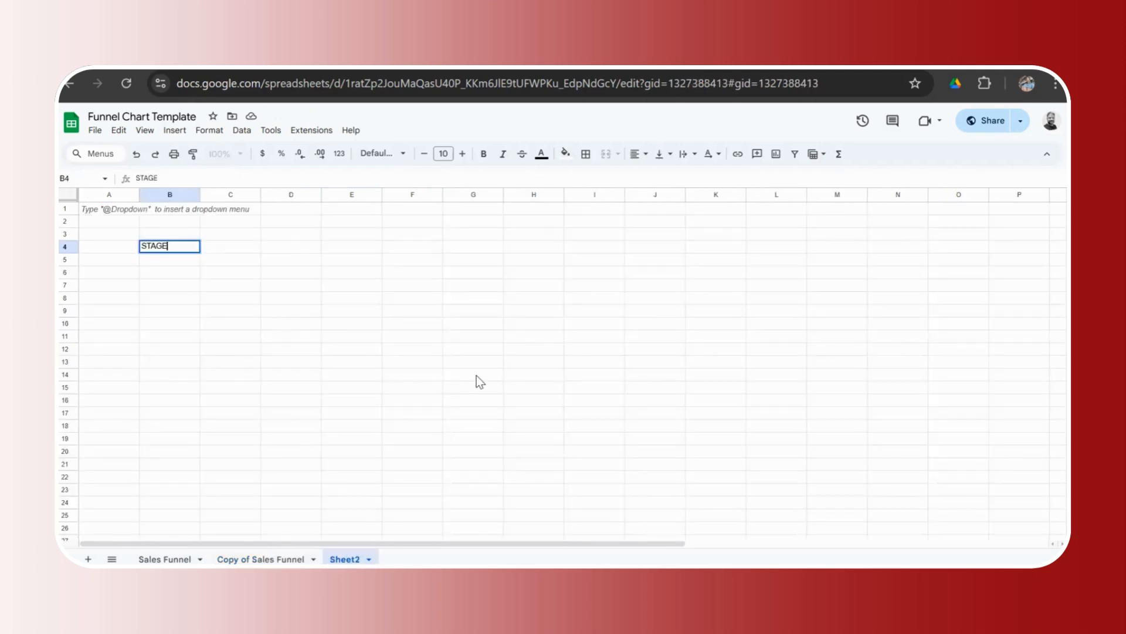
type("HELPE")
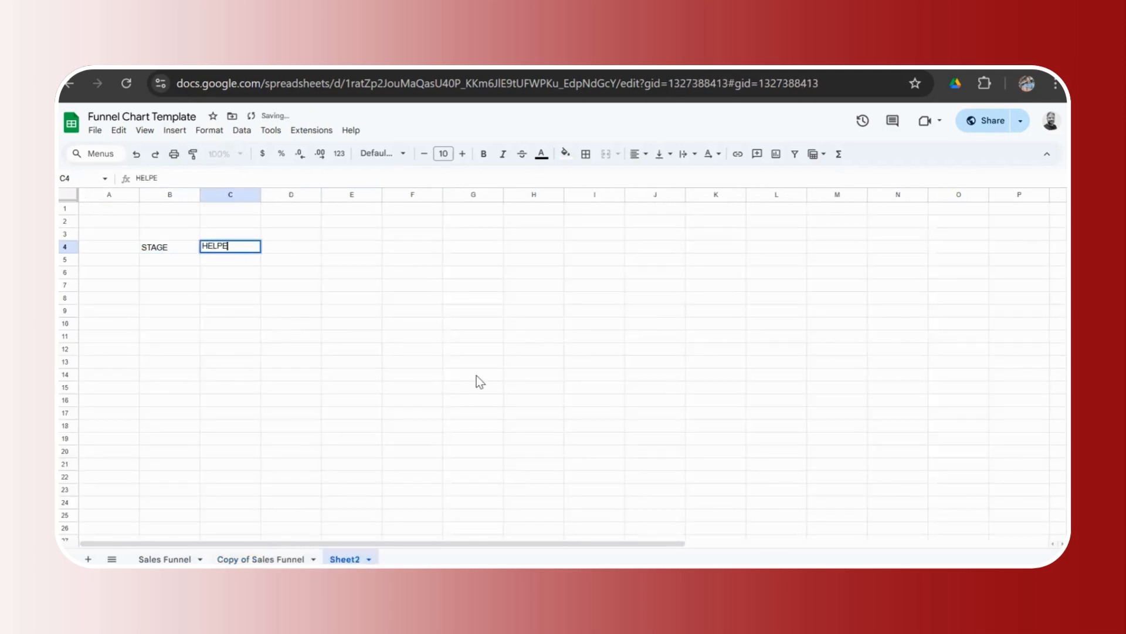
key("Tab")
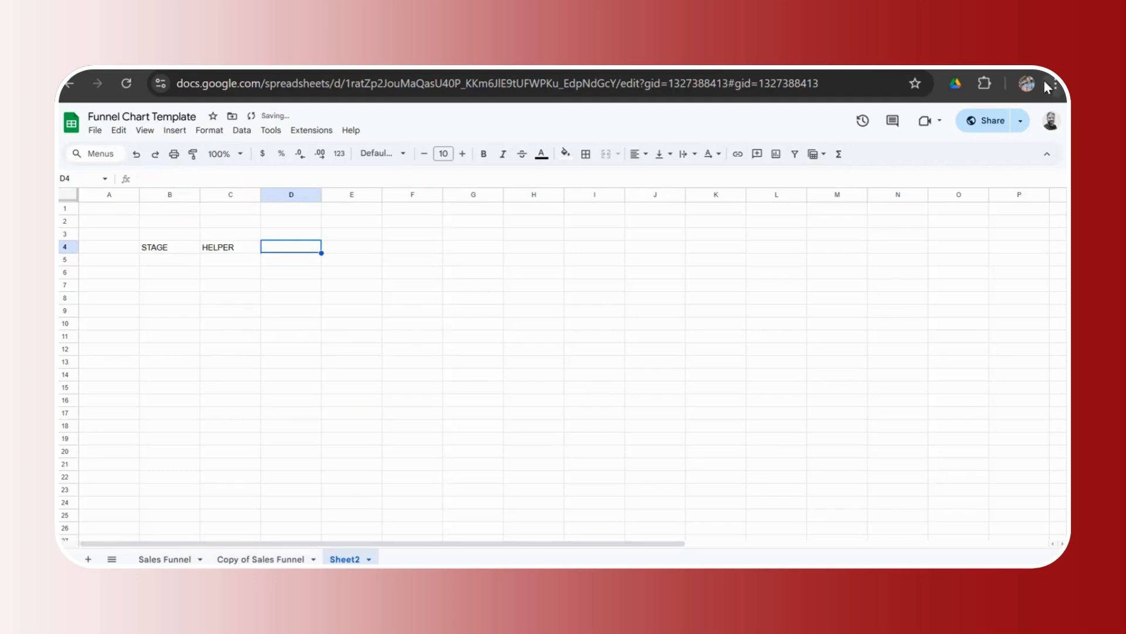
- Set browser zoom to 100%, add the COUNT header, and return to Sales Funnel
left_click(1058, 86)
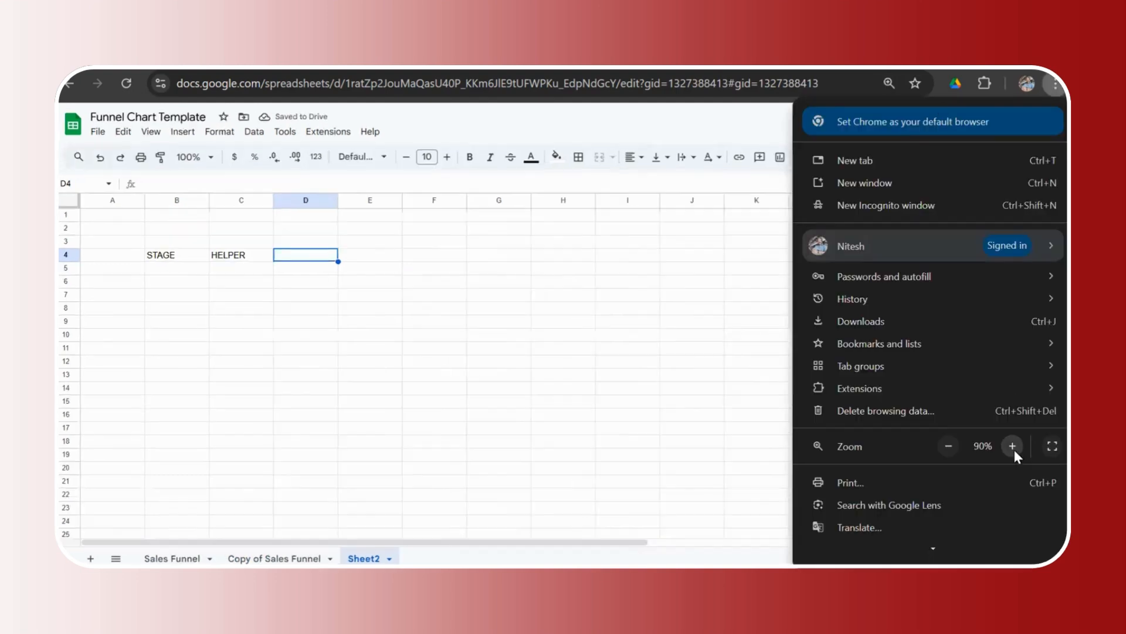
left_click(1014, 446)
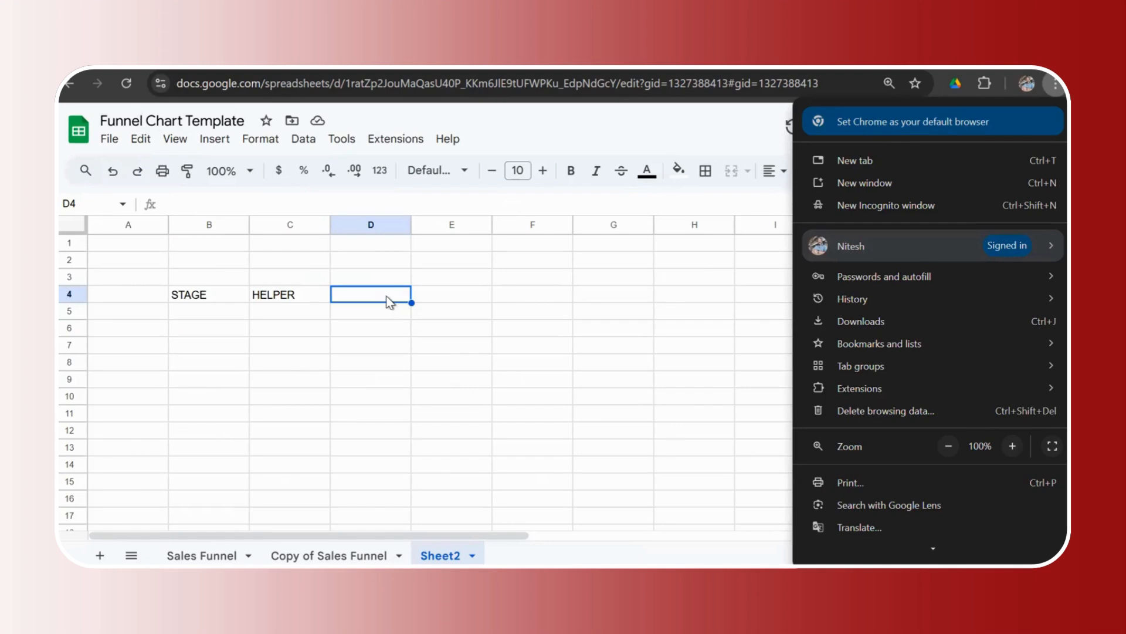
type("COU")
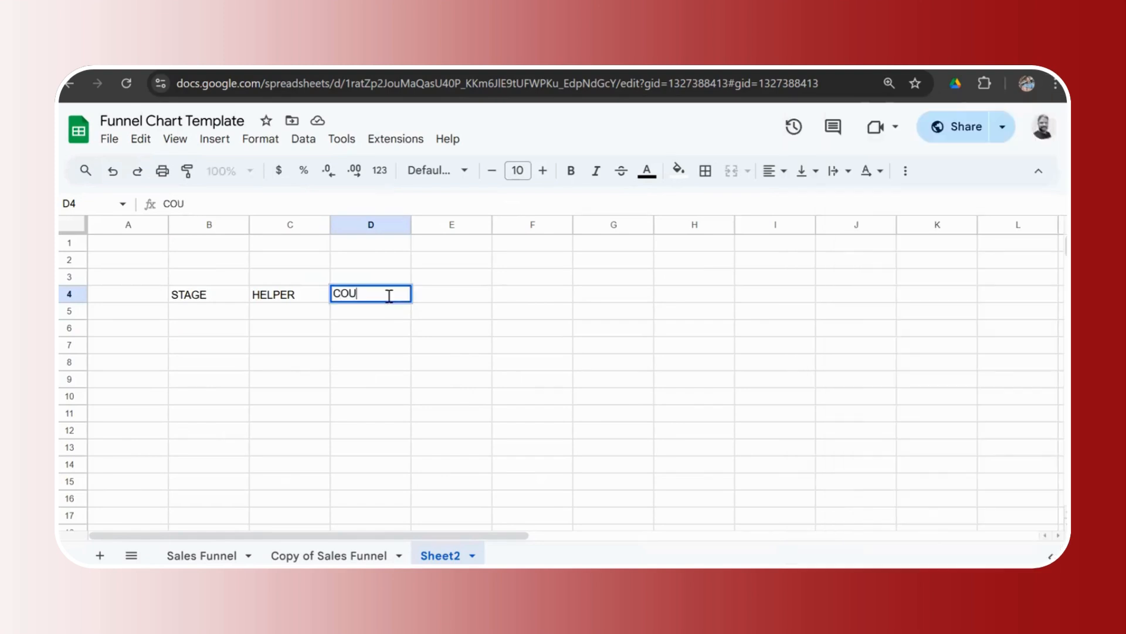
key("Enter")
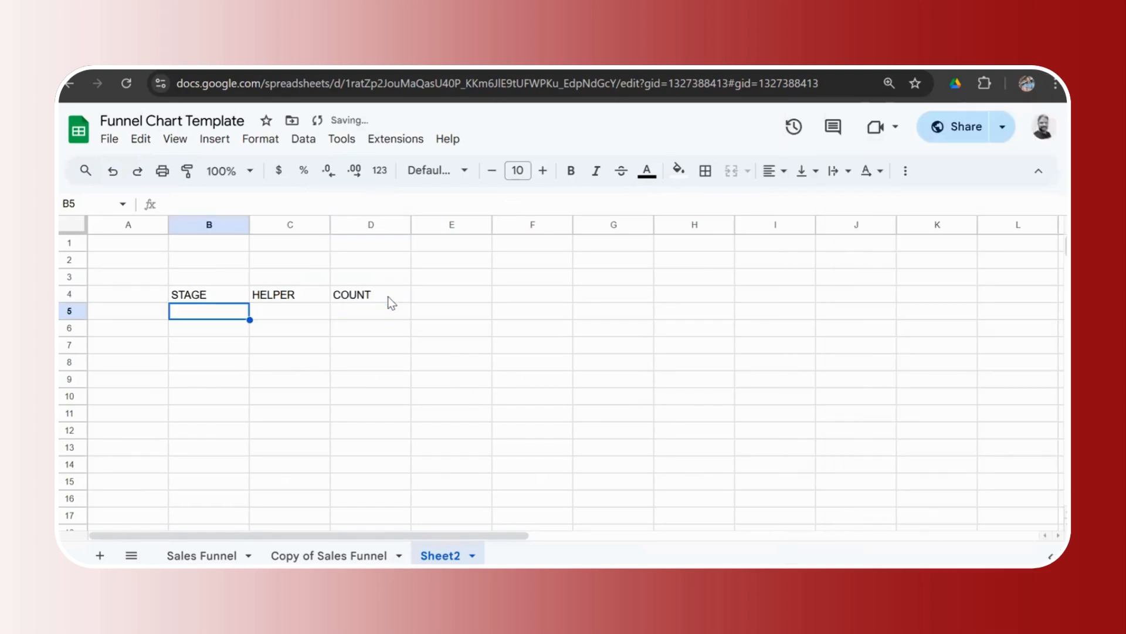
left_click(202, 555)
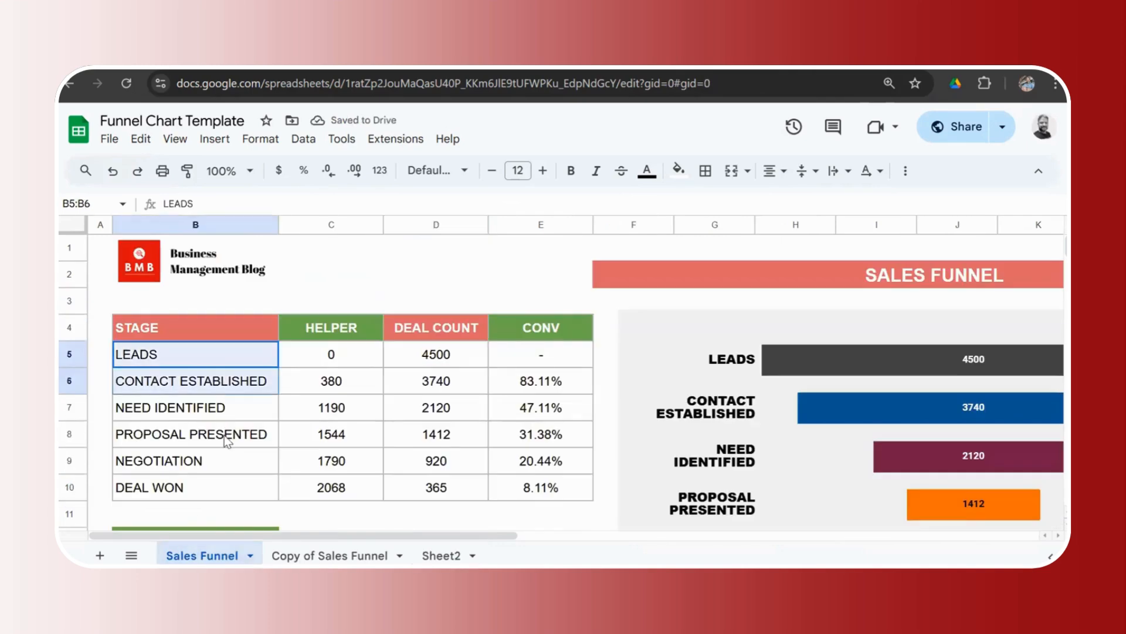
- Copy the stage names into Sheet2 and widen column B to fit them
left_click_drag(193, 353, 194, 486)
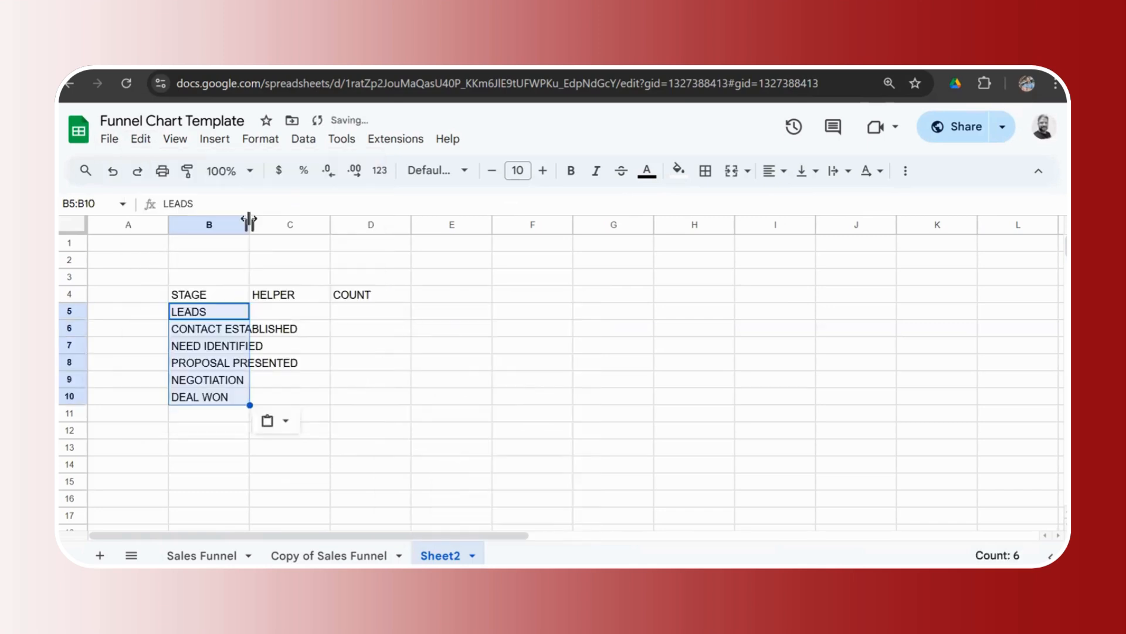
left_click_drag(250, 223, 283, 223)
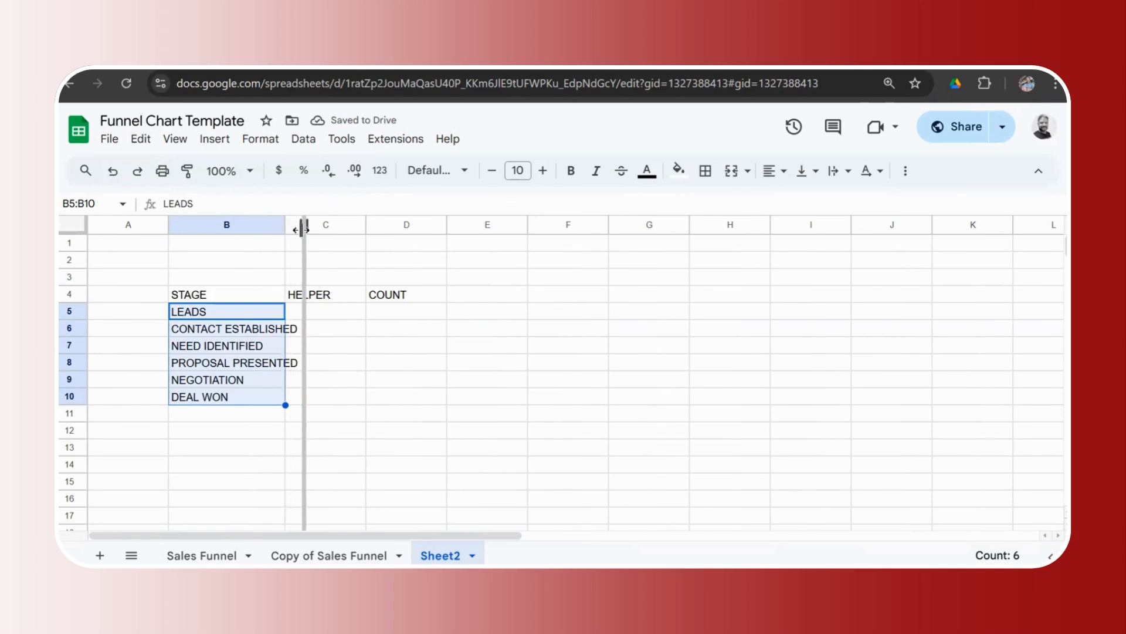
left_click(426, 312)
type("2400")
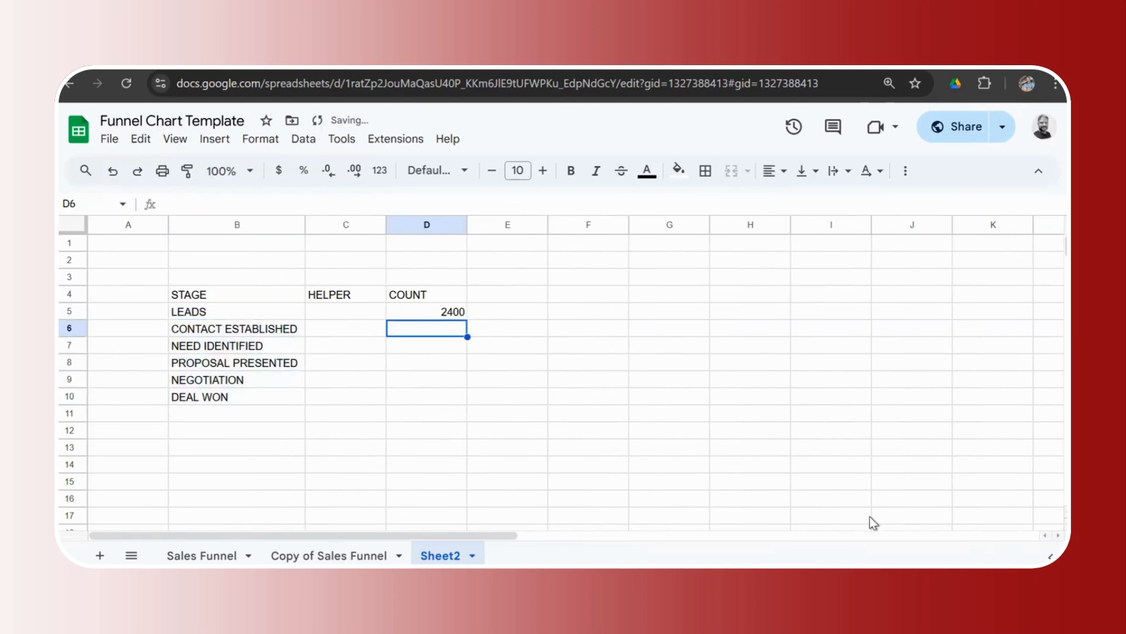
- Fill the COUNT column down to NEGOTIATION 900 and DEAL WON 500
type("2205")
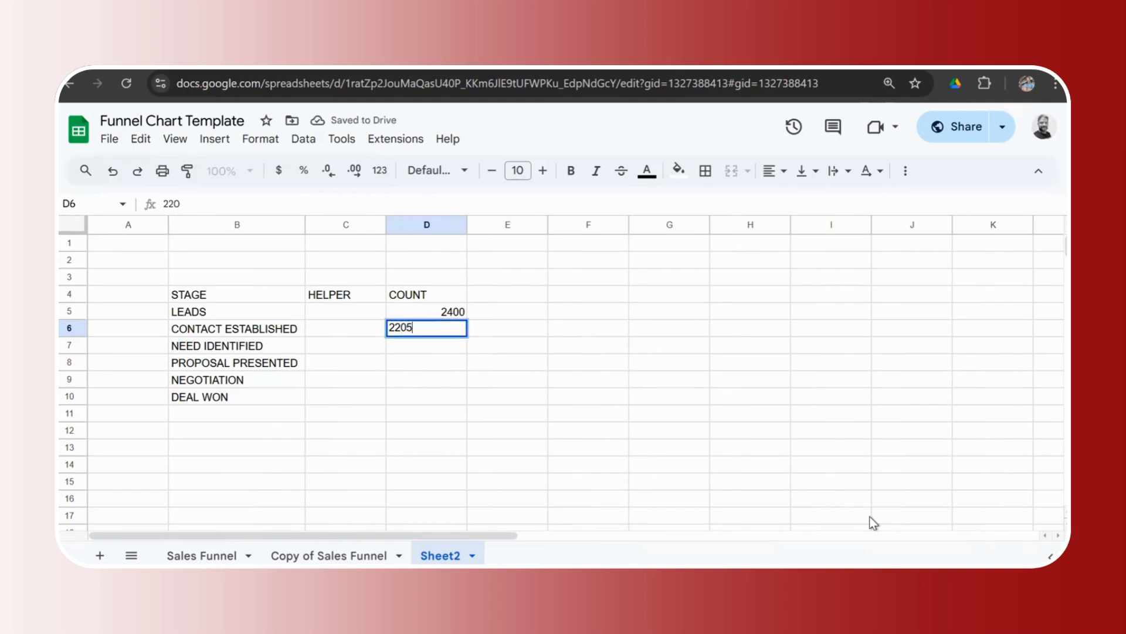
type("1600")
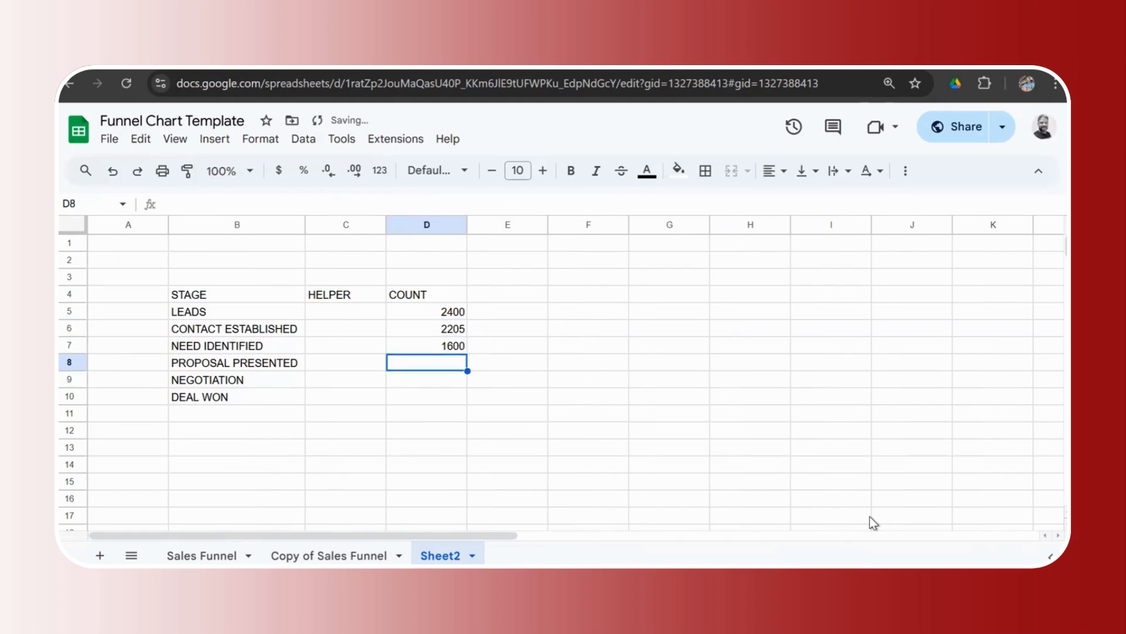
type("1200")
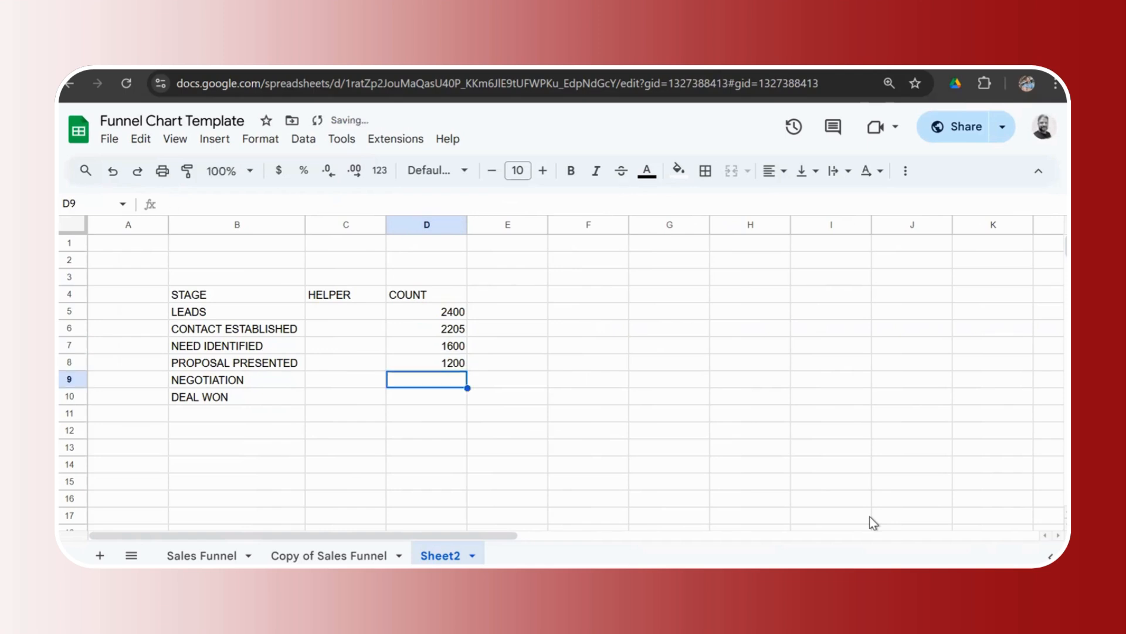
type("90")
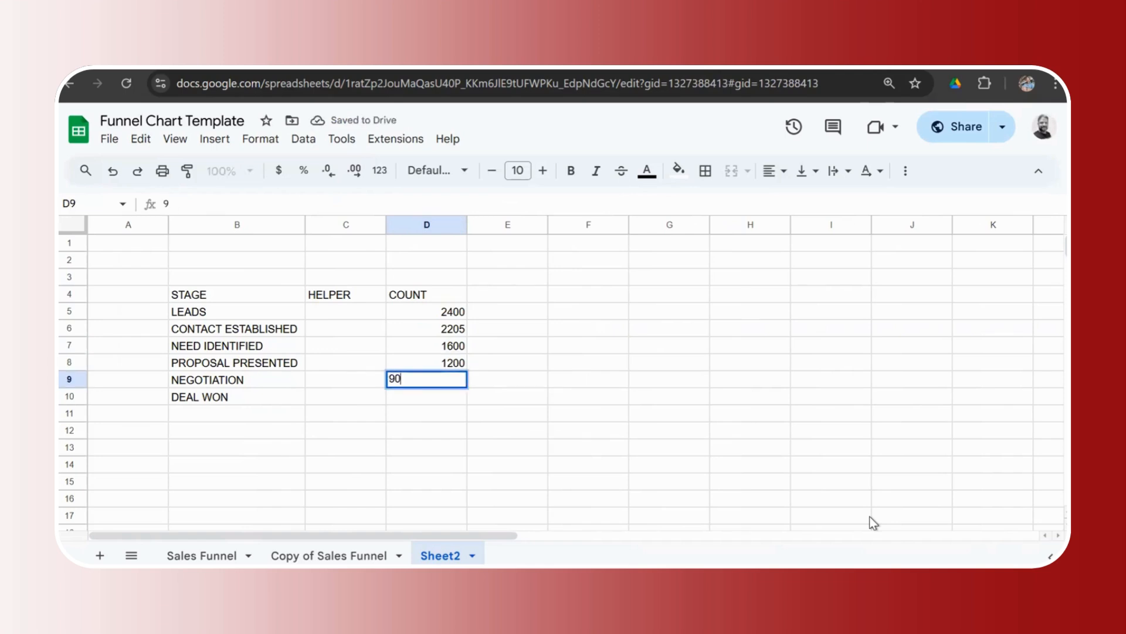
type("500")
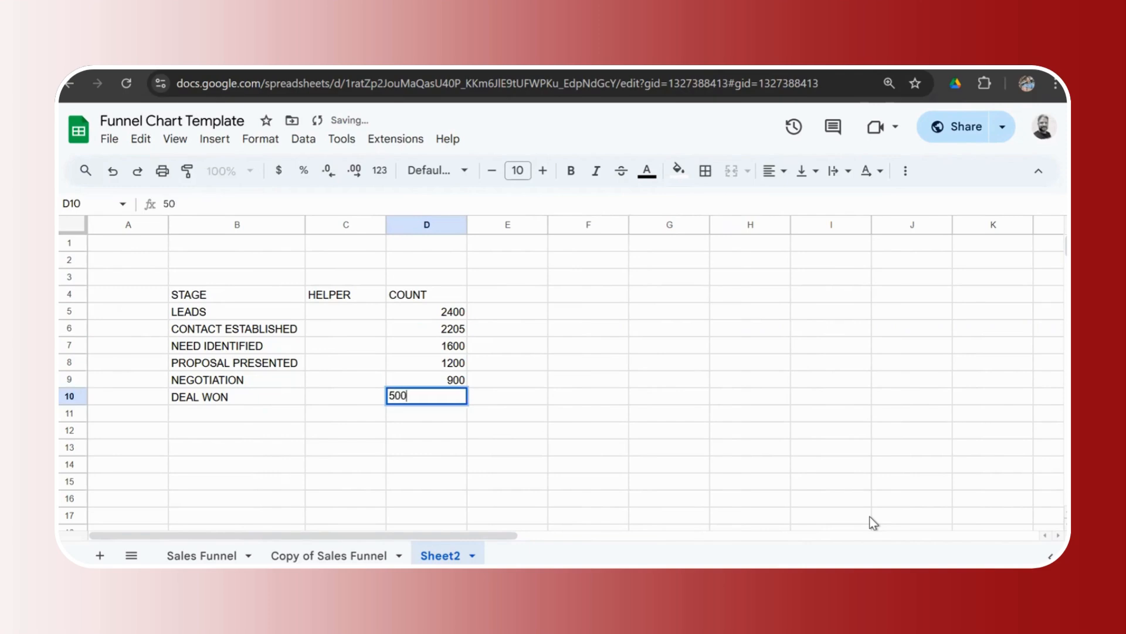
left_click(345, 295)
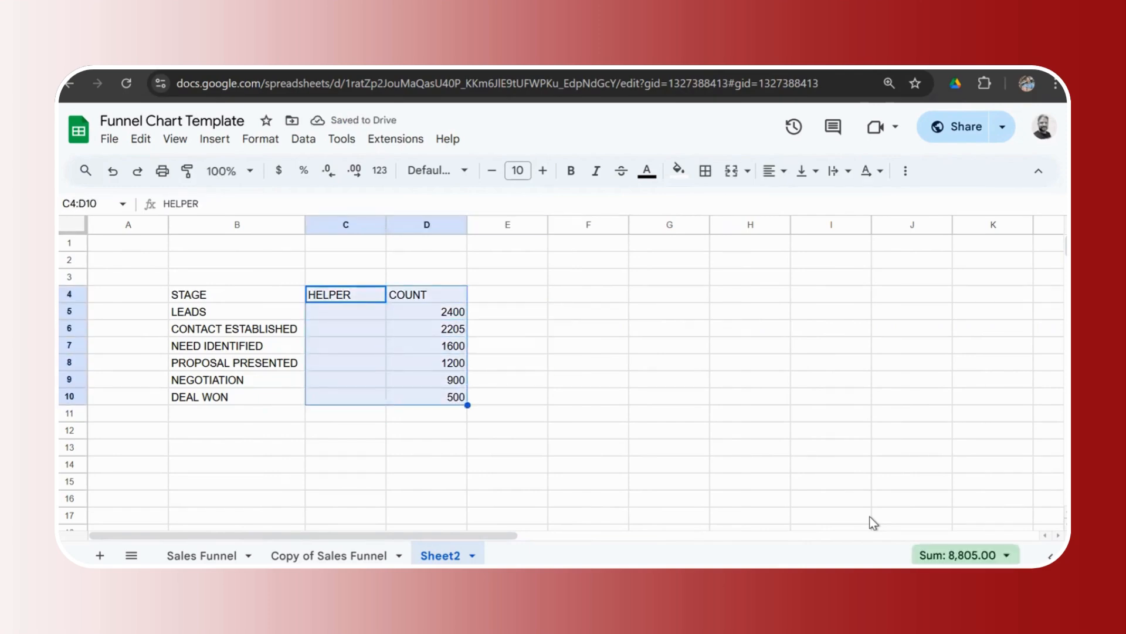
- Center HELPER and COUNT and fill HELPER with =(MAX($D$5:$D$10)-D5)/2 down to C10
left_click(779, 172)
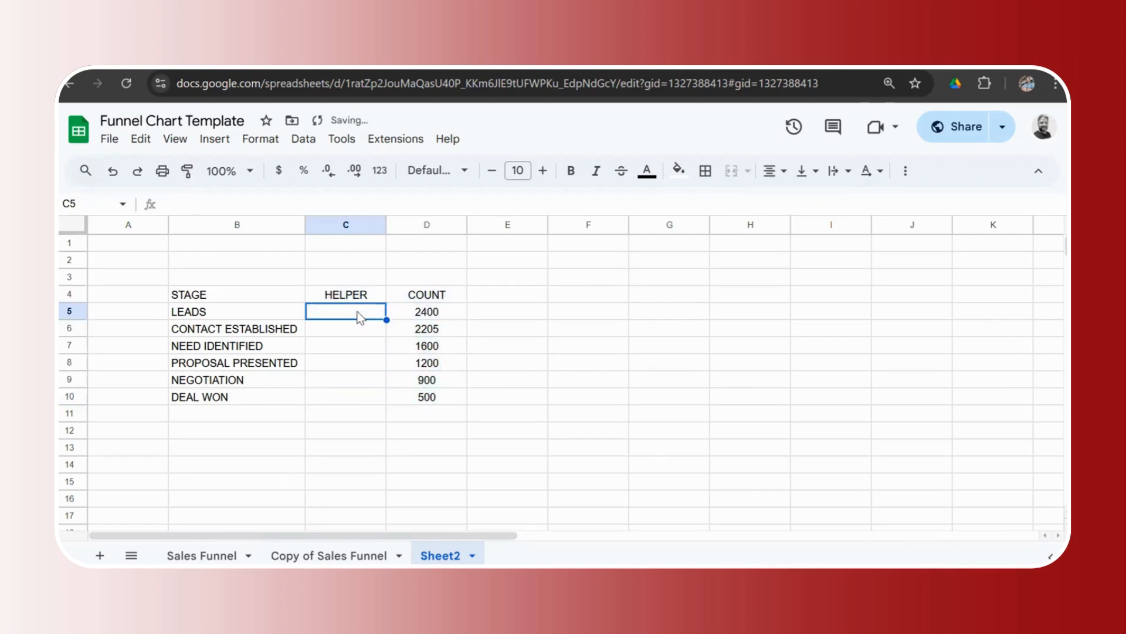
type("=")
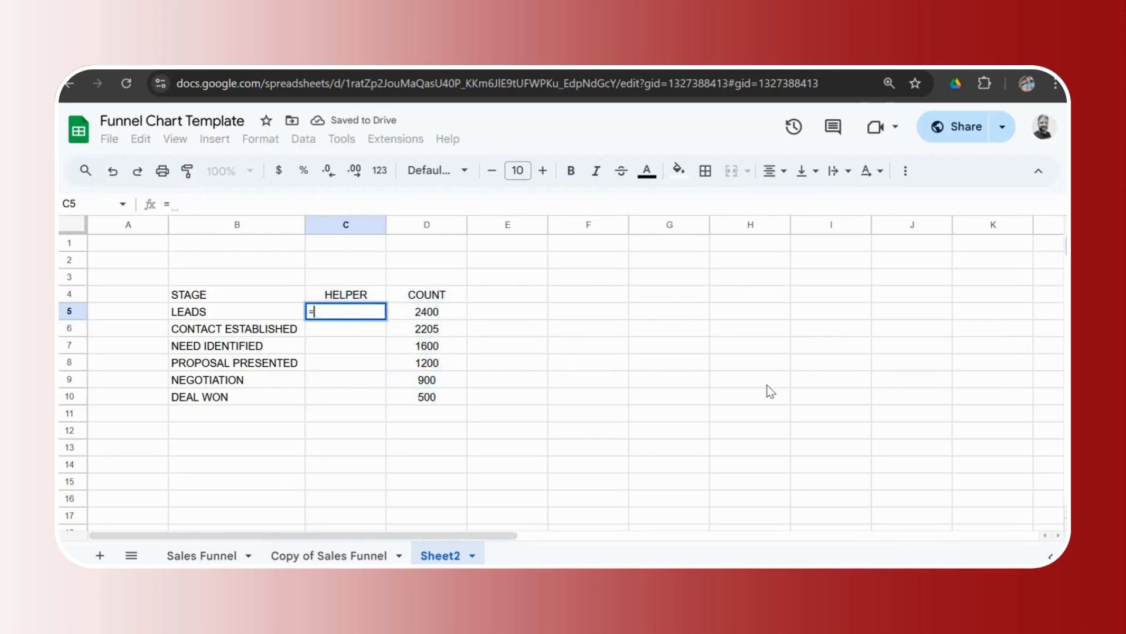
type("(max(D5:D10")
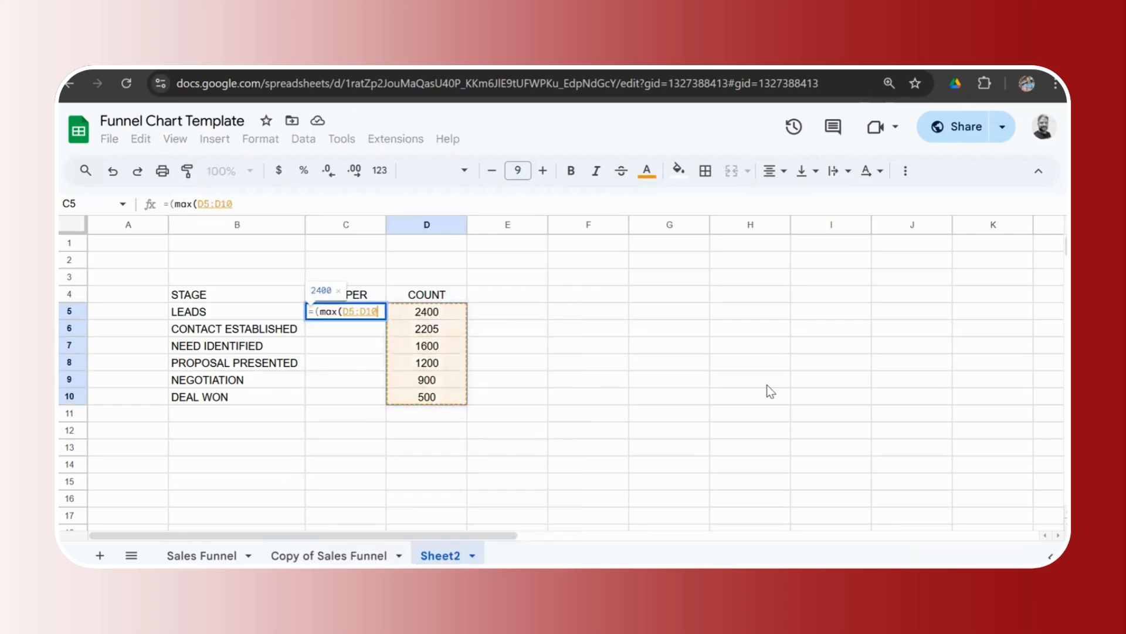
key("F4")
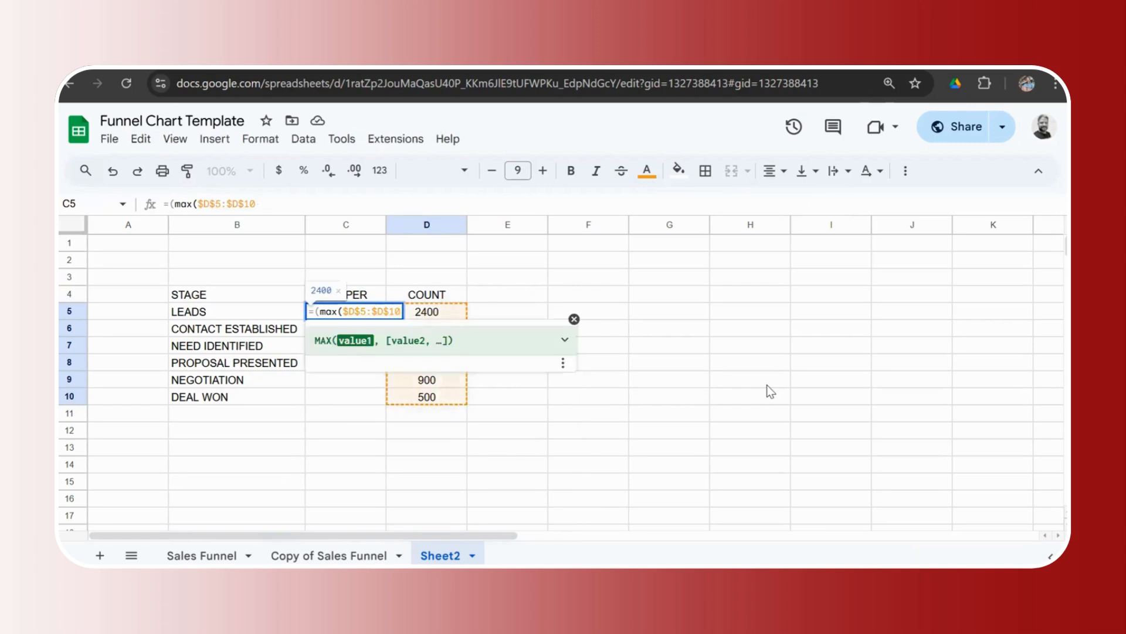
type("-D5")
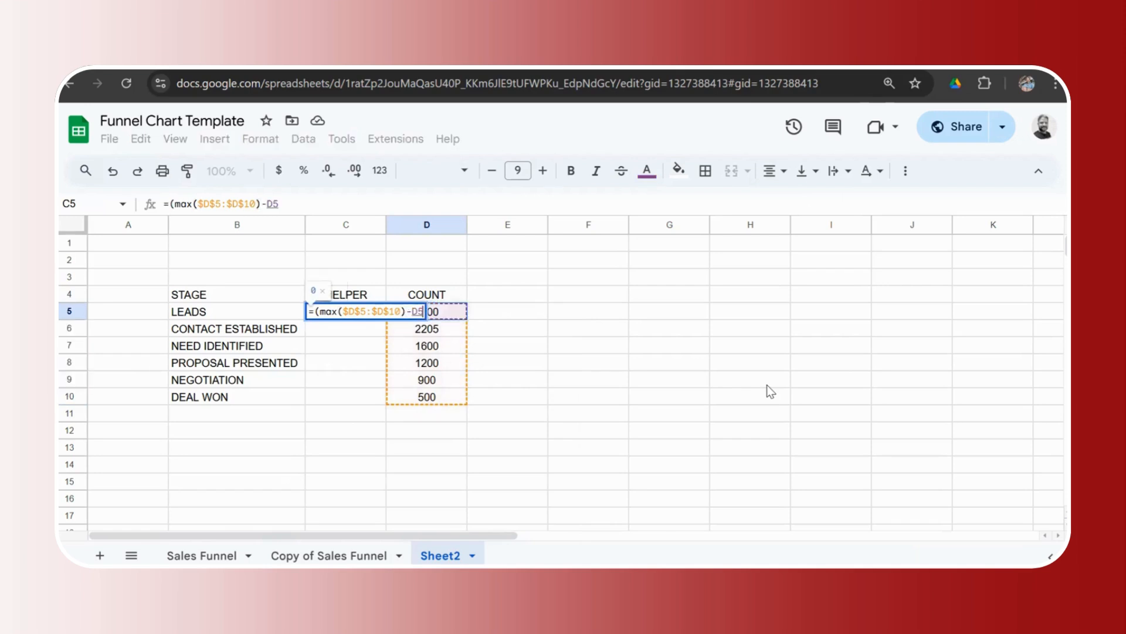
key("Enter")
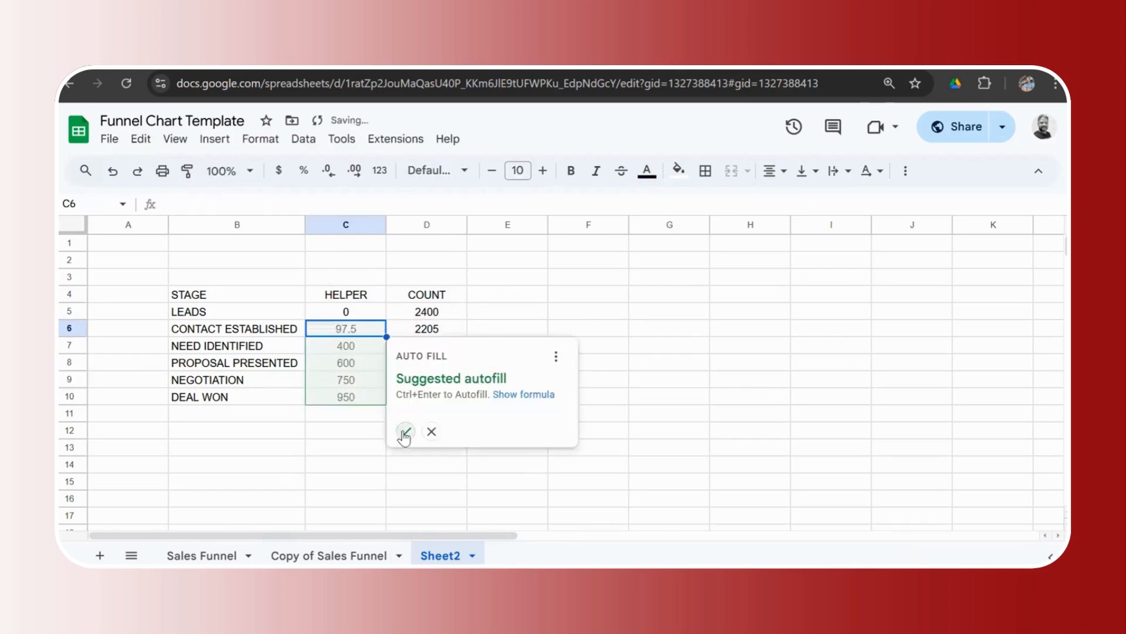
left_click(404, 432)
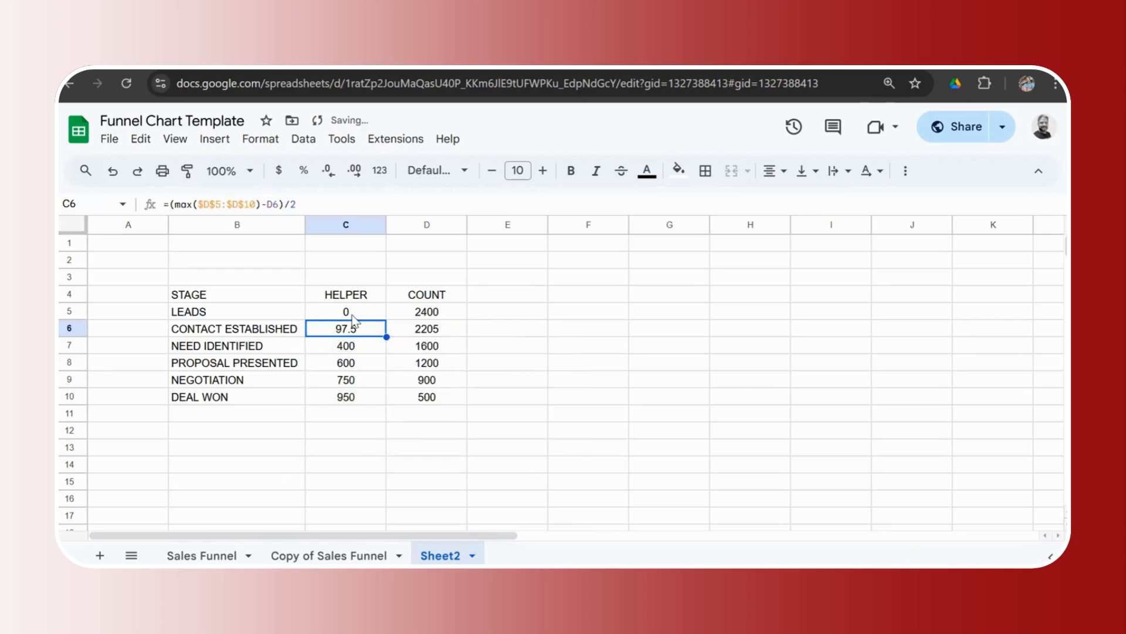
- Tidy the helper values and put borders around every table cell
left_click_drag(345, 311, 345, 396)
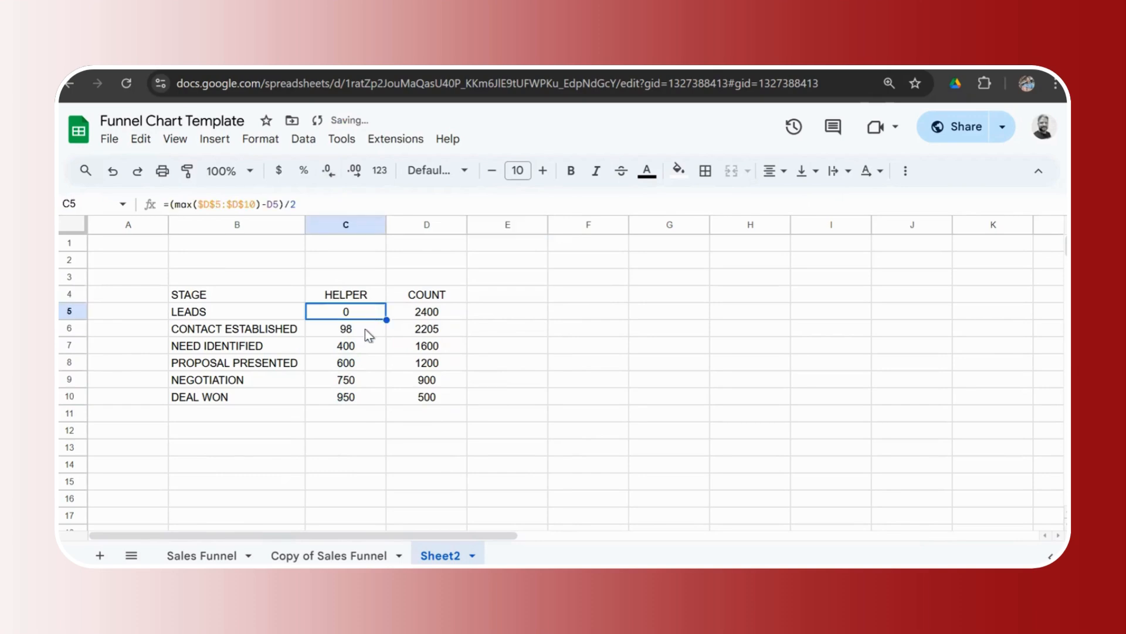
left_click_drag(344, 329, 345, 396)
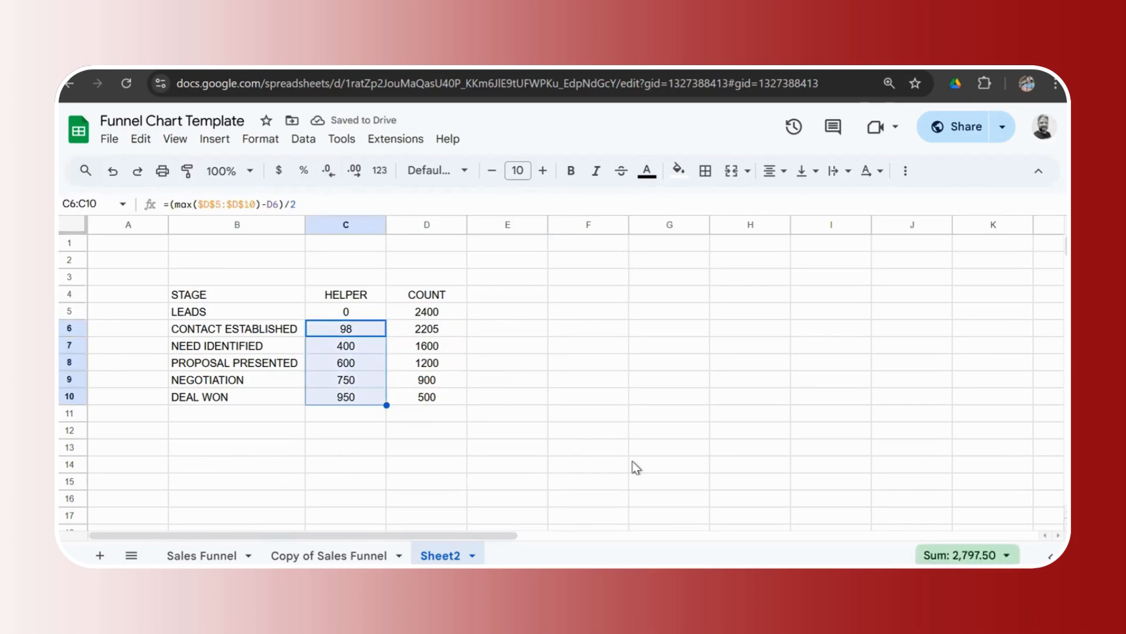
key("Delete")
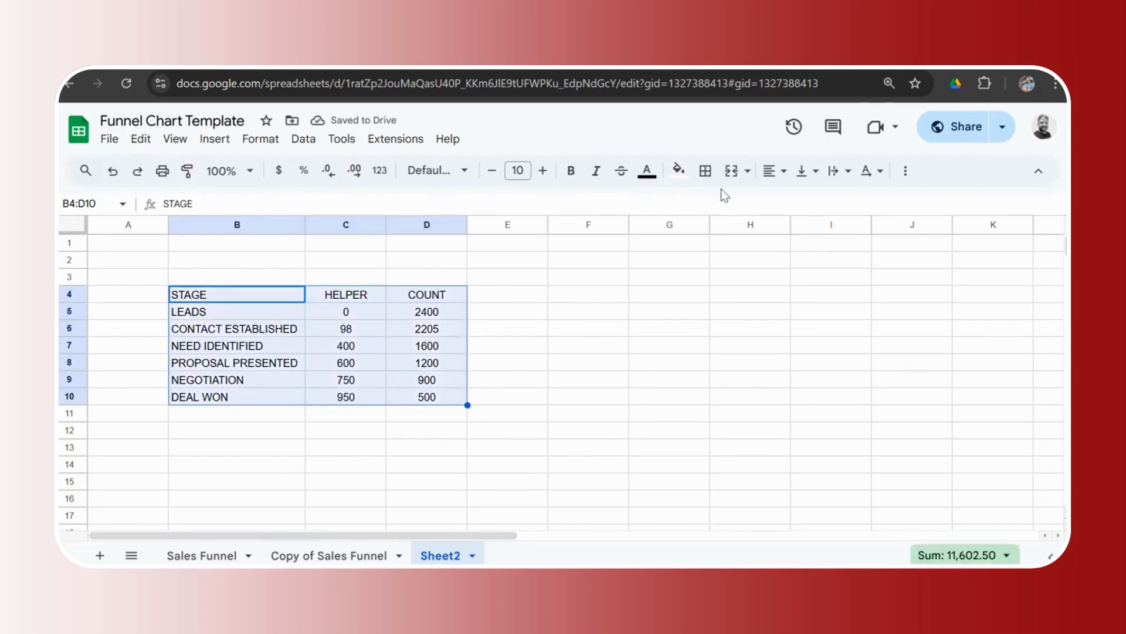
left_click(705, 171)
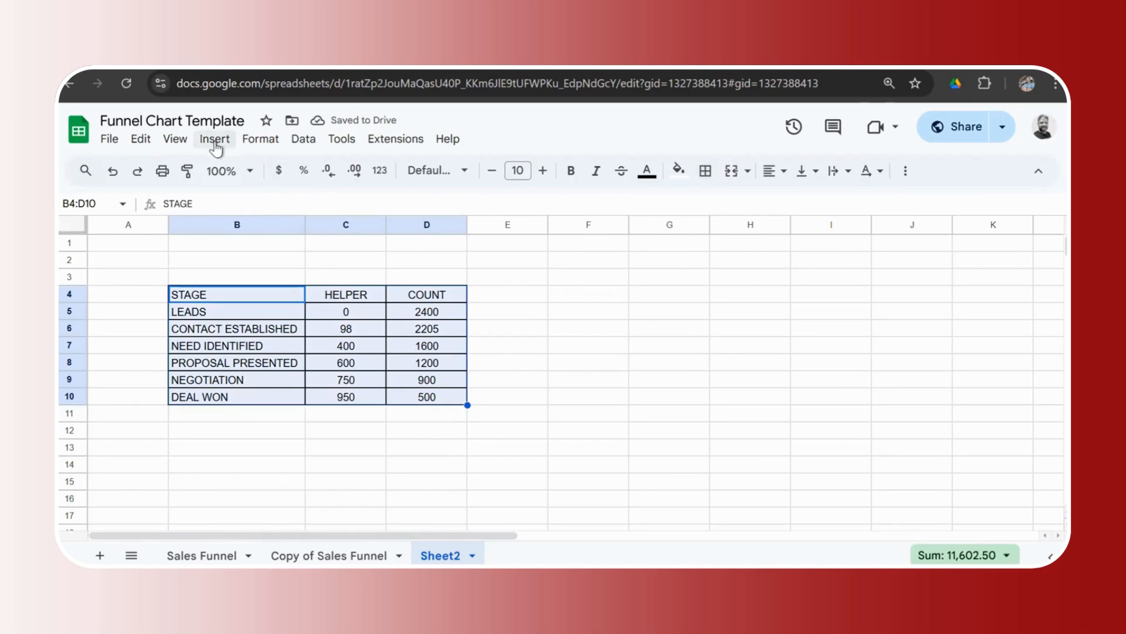
- Insert a stacked bar chart of HELPER and COUNT by stage and select the HELPER bars
left_click(214, 138)
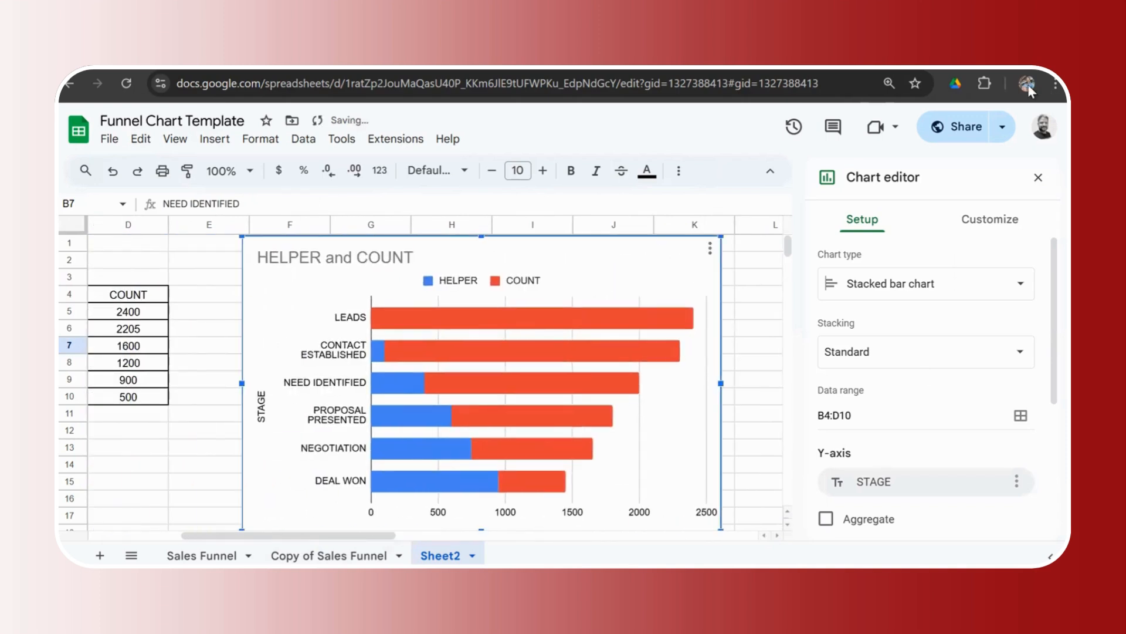
left_click(1055, 84)
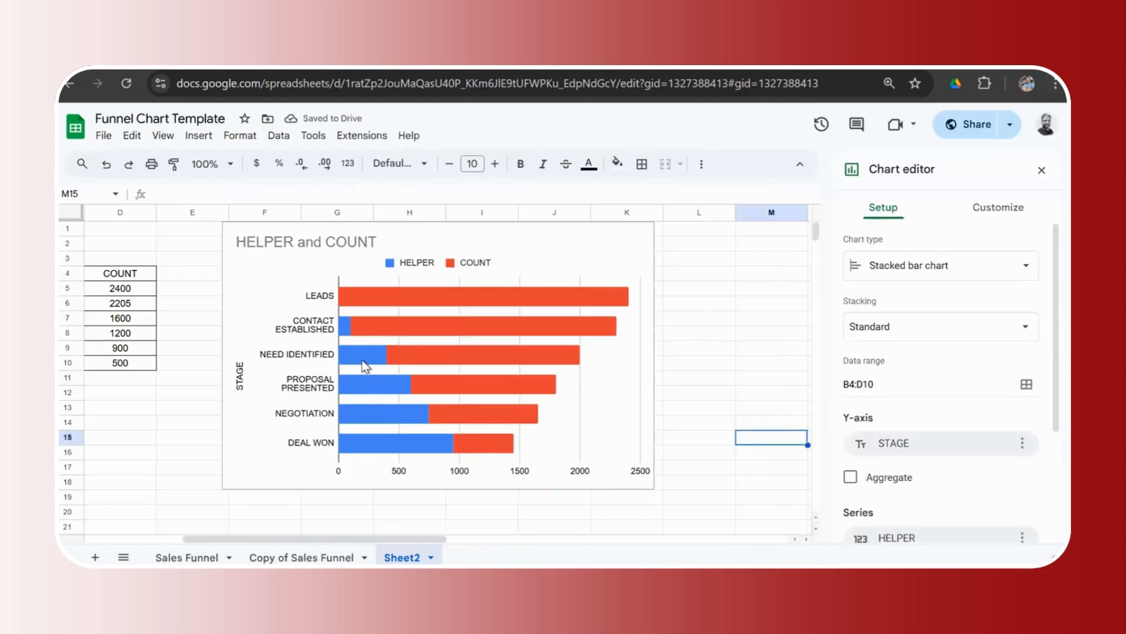
left_click(363, 361)
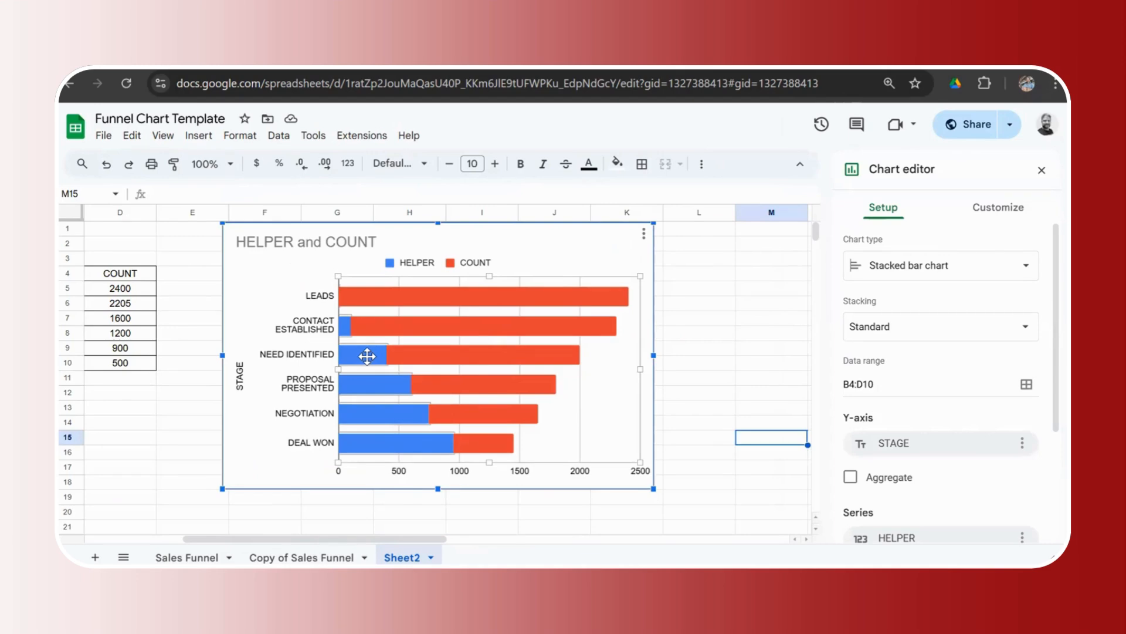
- Set the HELPER series fill opacity to 0% so its bars become invisible
left_click(997, 207)
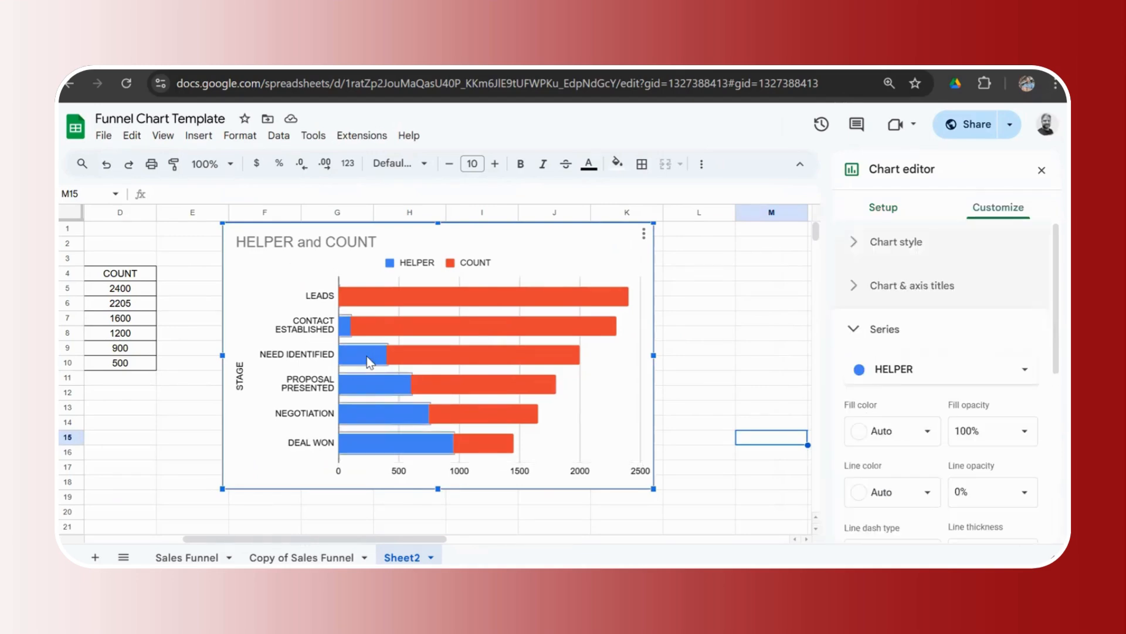
left_click(1023, 432)
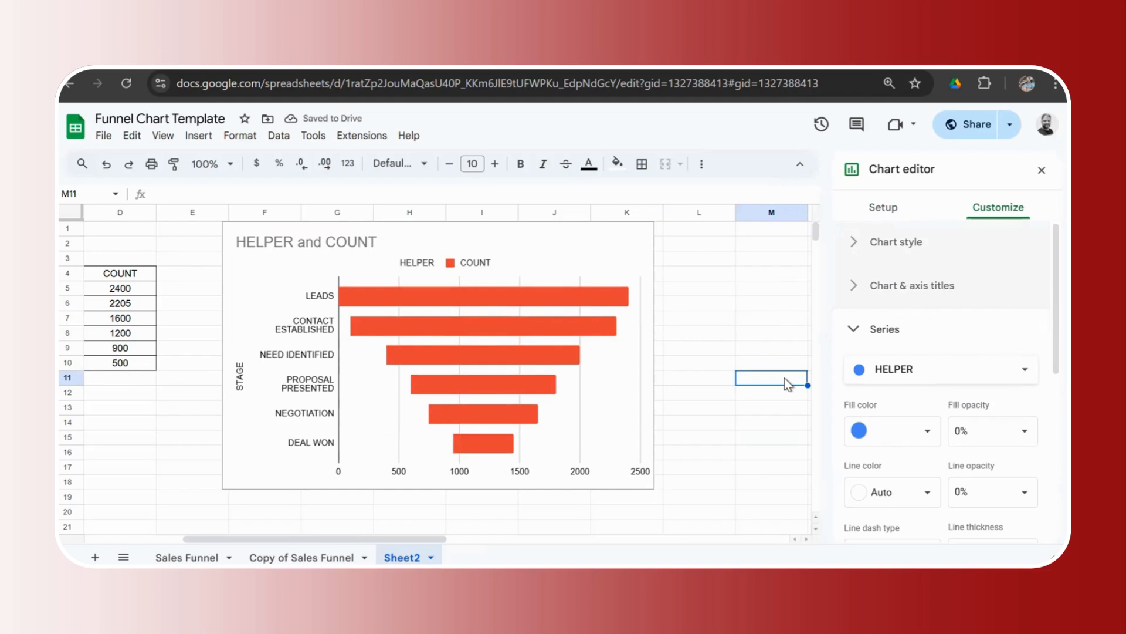
mouse_move(473, 268)
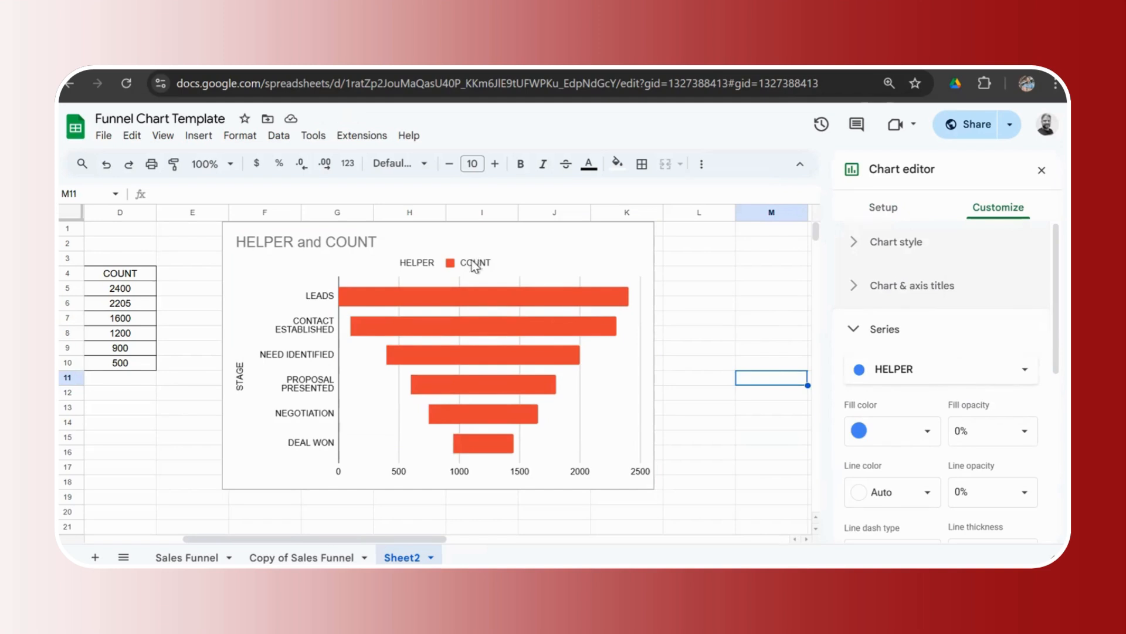
- Remove the legend and retitle the chart 'FUNNEL CHART'
left_click(474, 263)
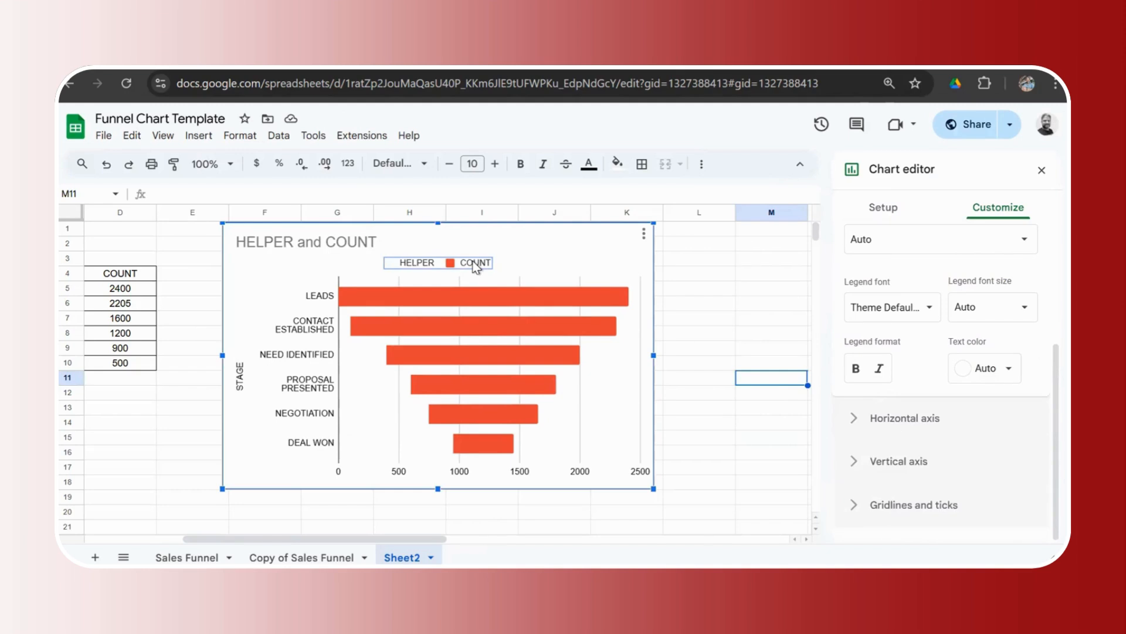
left_click(941, 239)
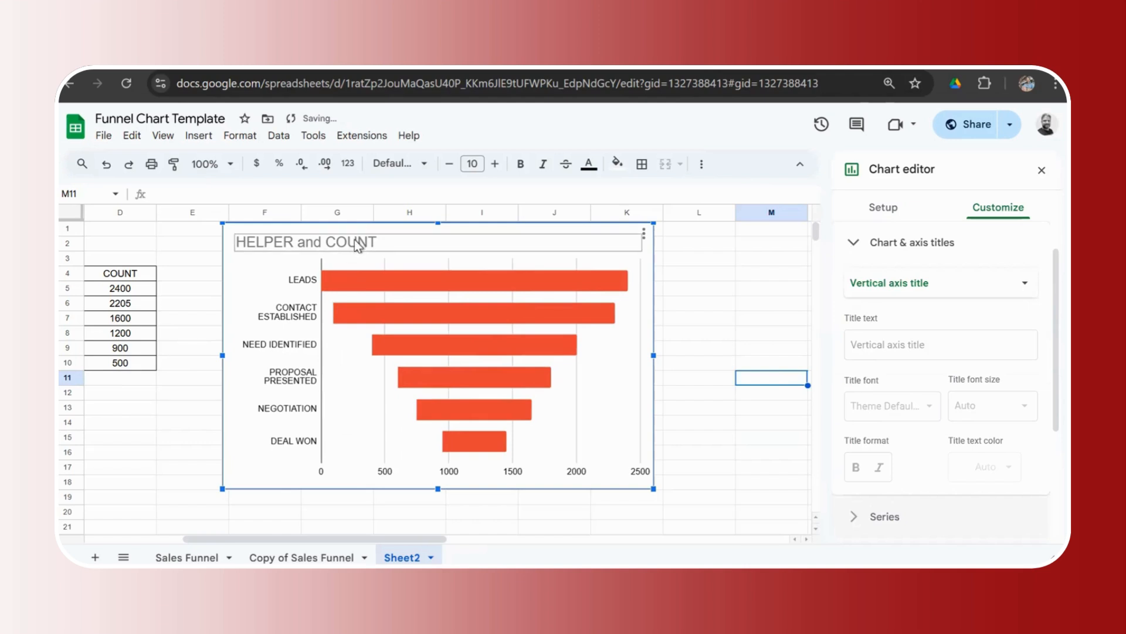
left_click(941, 283)
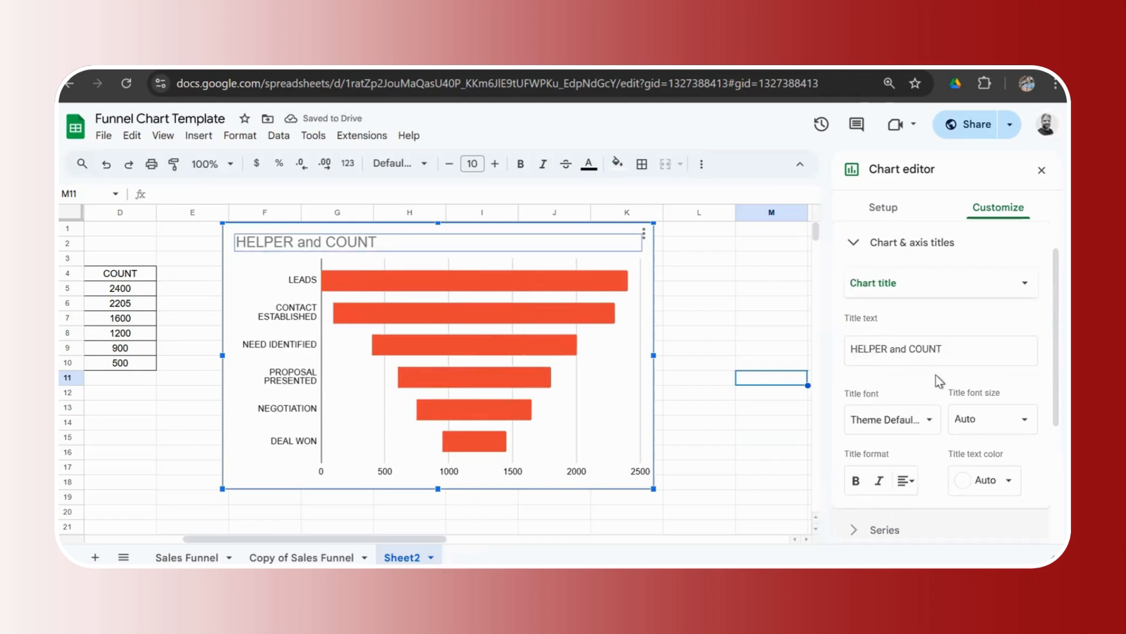
type("FUNNEL CHART")
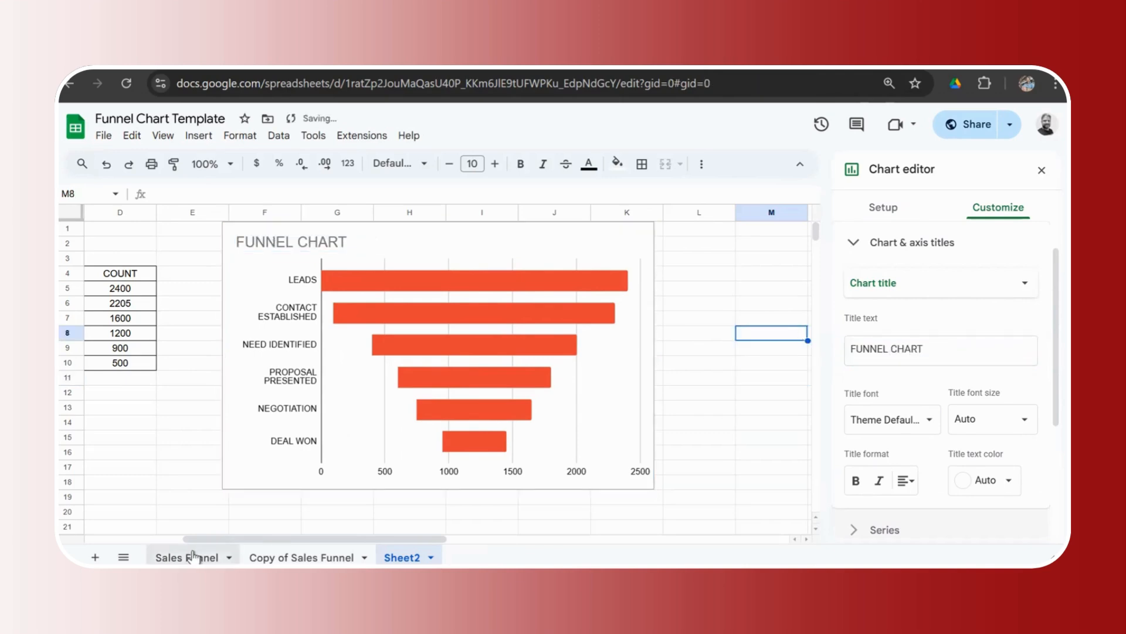
- Compare with the Sales Funnel sheet, then return to Sheet2's funnel chart setup for B4:D10
left_click(188, 556)
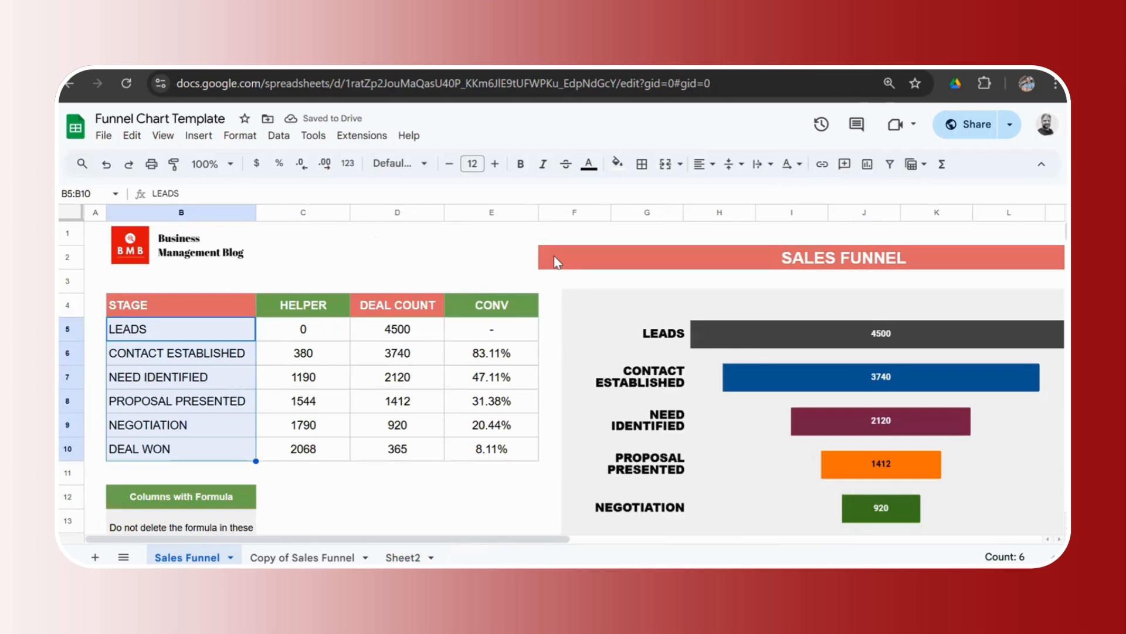
mouse_move(1035, 263)
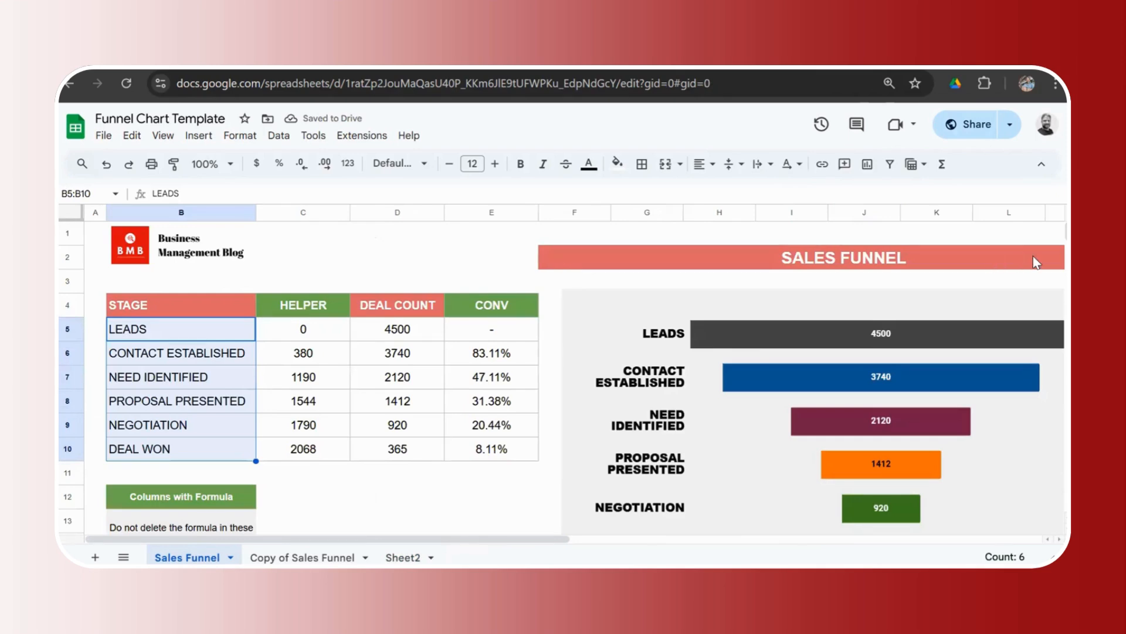
mouse_move(359, 533)
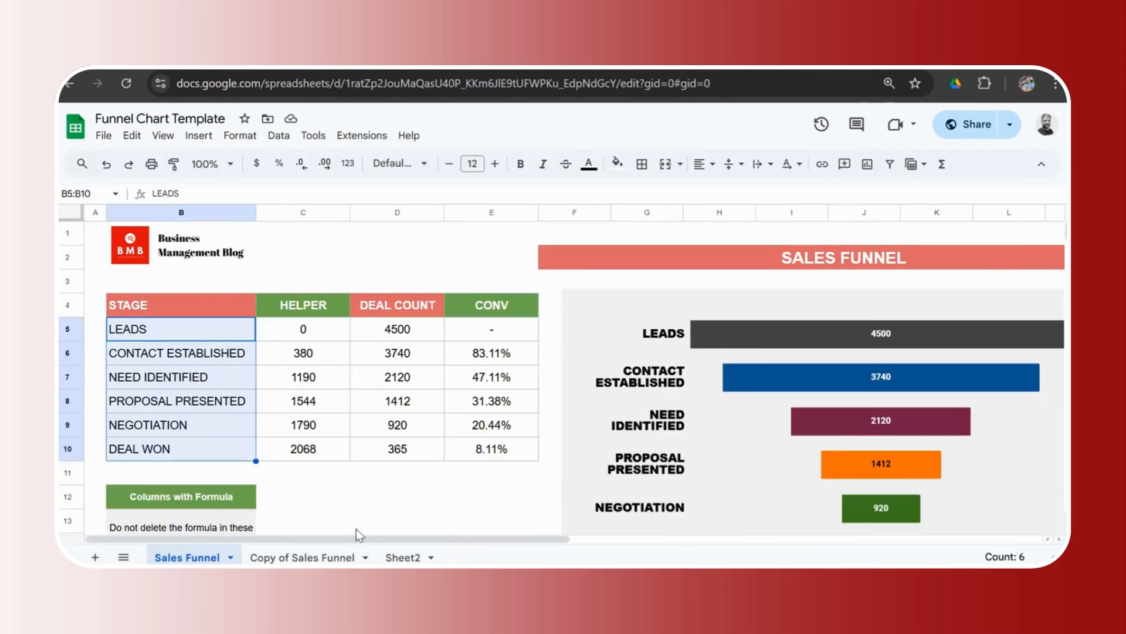
left_click(403, 557)
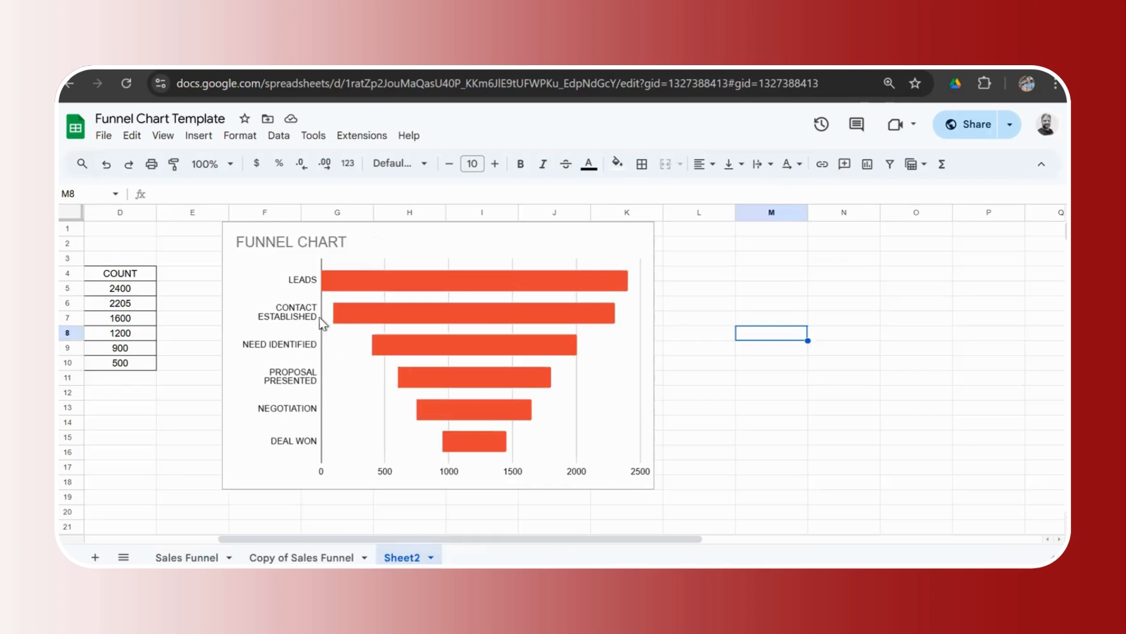
mouse_move(305, 253)
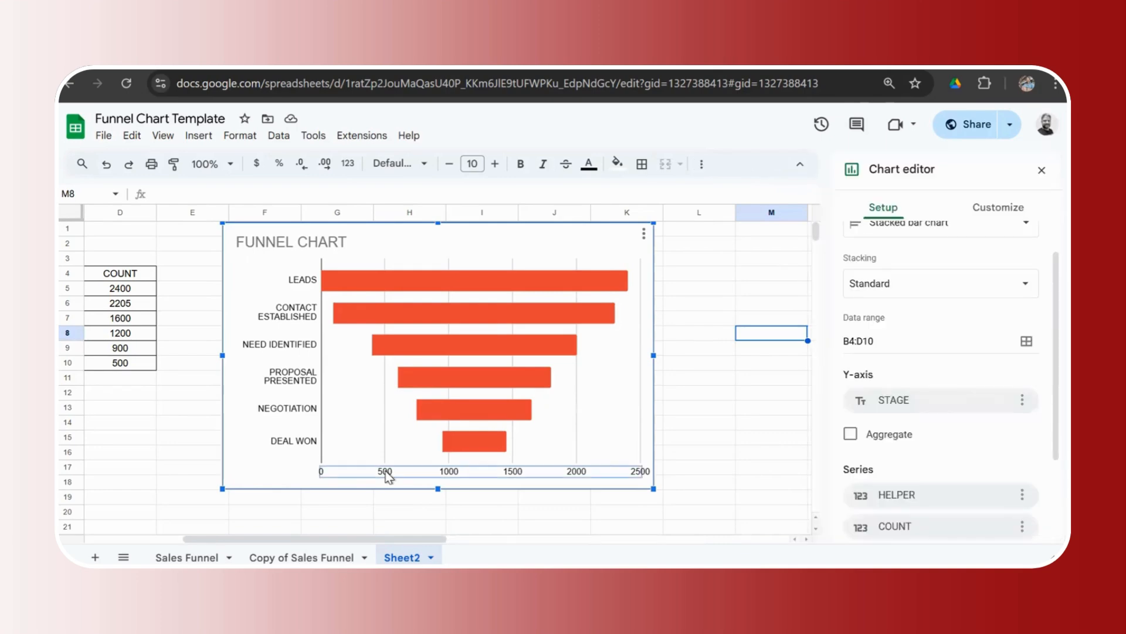
scroll("down", 3)
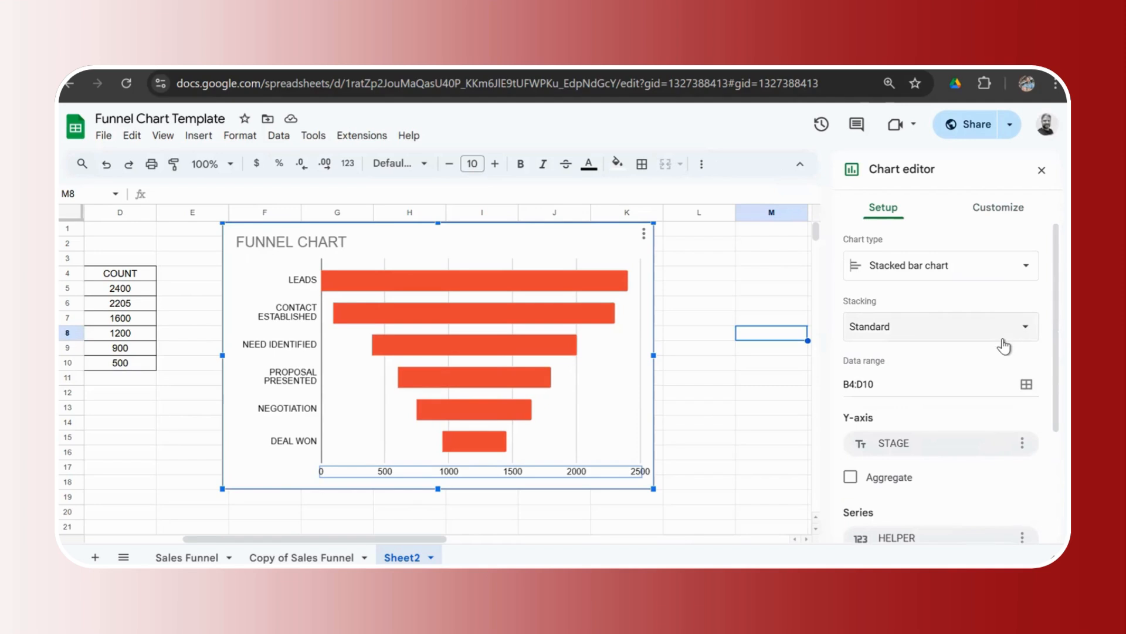
mouse_move(981, 421)
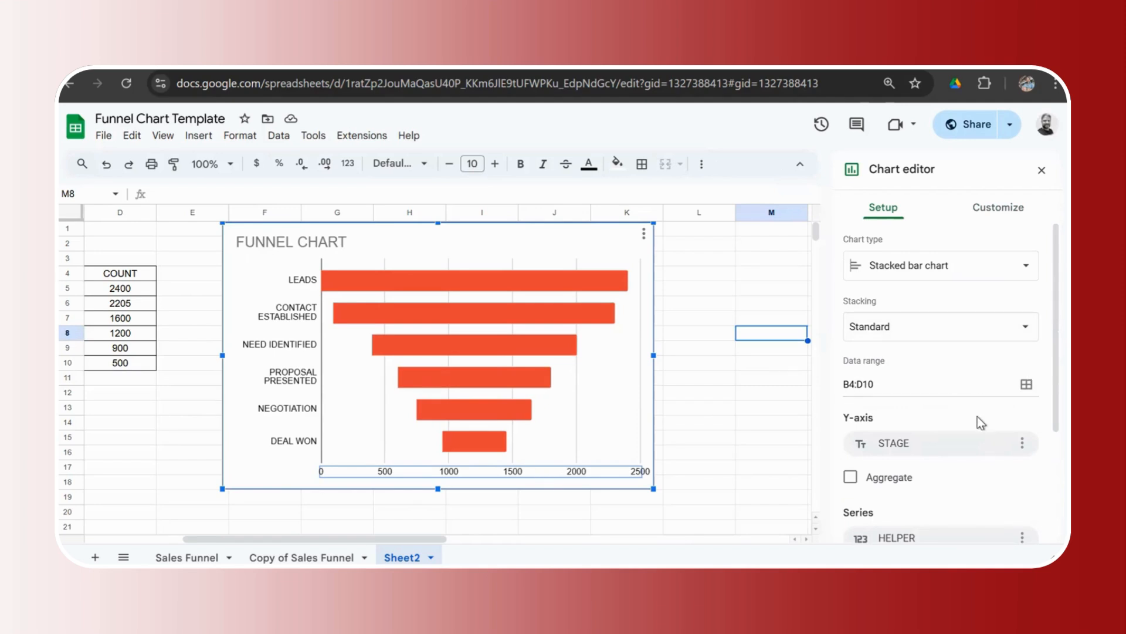
mouse_move(989, 444)
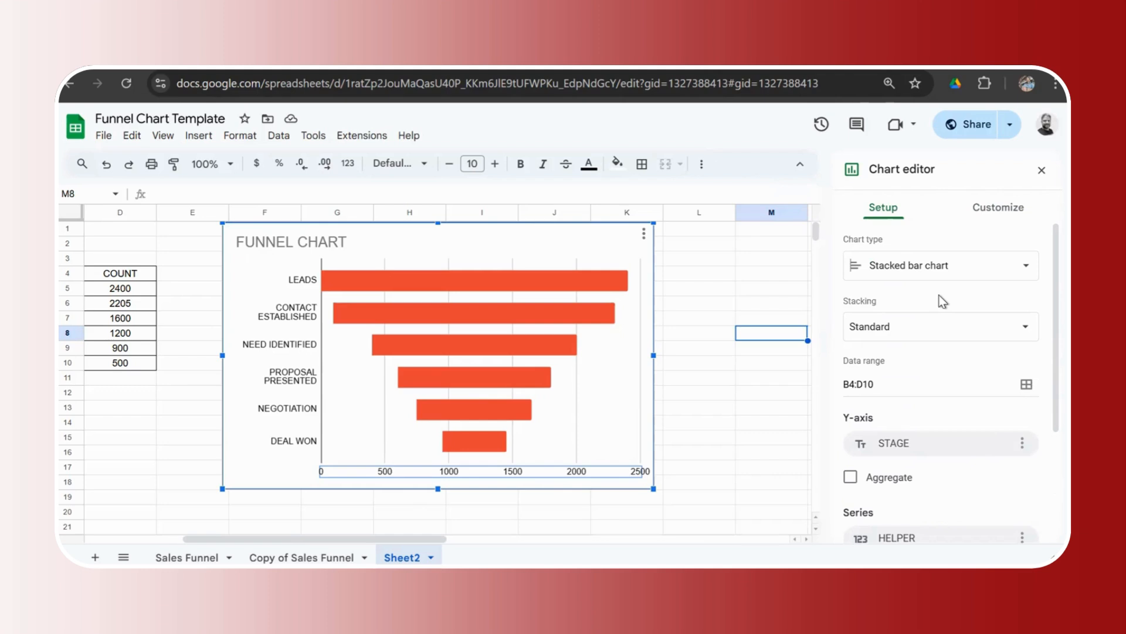
- Hide the horizontal axis number labels and toggle its axis line in Customize > Horizontal axis
left_click(998, 206)
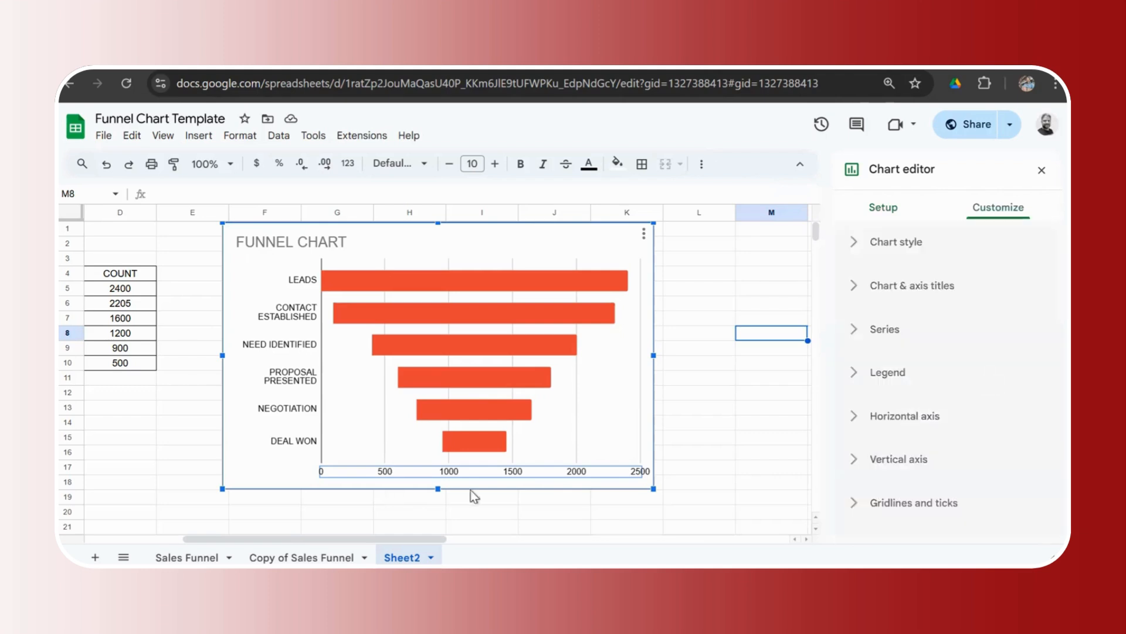
left_click(904, 416)
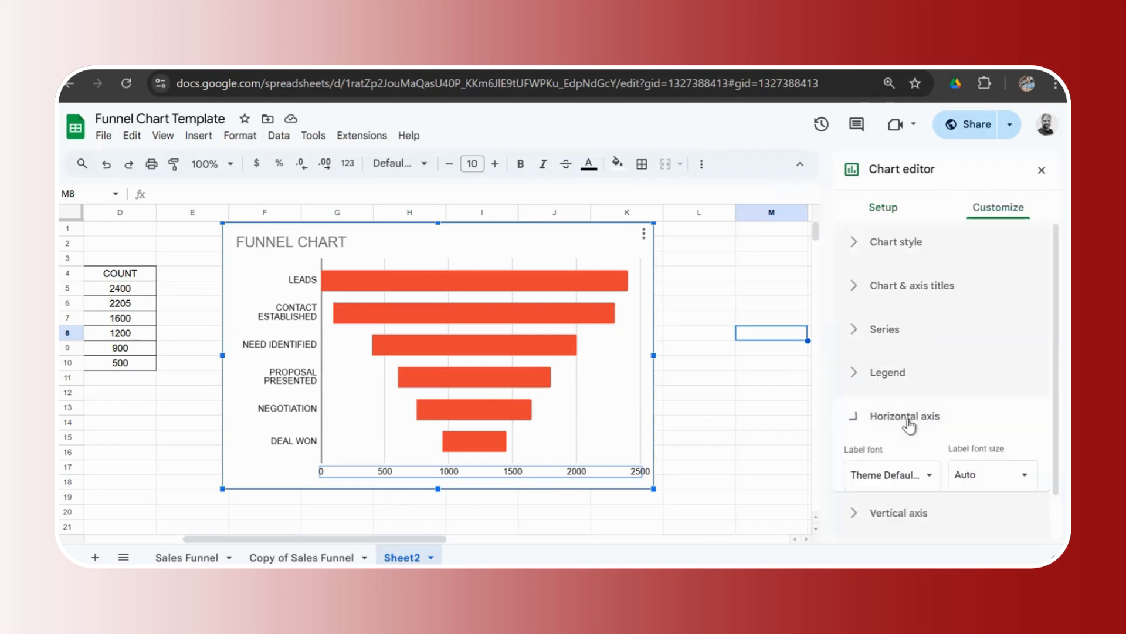
left_click(905, 415)
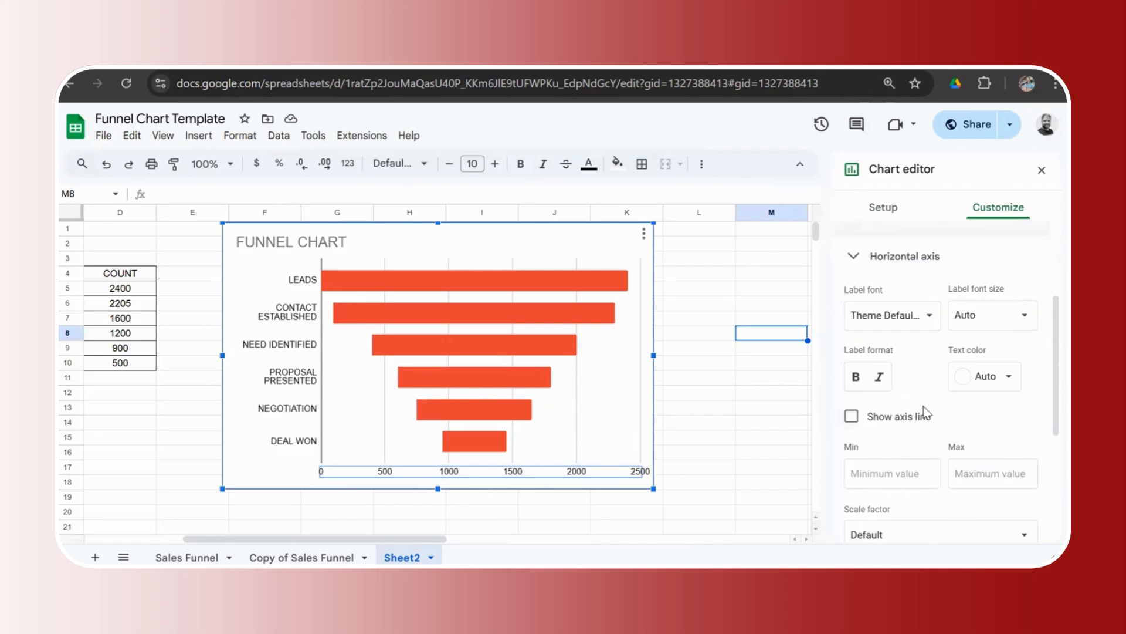
left_click(851, 416)
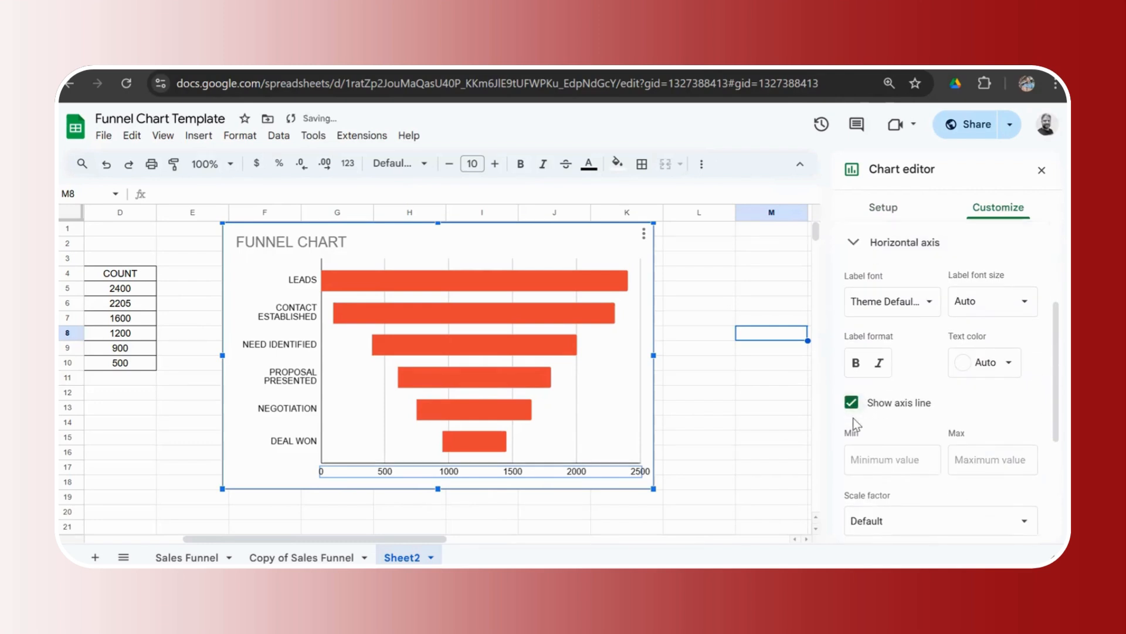
left_click(986, 363)
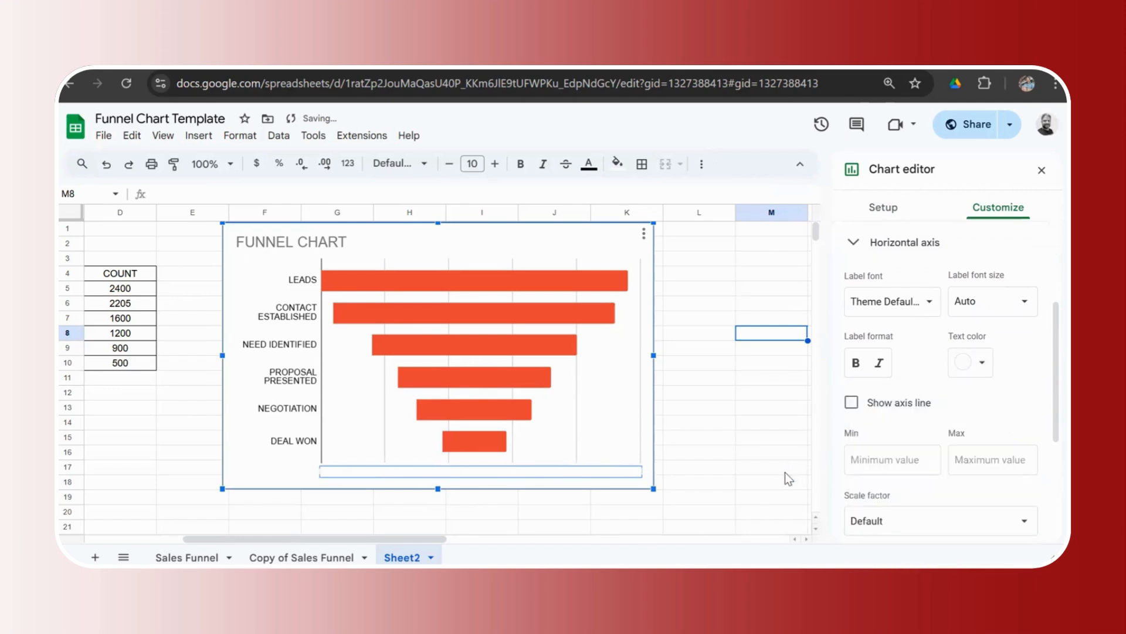
mouse_move(746, 479)
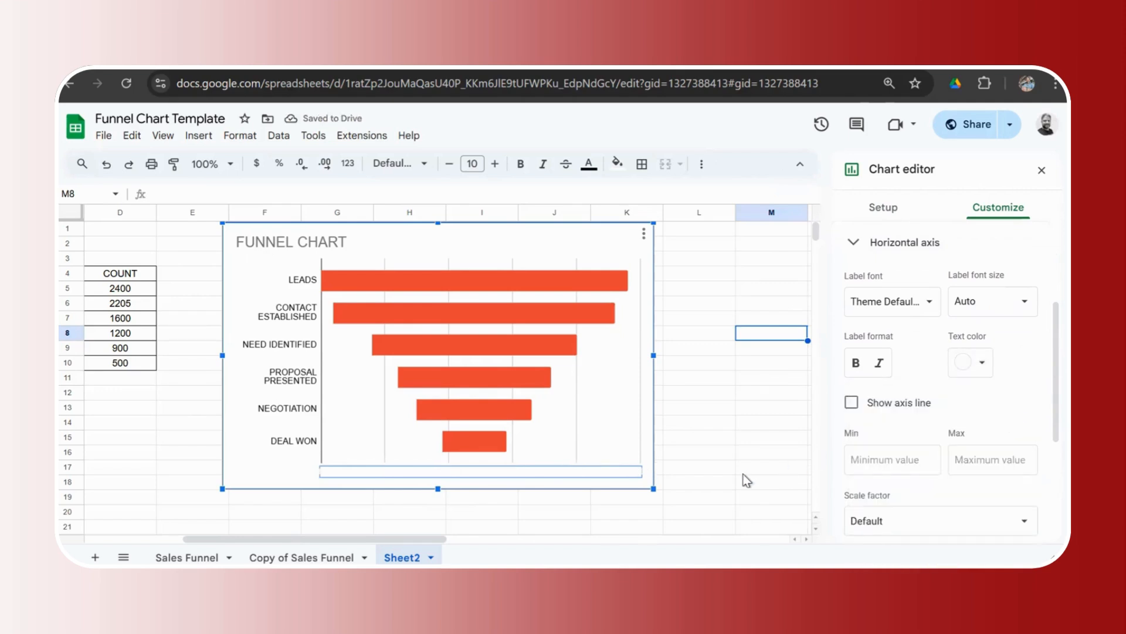
- Check the Sales Funnel reference sheet and return to the chart on Sheet2
left_click(187, 556)
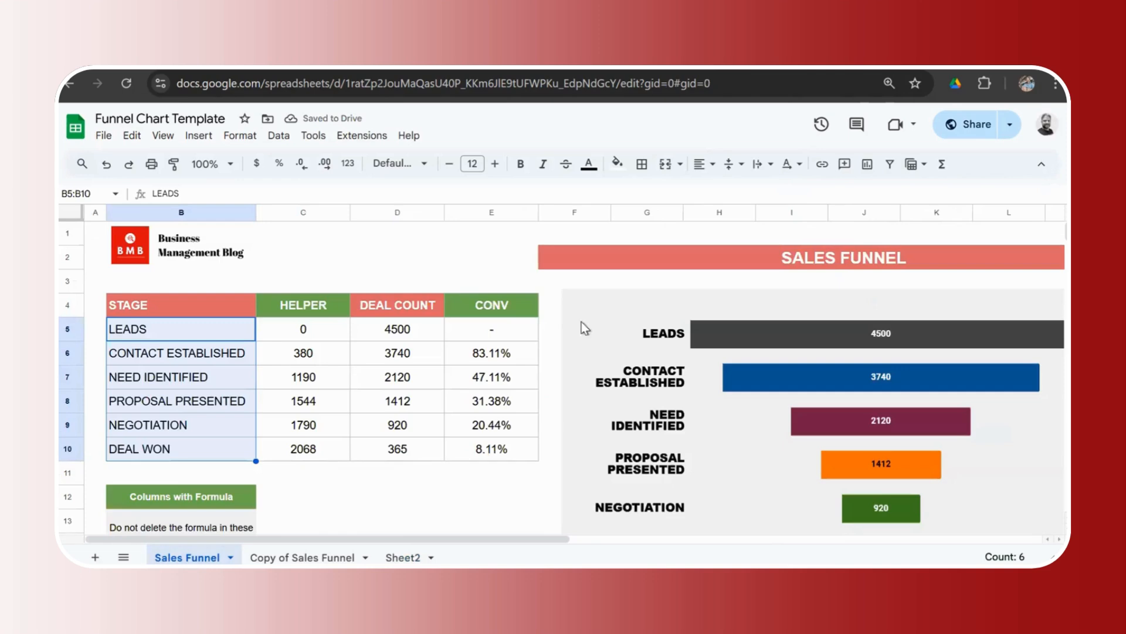
scroll("down", 3)
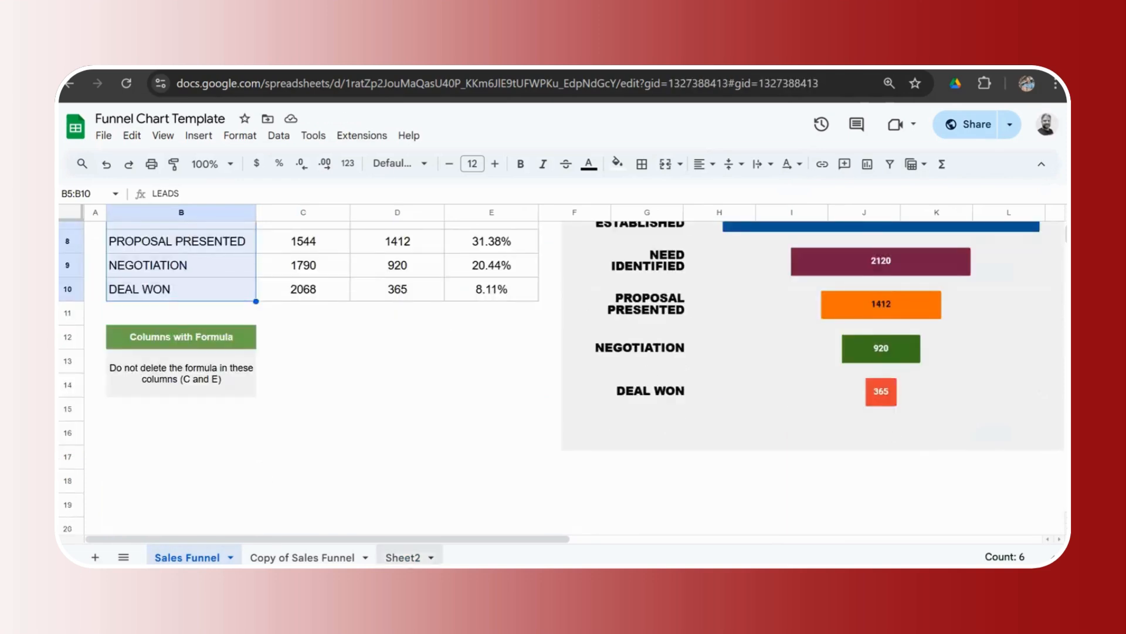
left_click(403, 556)
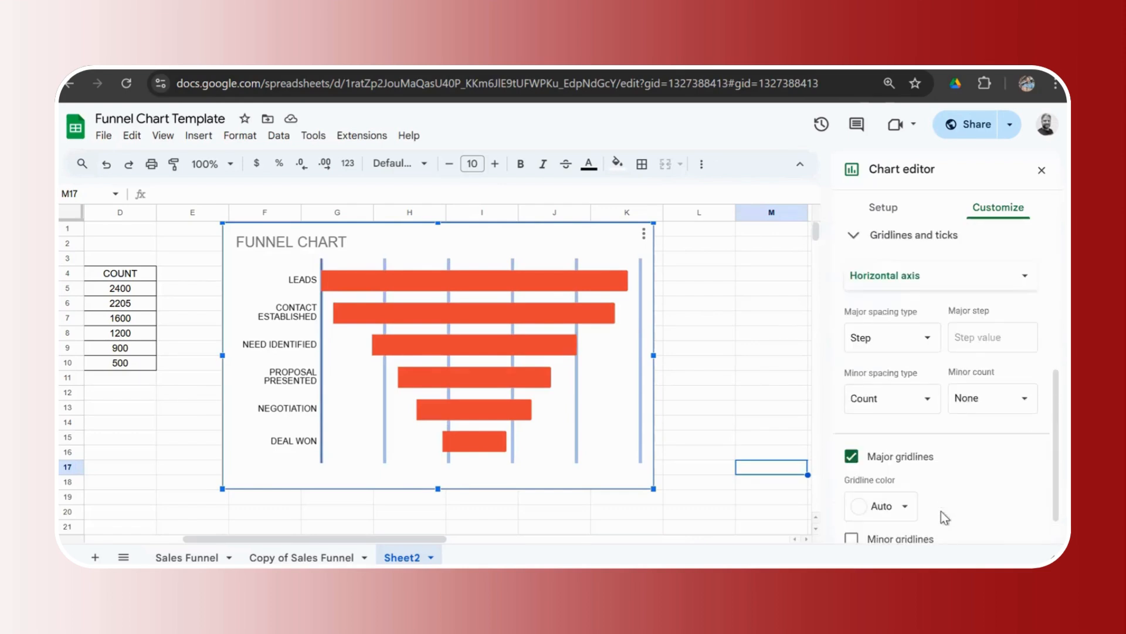
- Untick major gridlines, make the vertical-axis stage names bold, and select the LEADS bar for formatting
left_click(851, 455)
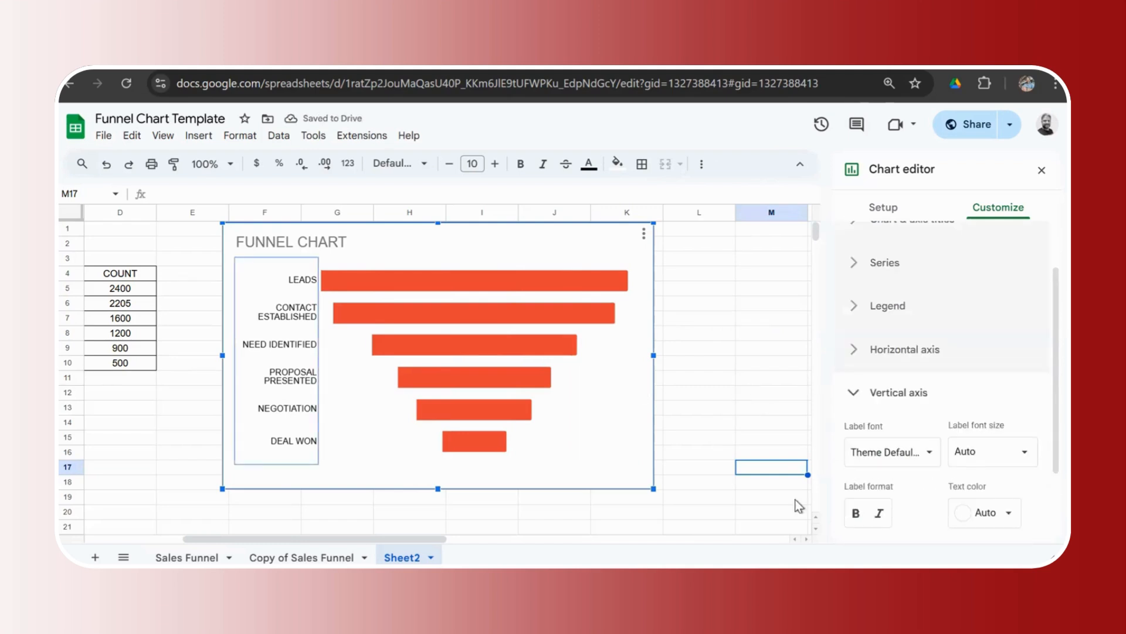
left_click(855, 512)
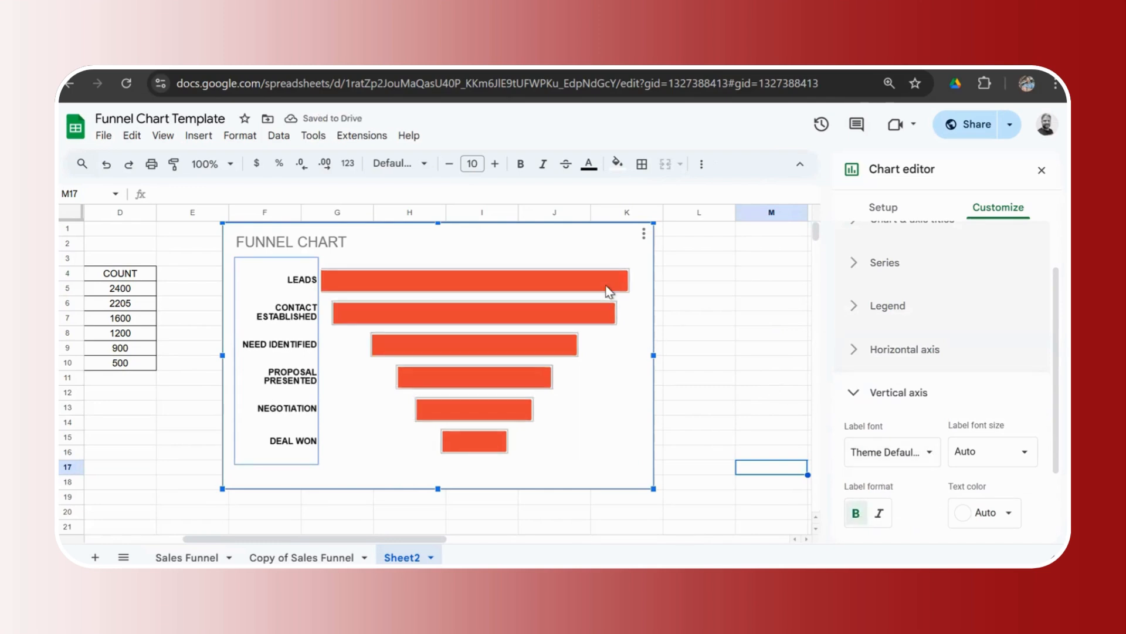
left_click(187, 556)
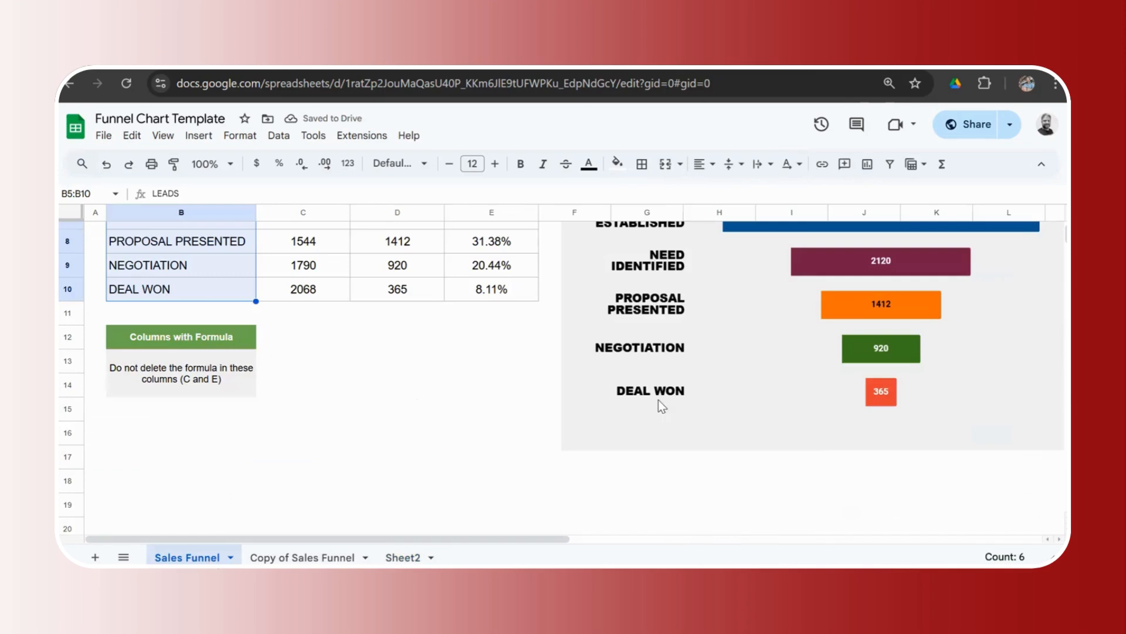
left_click(401, 556)
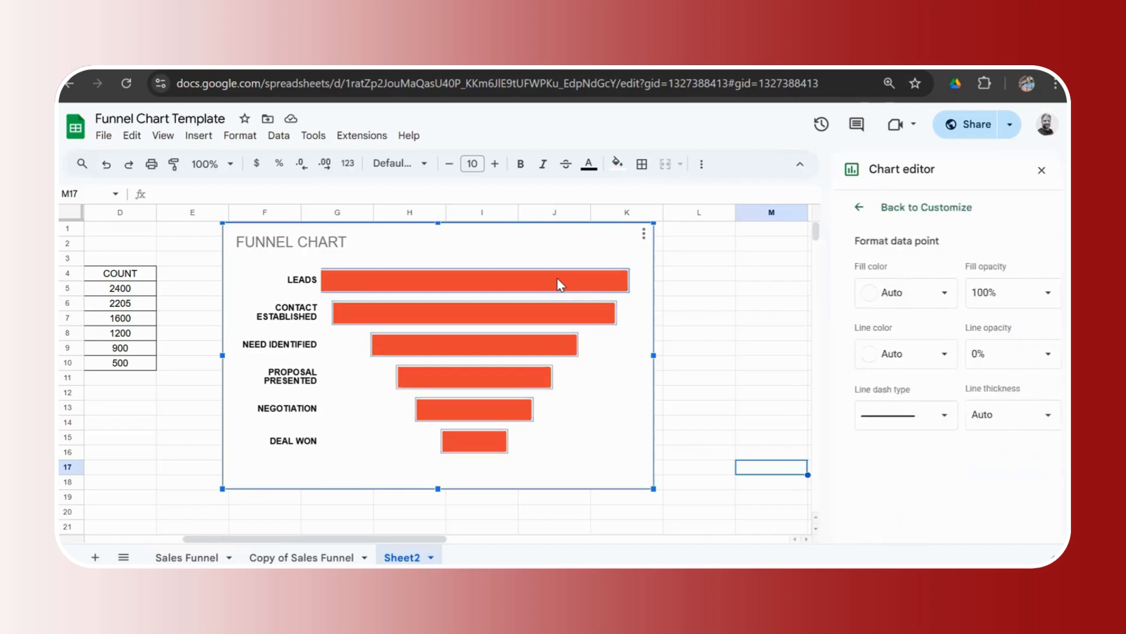
- Choose a fill colour swatch for the LEADS data point
left_click(936, 293)
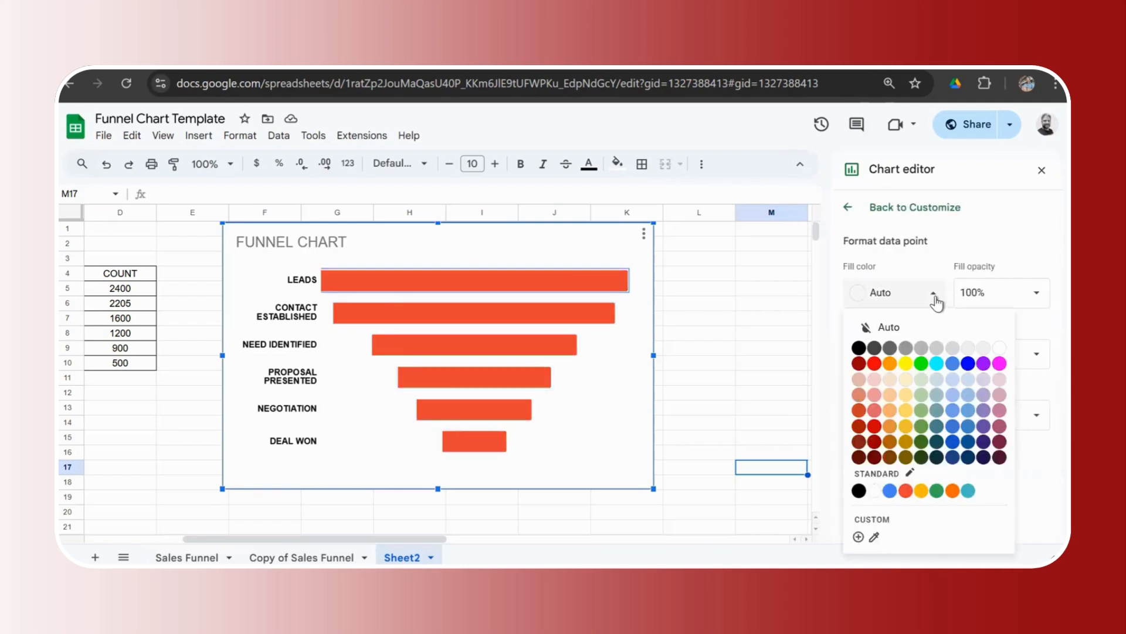
left_click(859, 347)
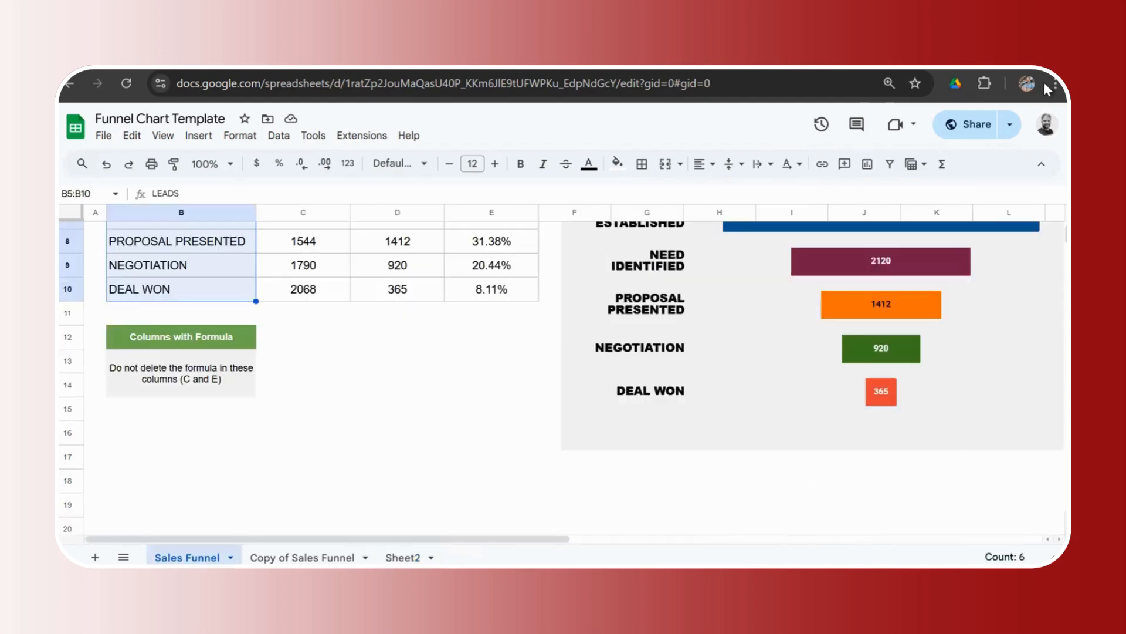
left_click(1056, 85)
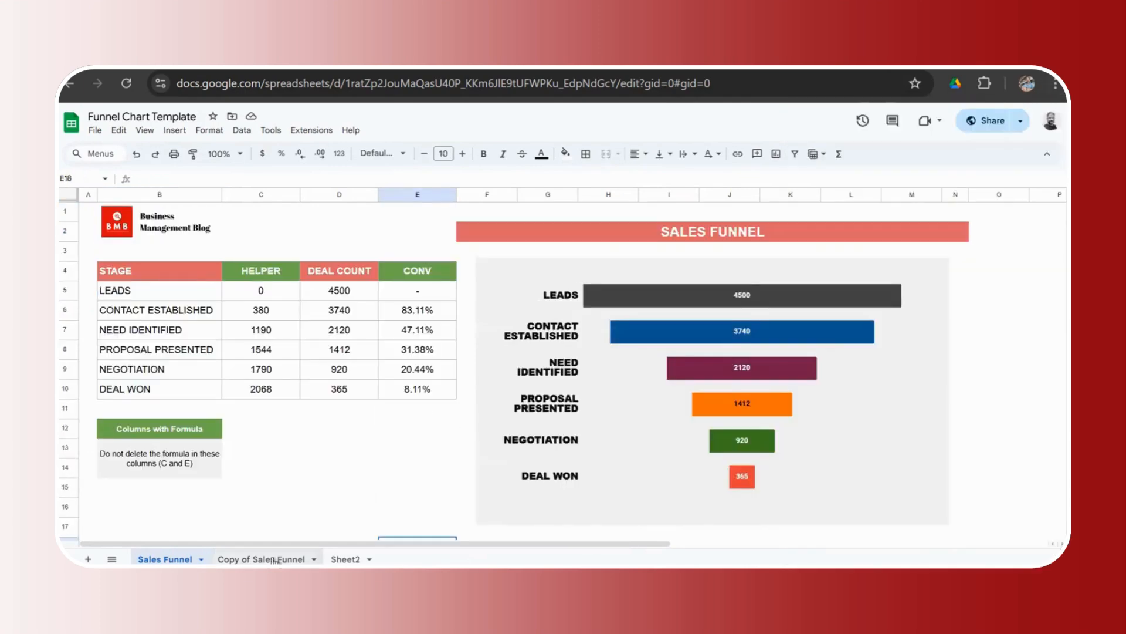
left_click(261, 559)
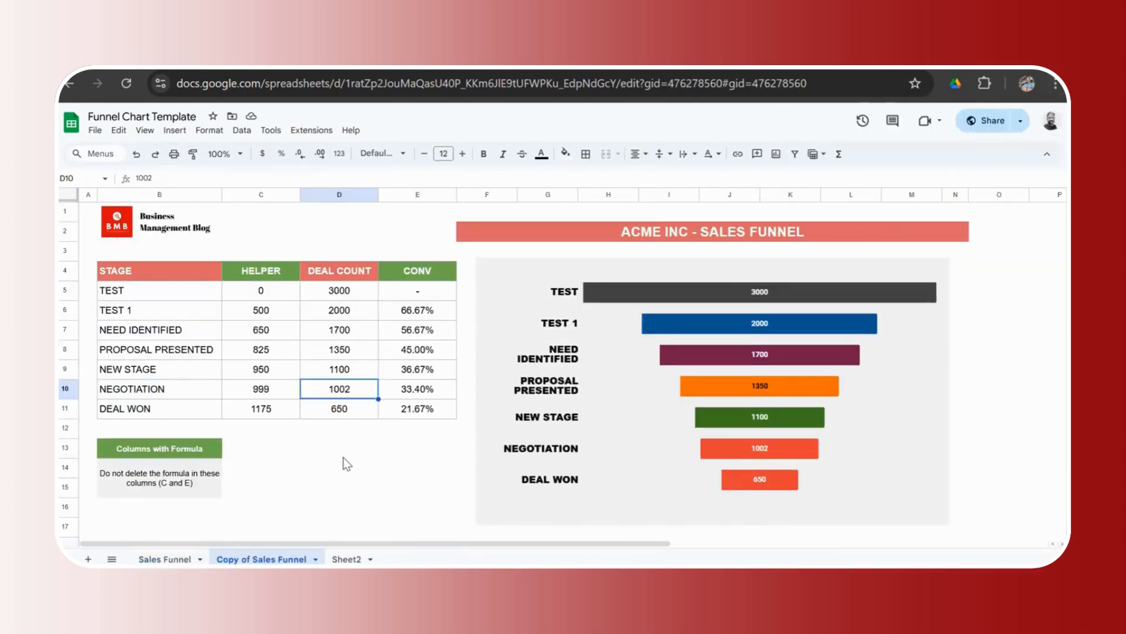
mouse_move(478, 374)
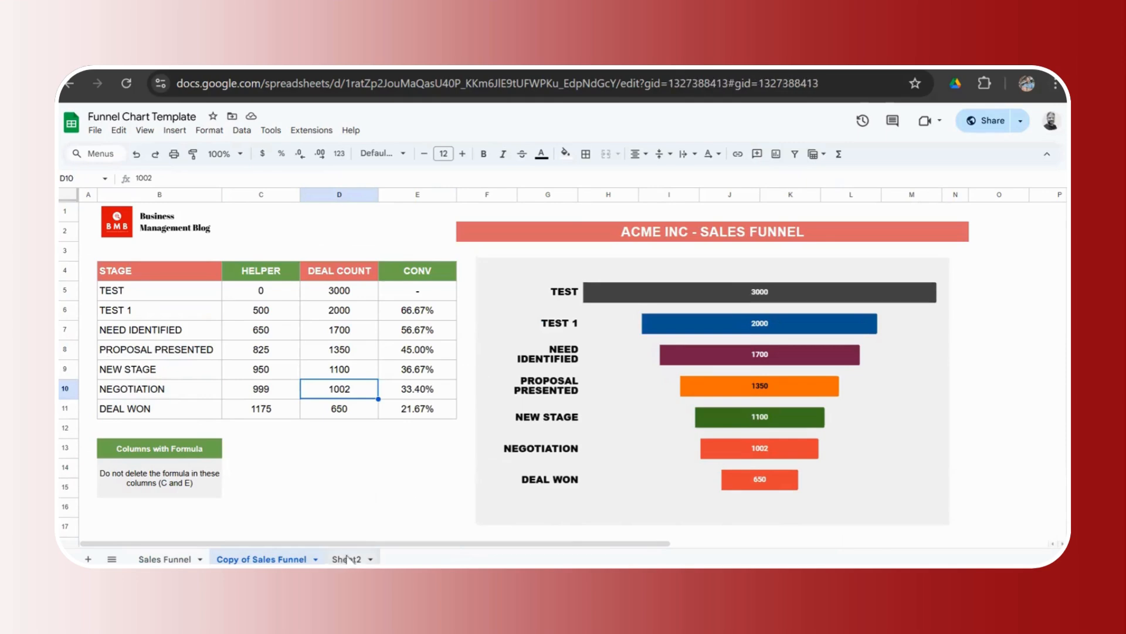
left_click(345, 559)
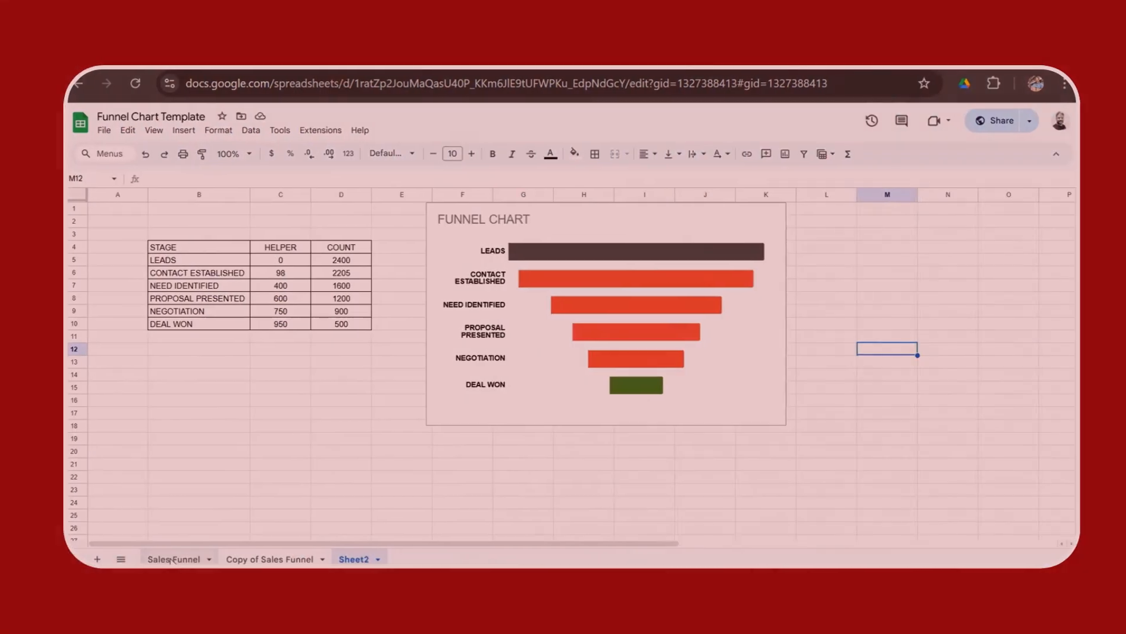
left_click(172, 558)
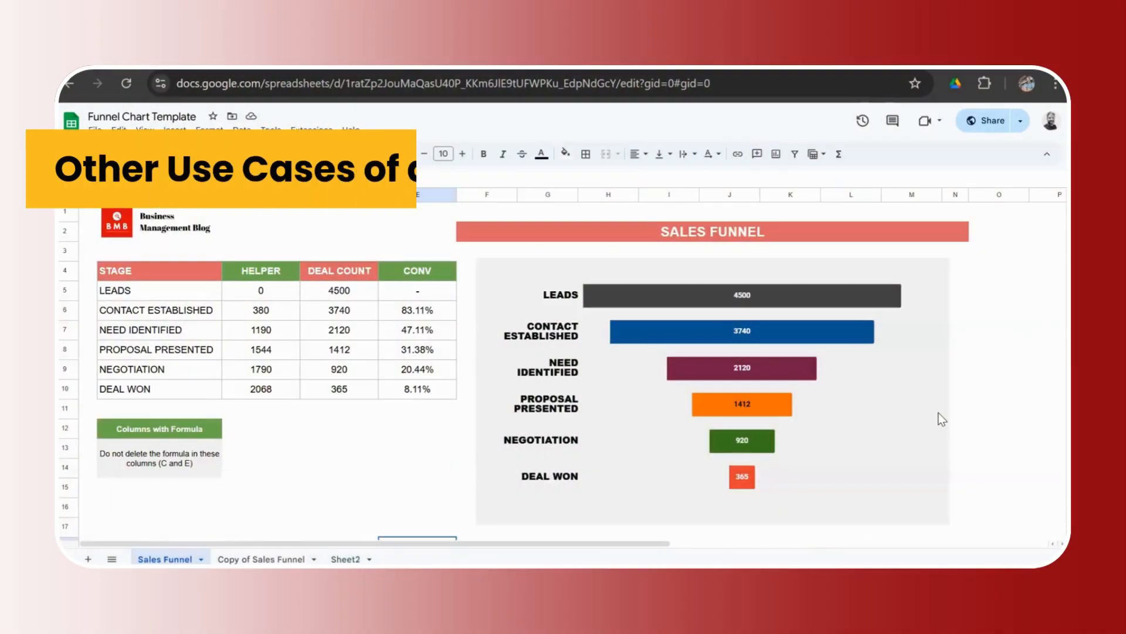